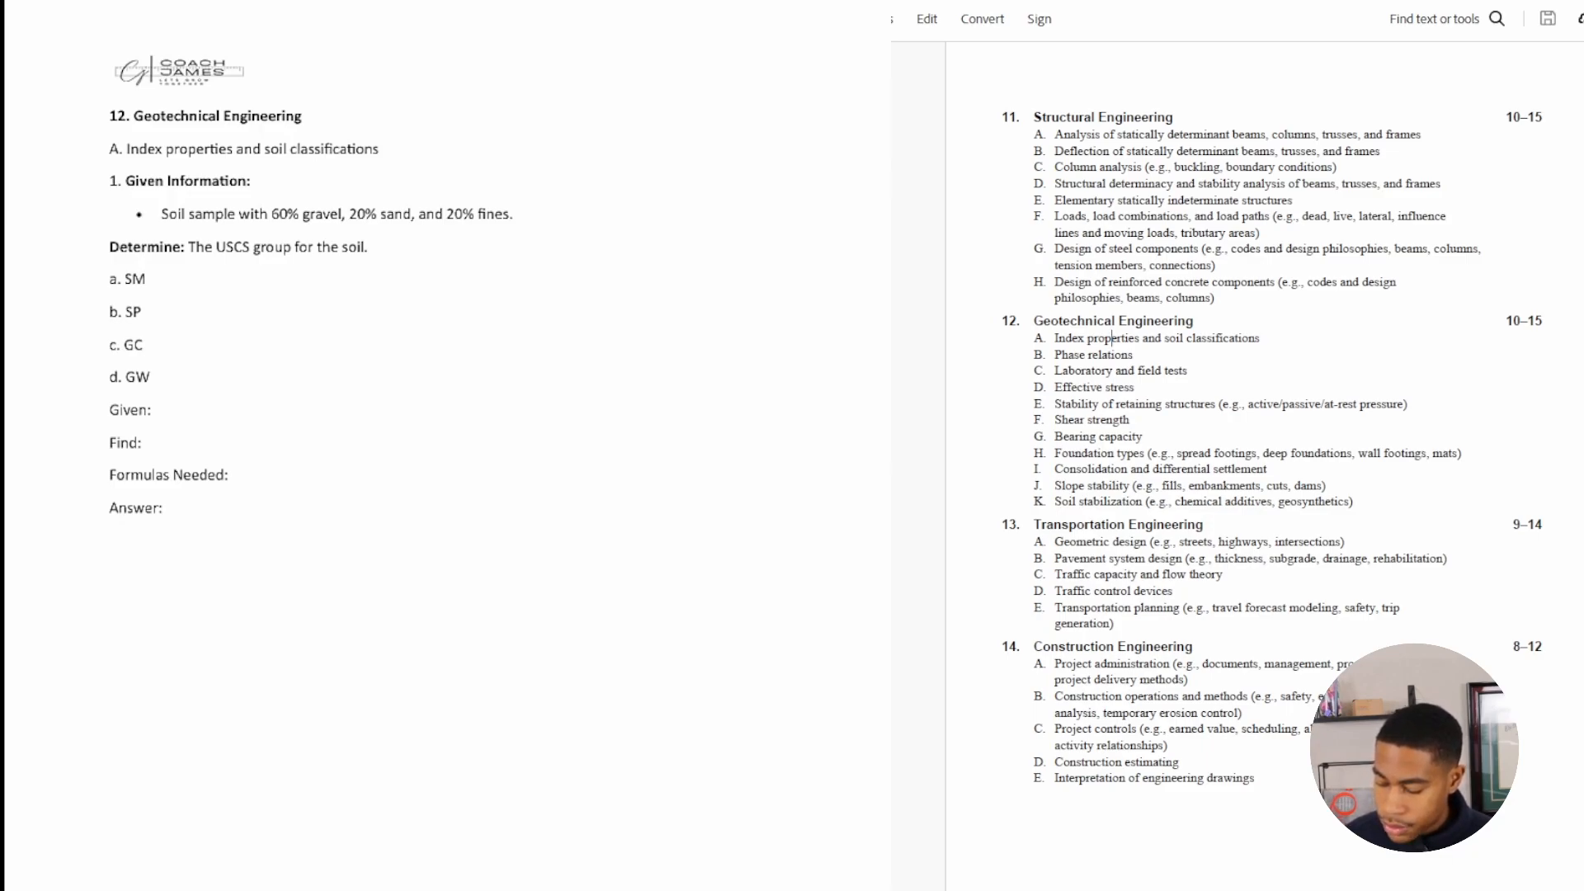
Step: Scroll the USCS soil classification problem page to read the problem
scroll("down", 3)
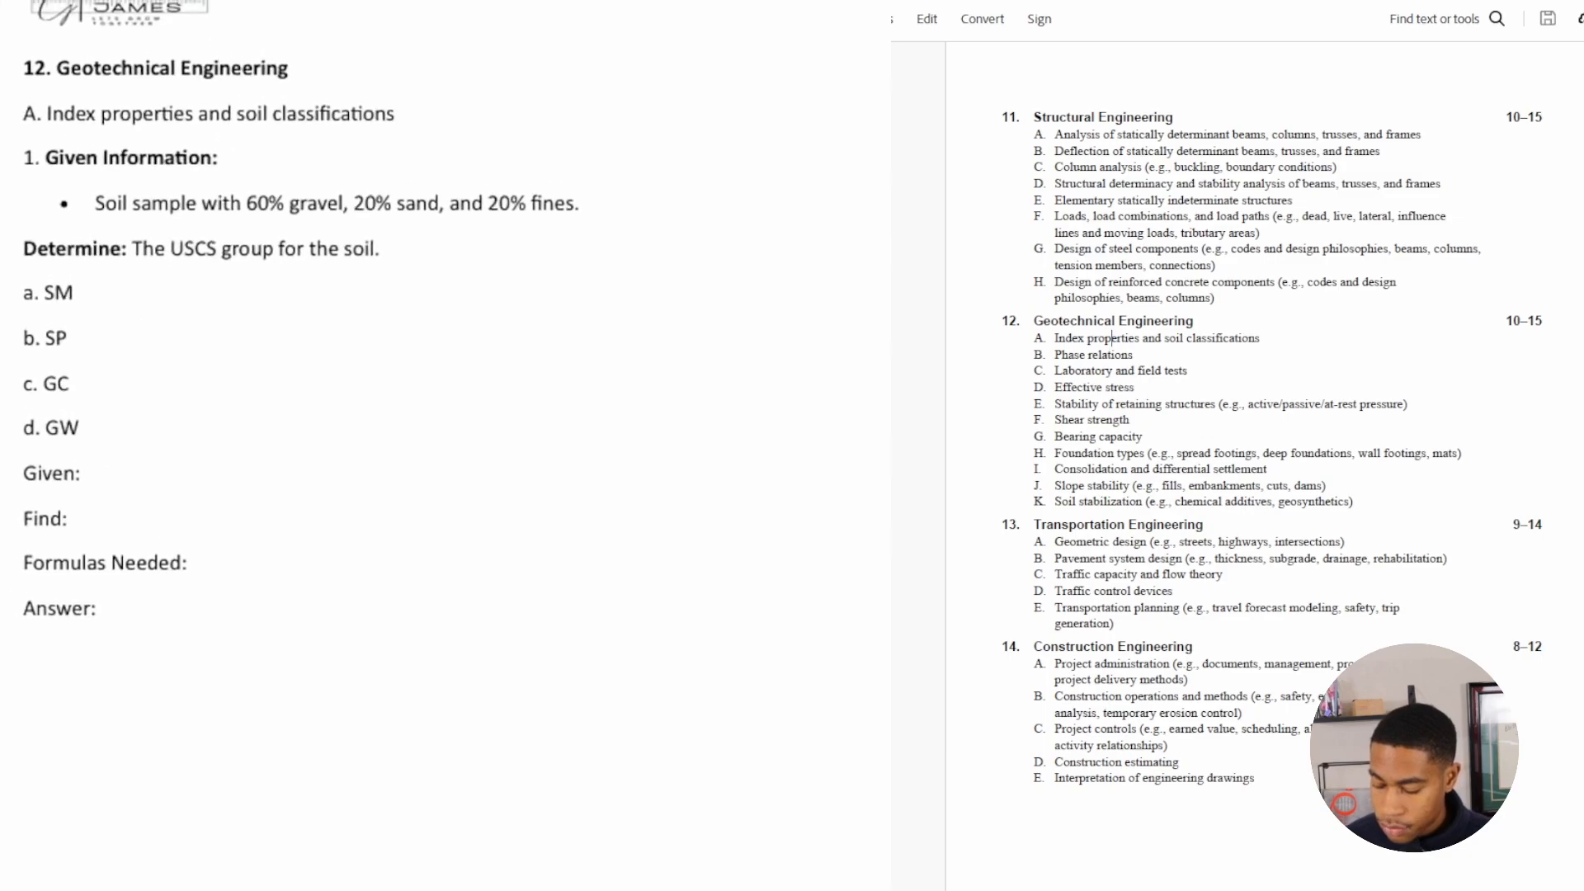
scroll("up", 3)
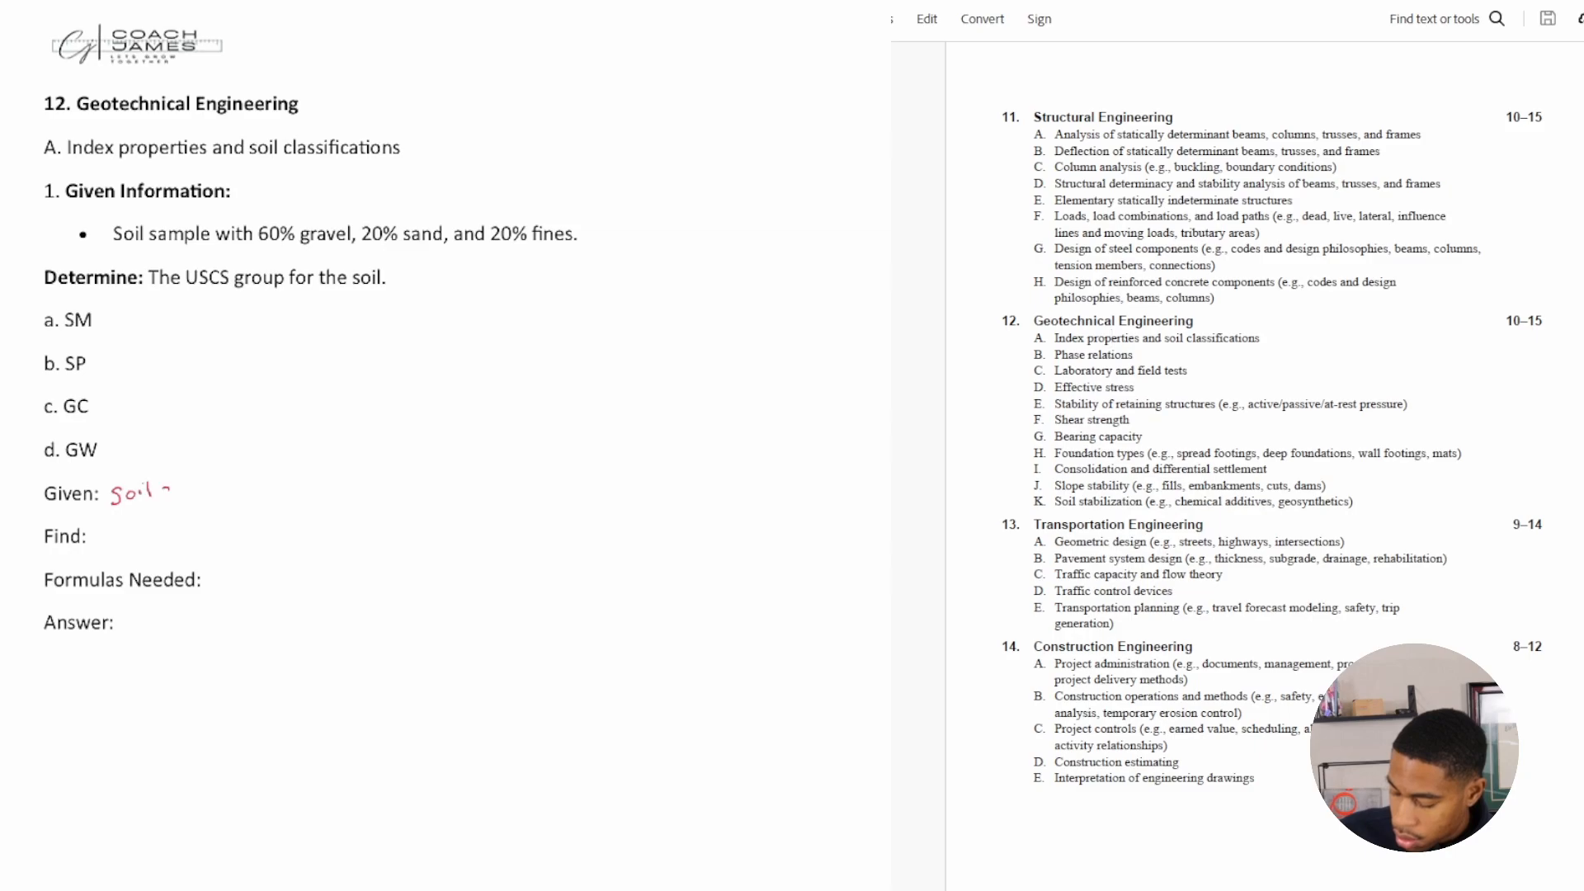
Step: Handwrite 'Soil sample w/ percentages' after Given
type("sample")
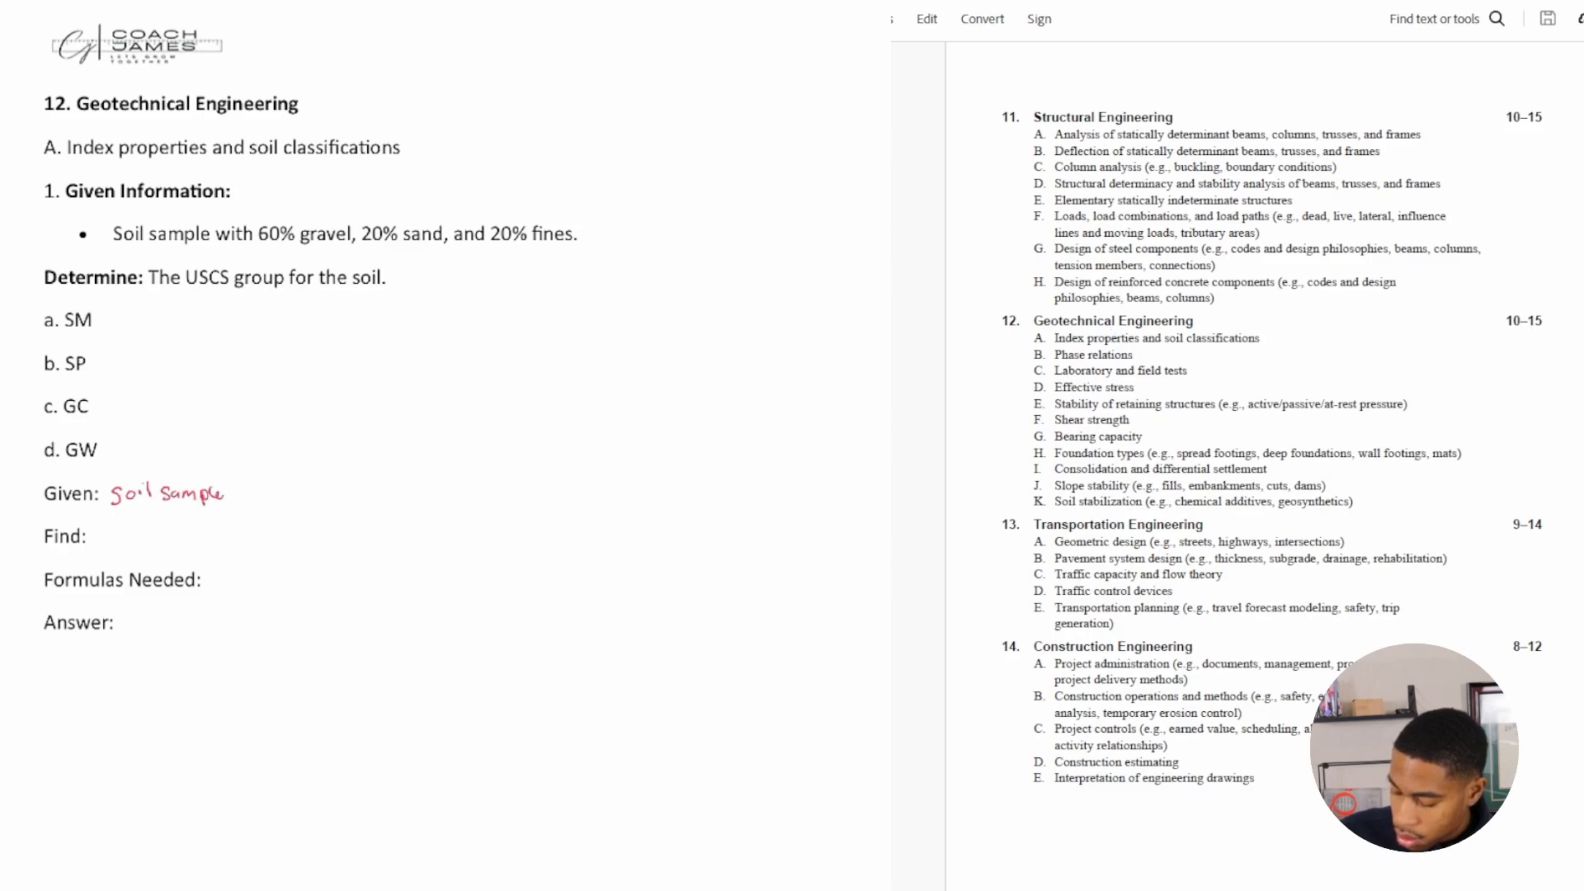
type("u")
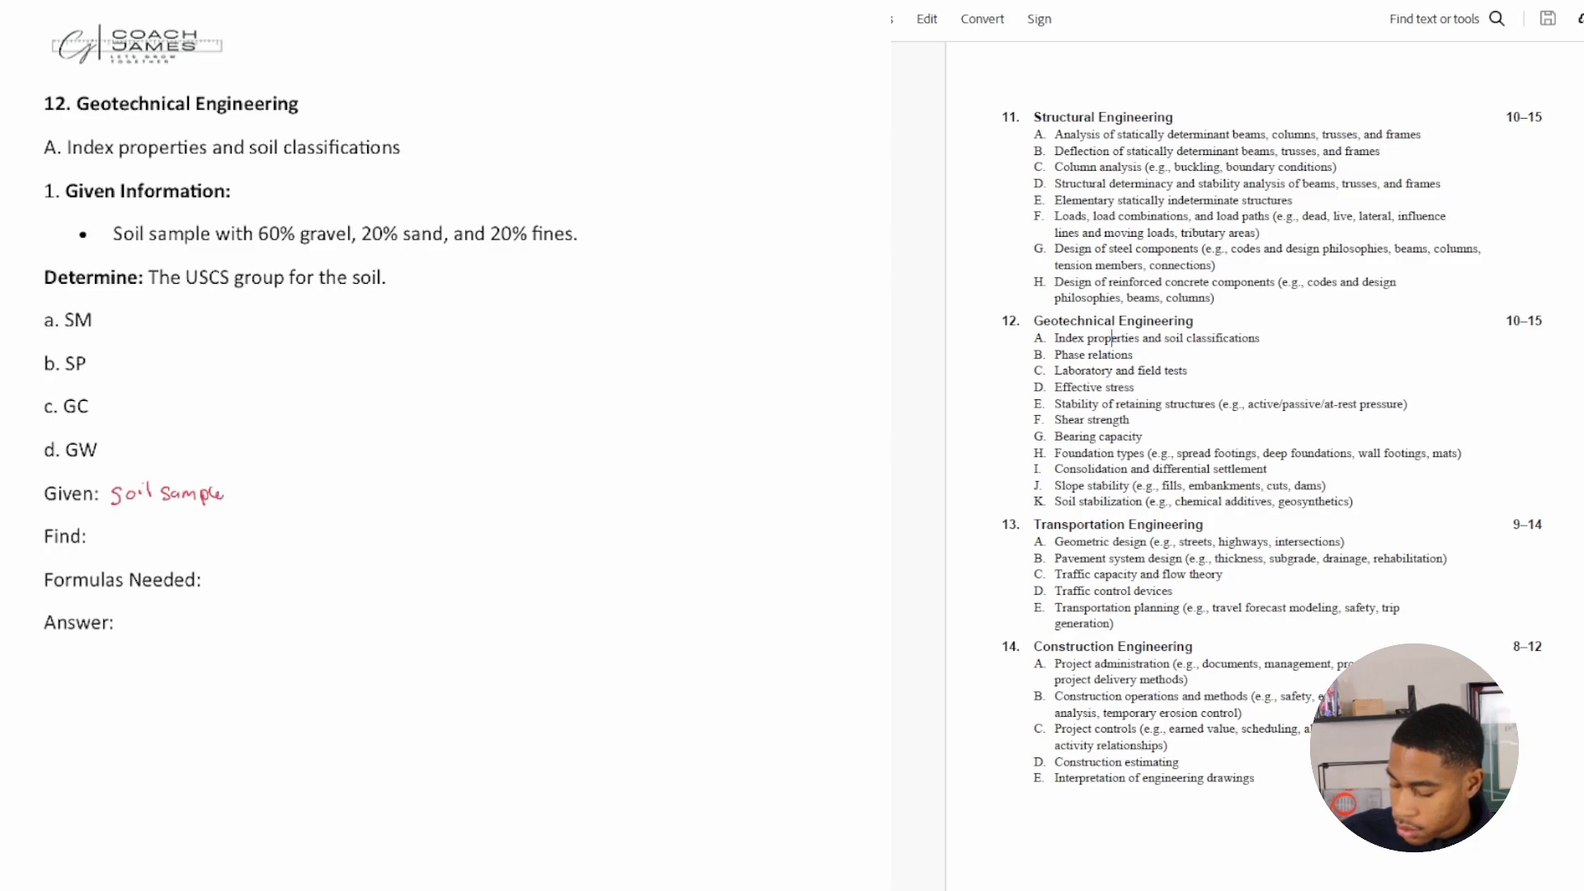
type("w/")
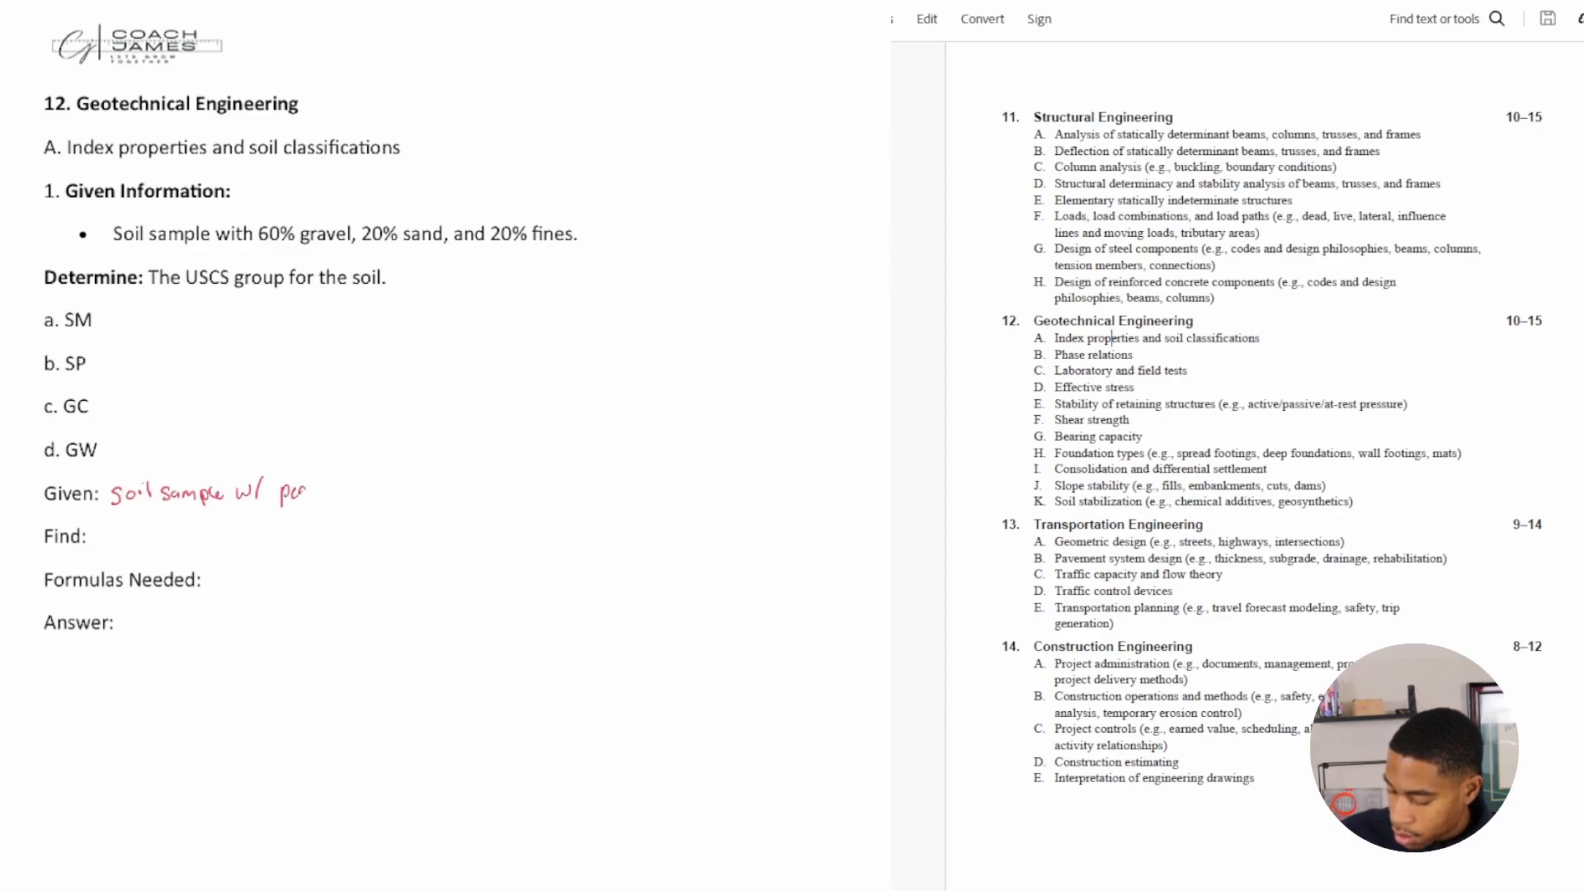
type("percenta")
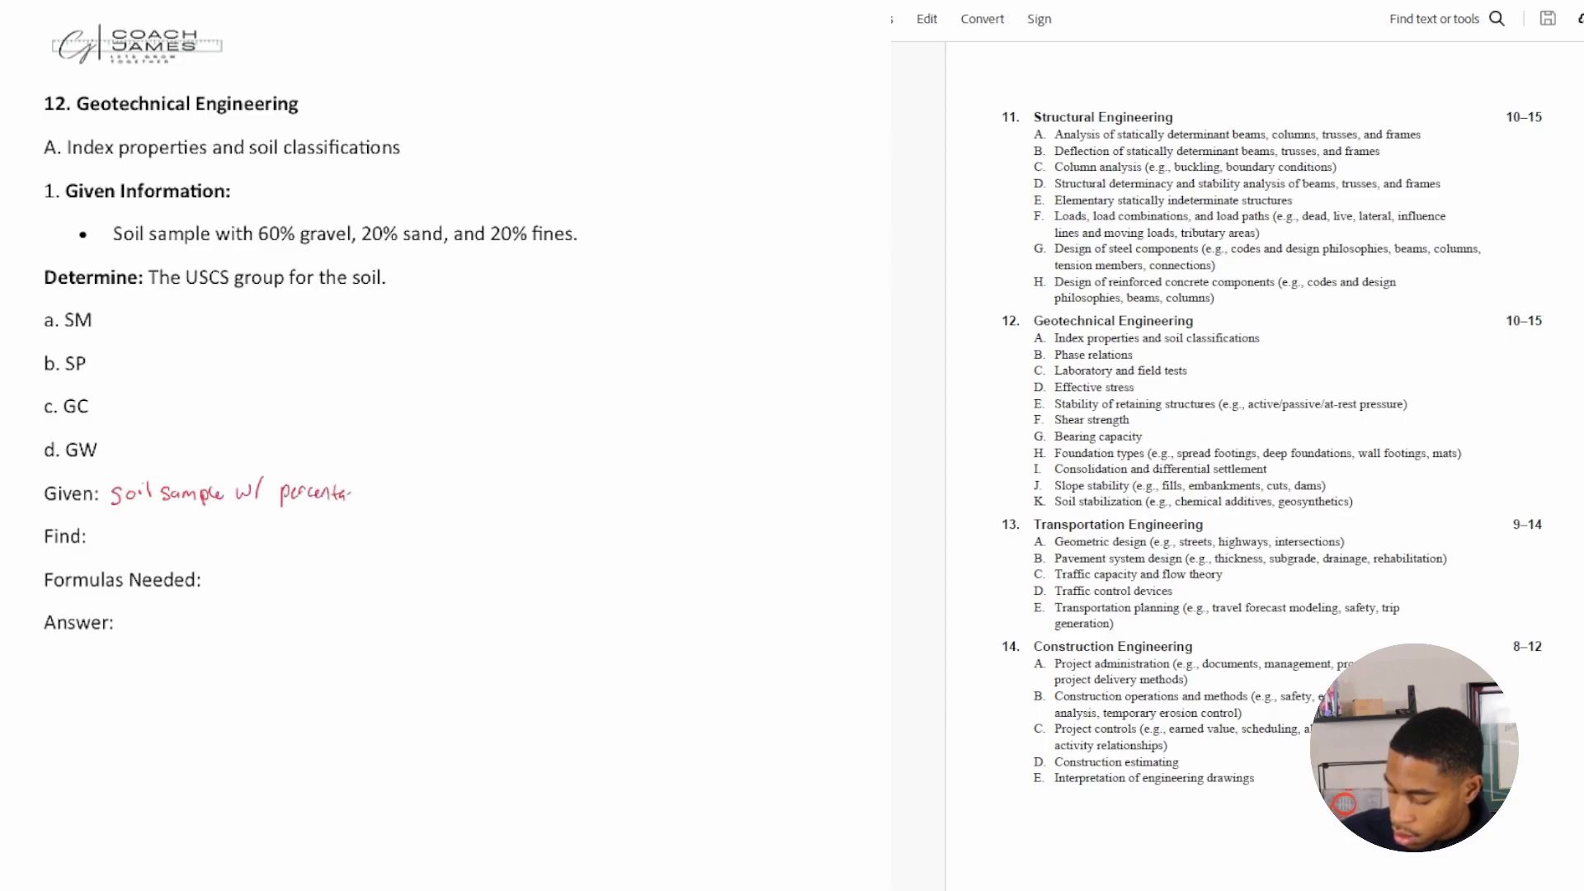
type("ages")
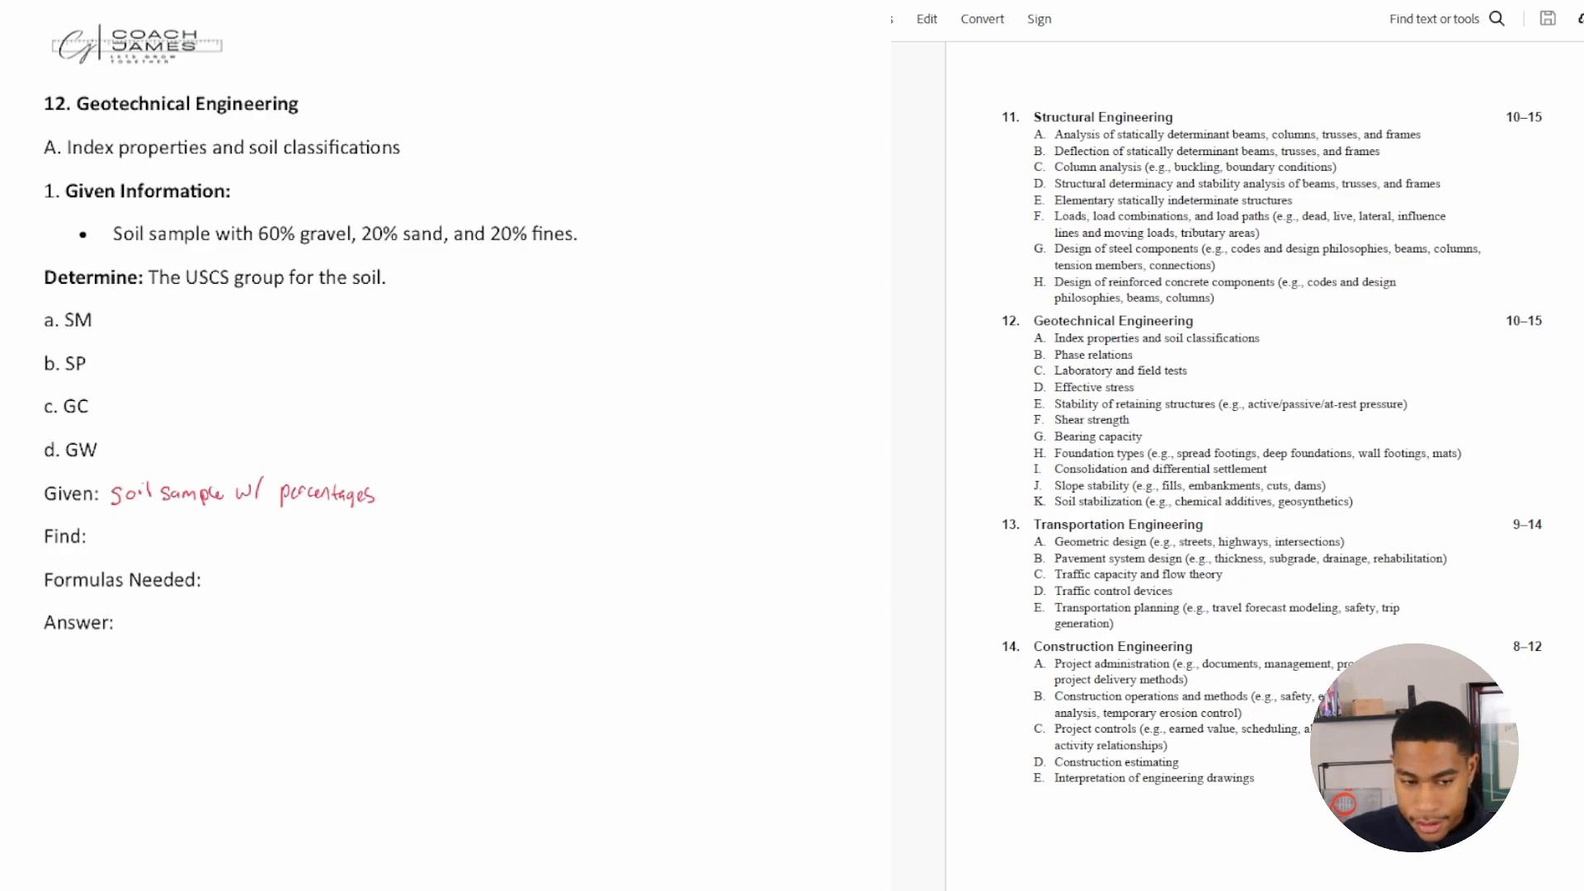
Step: Handwrite 'USCS group' after Find
type("U")
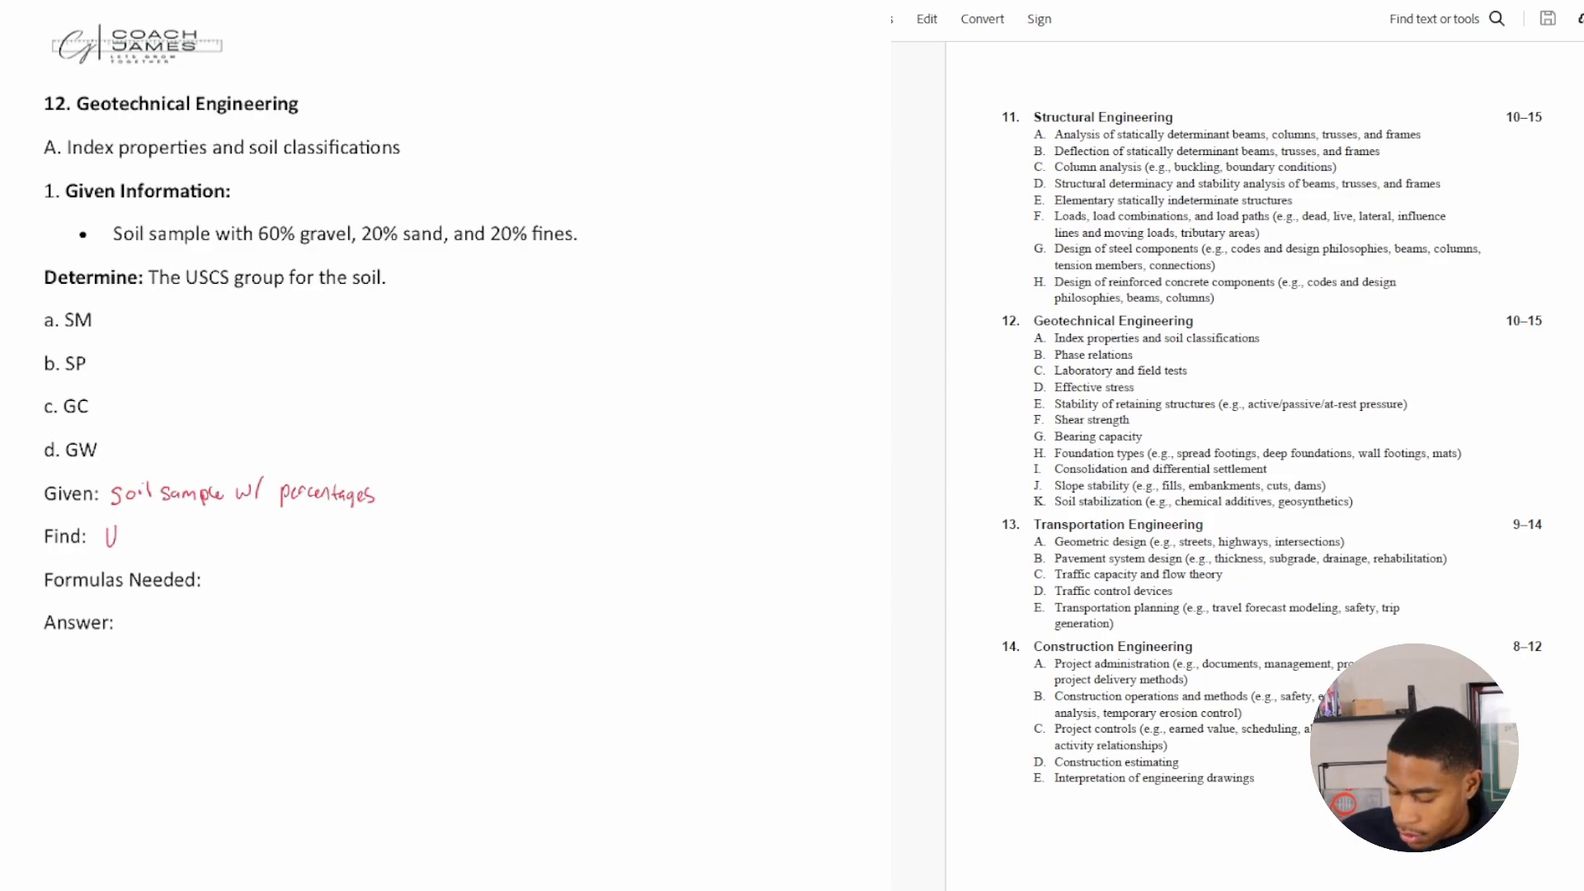
type("S")
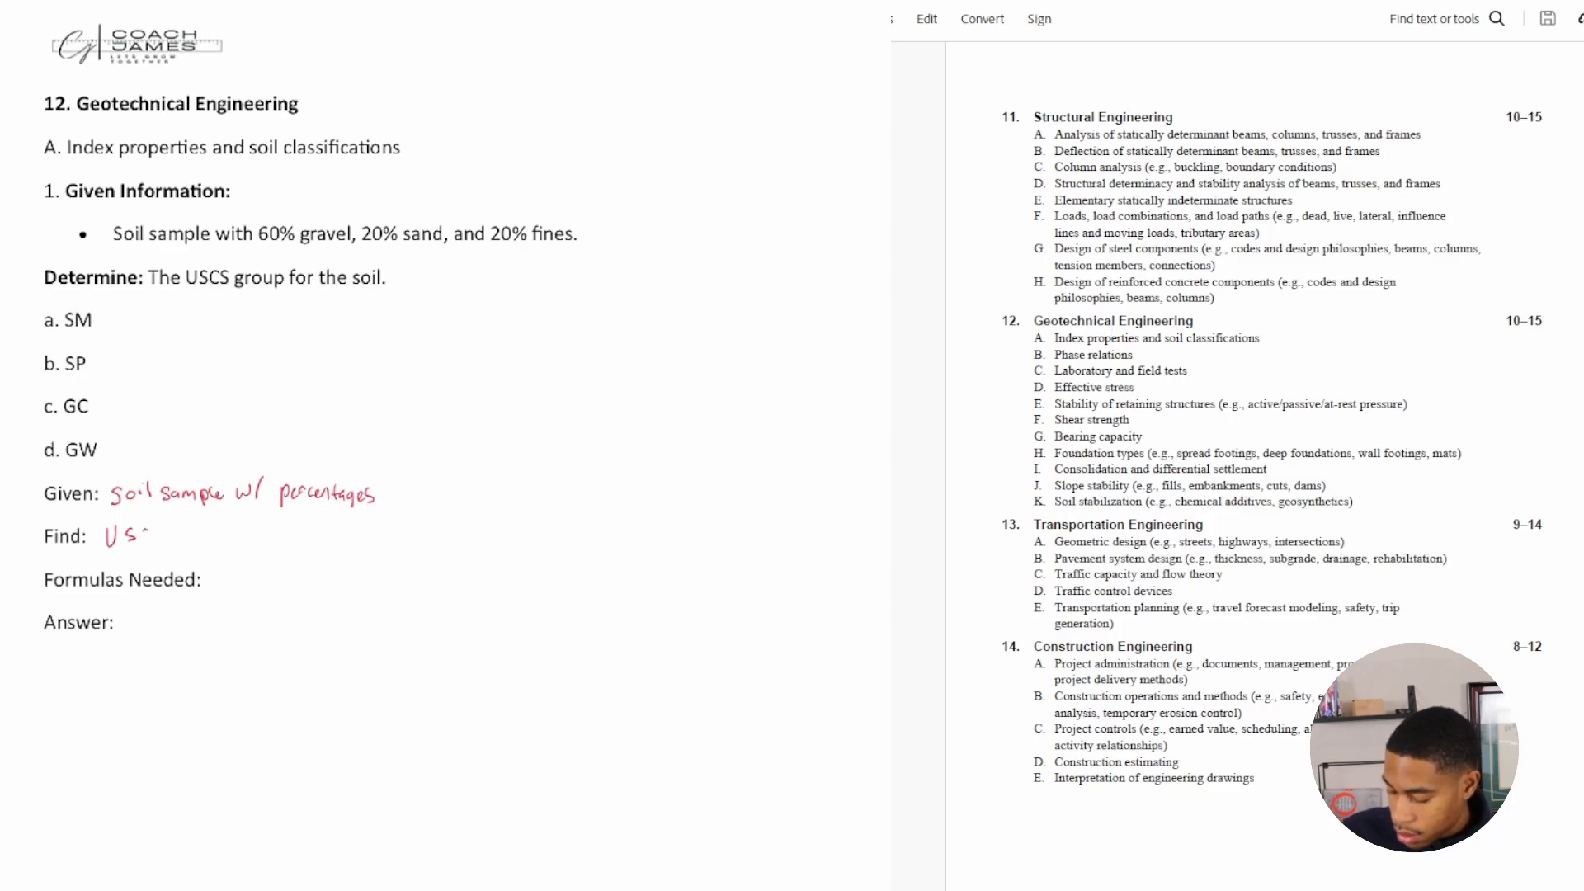
type("CS")
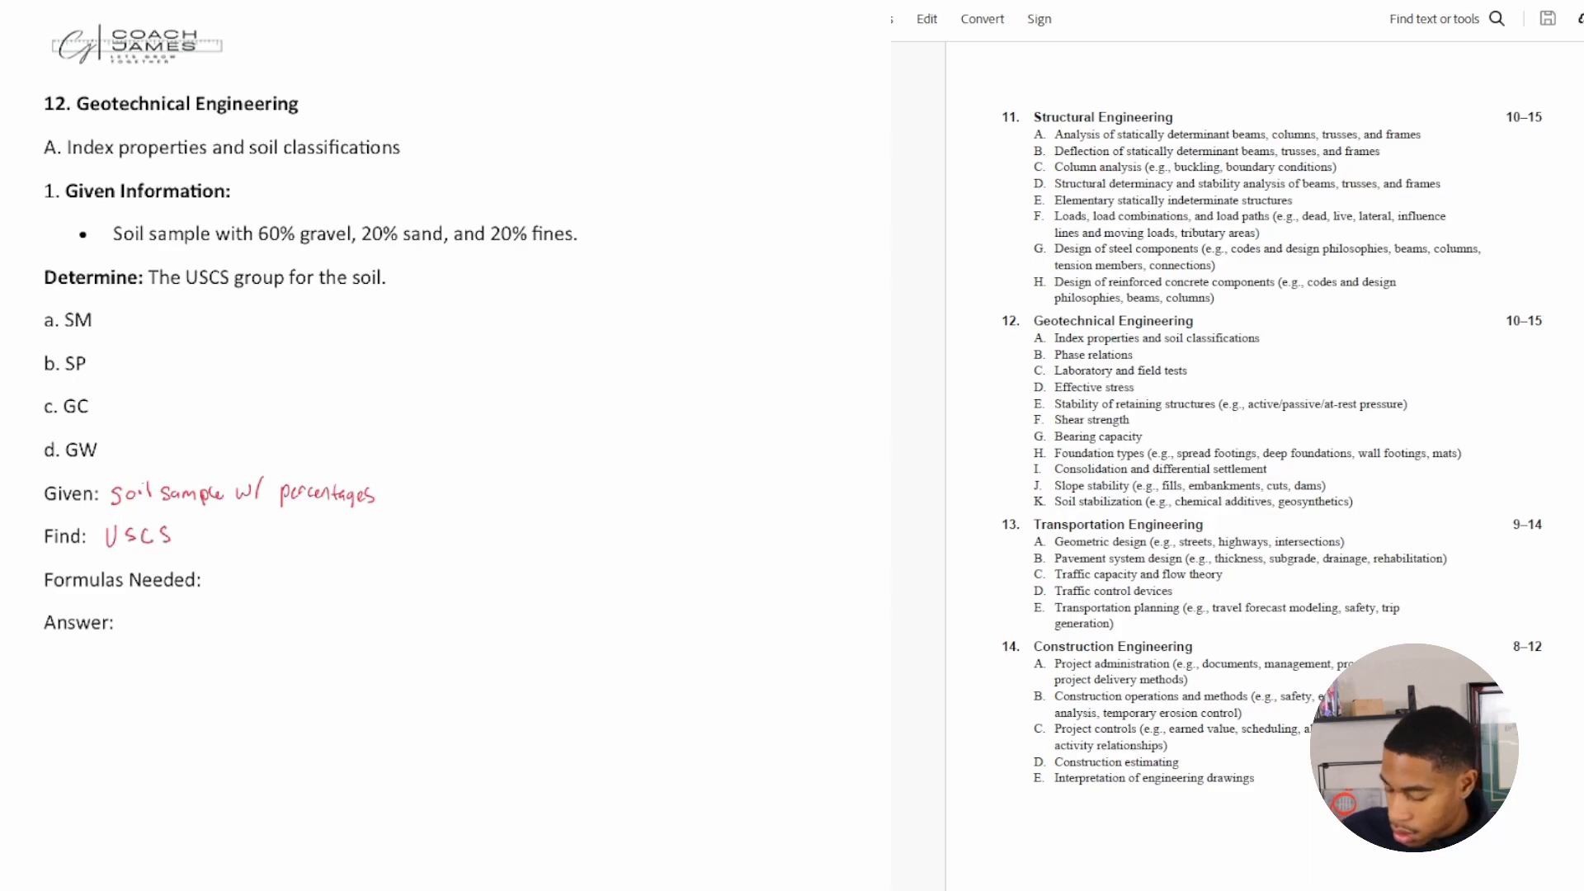
type("grou")
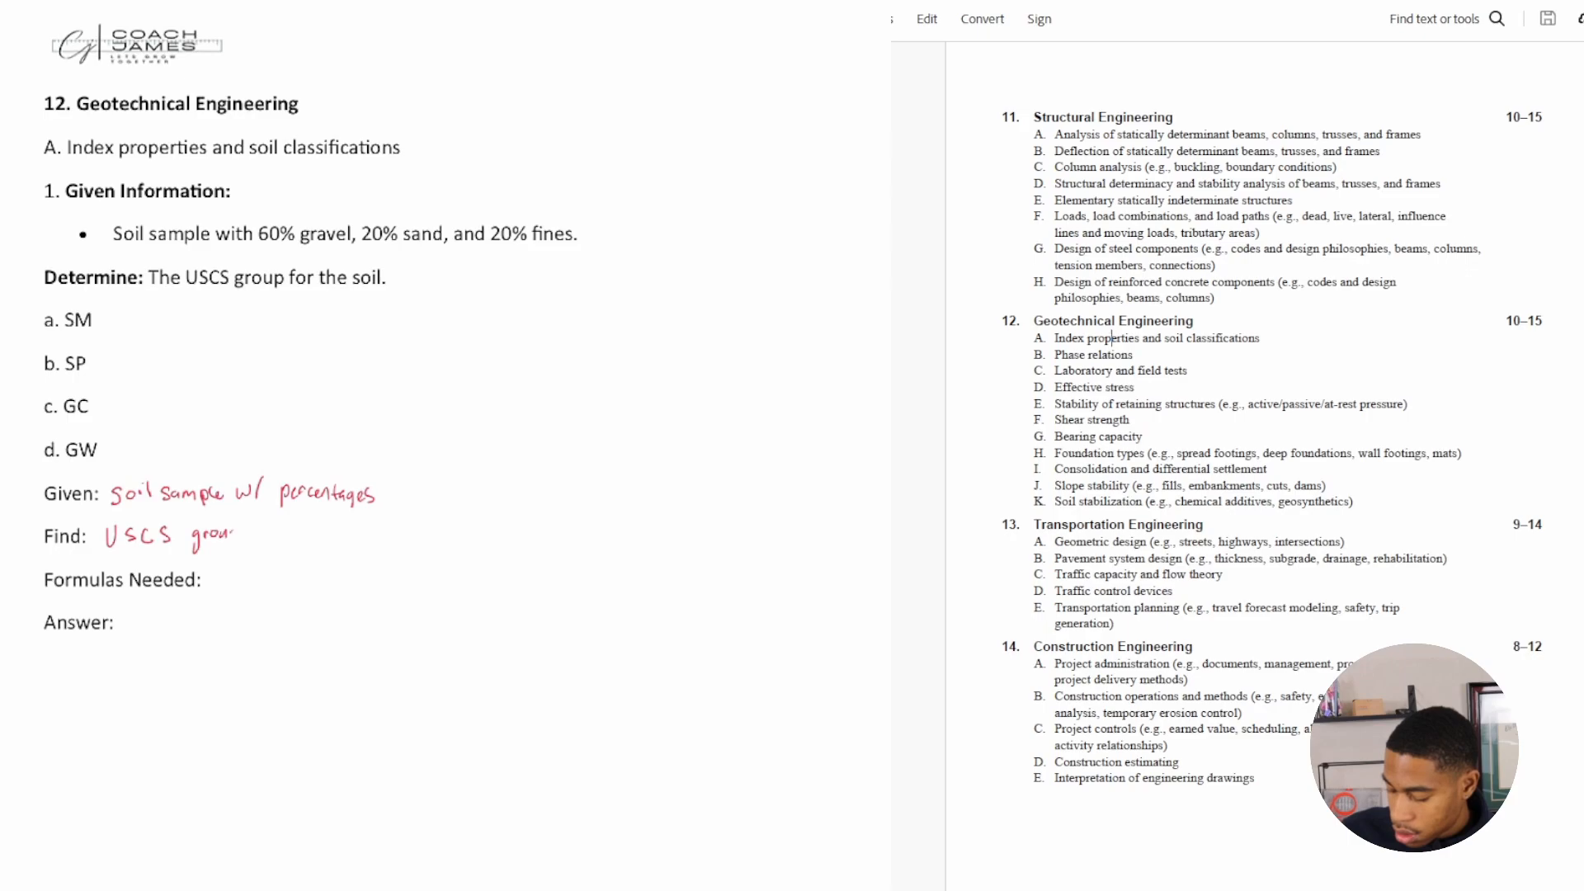
type("p")
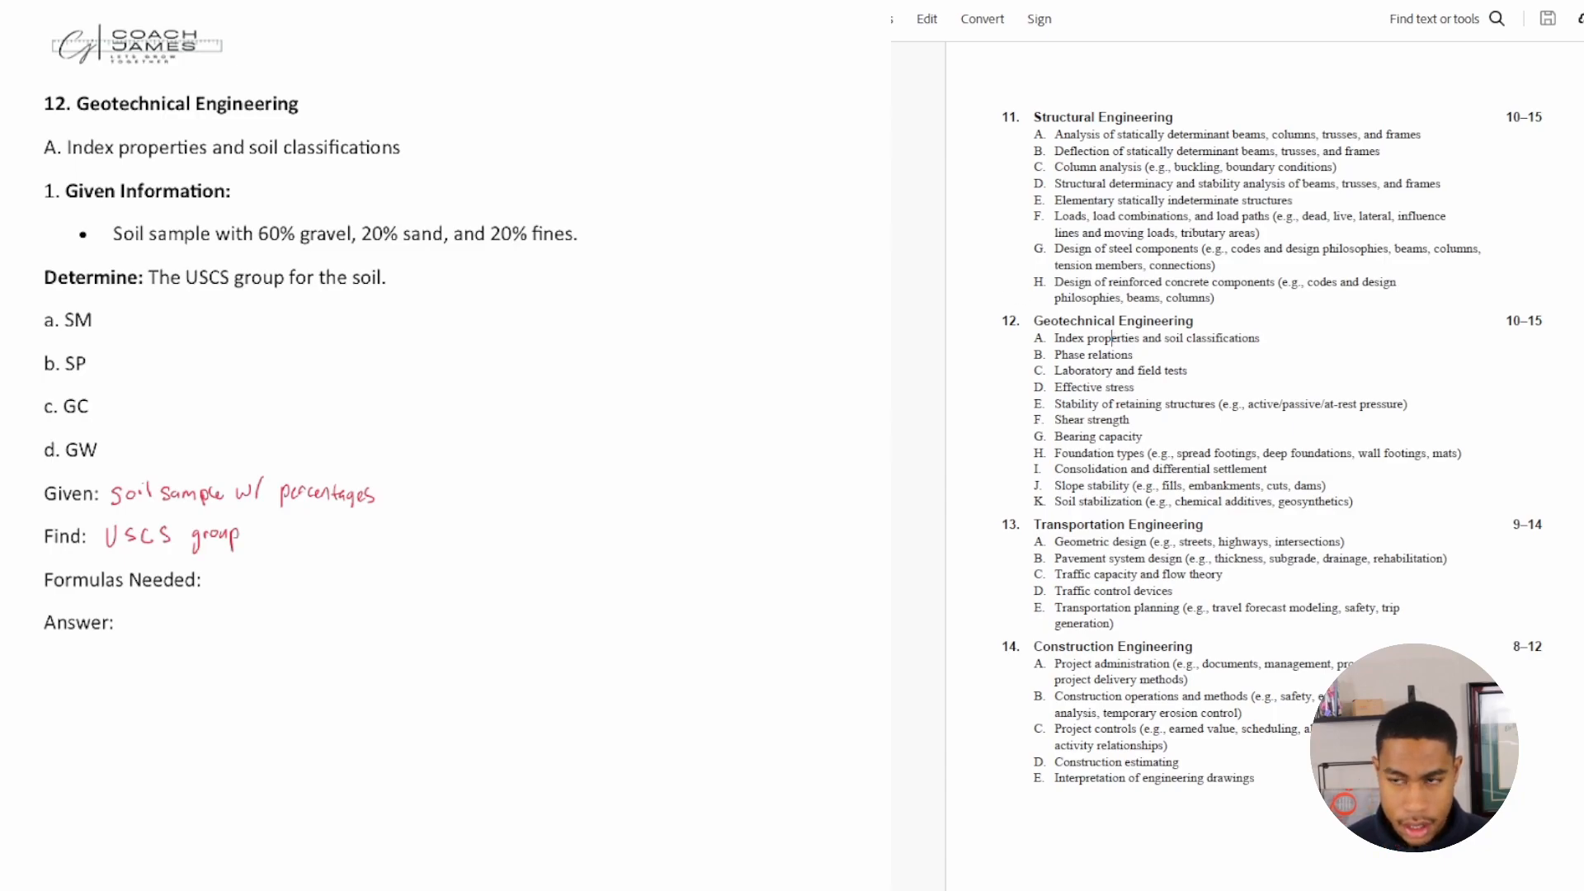
Step: Search the NCEES handbook for 'USCS'
left_click(1497, 18)
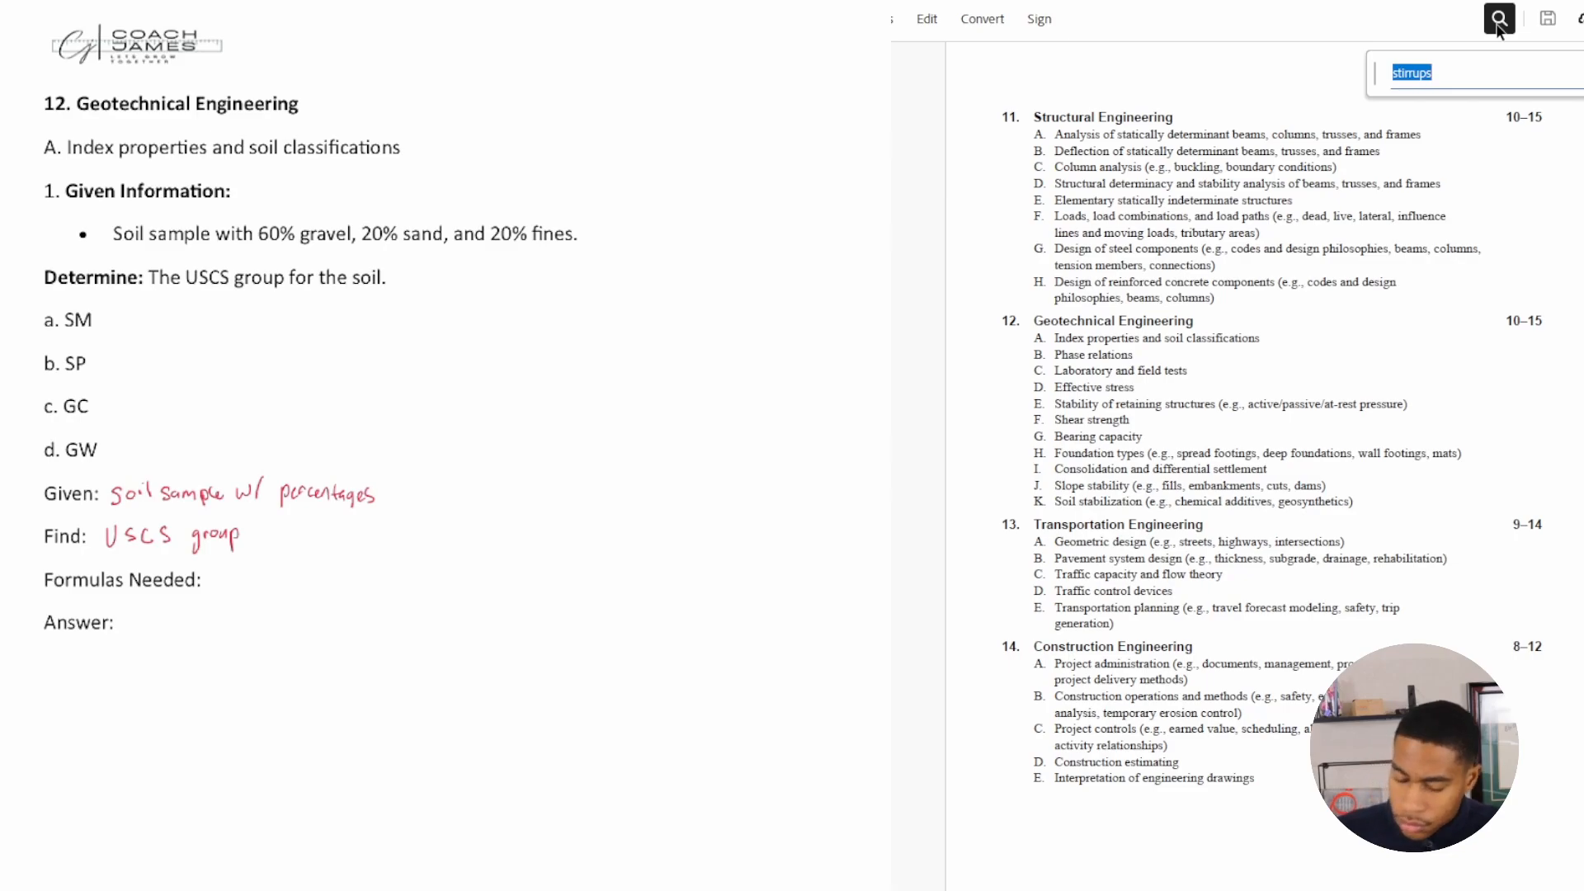
type("u")
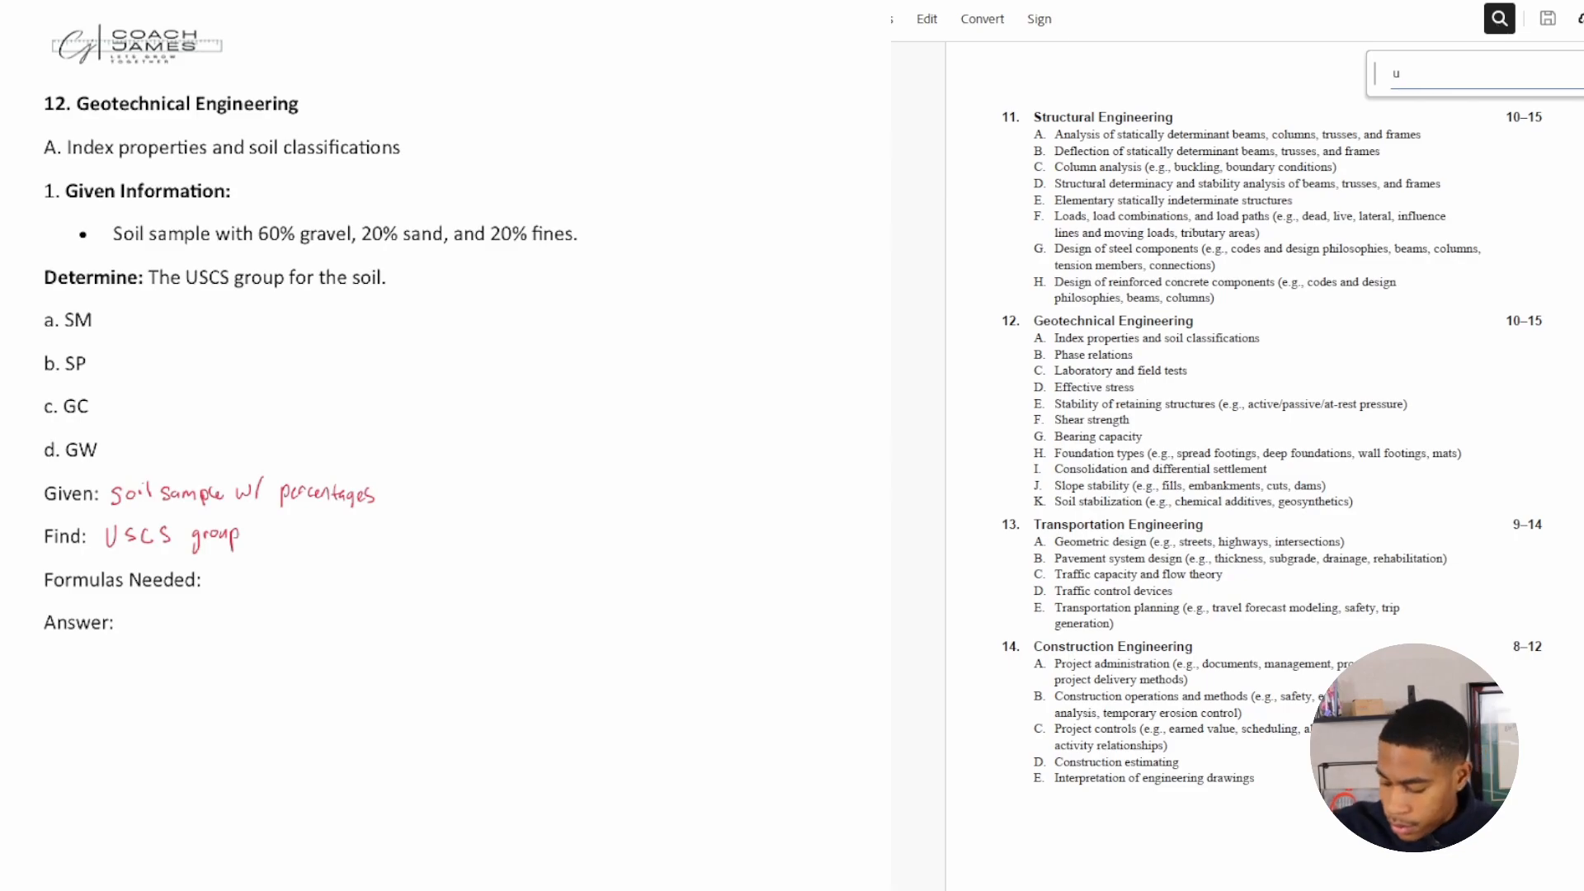
type("SCS")
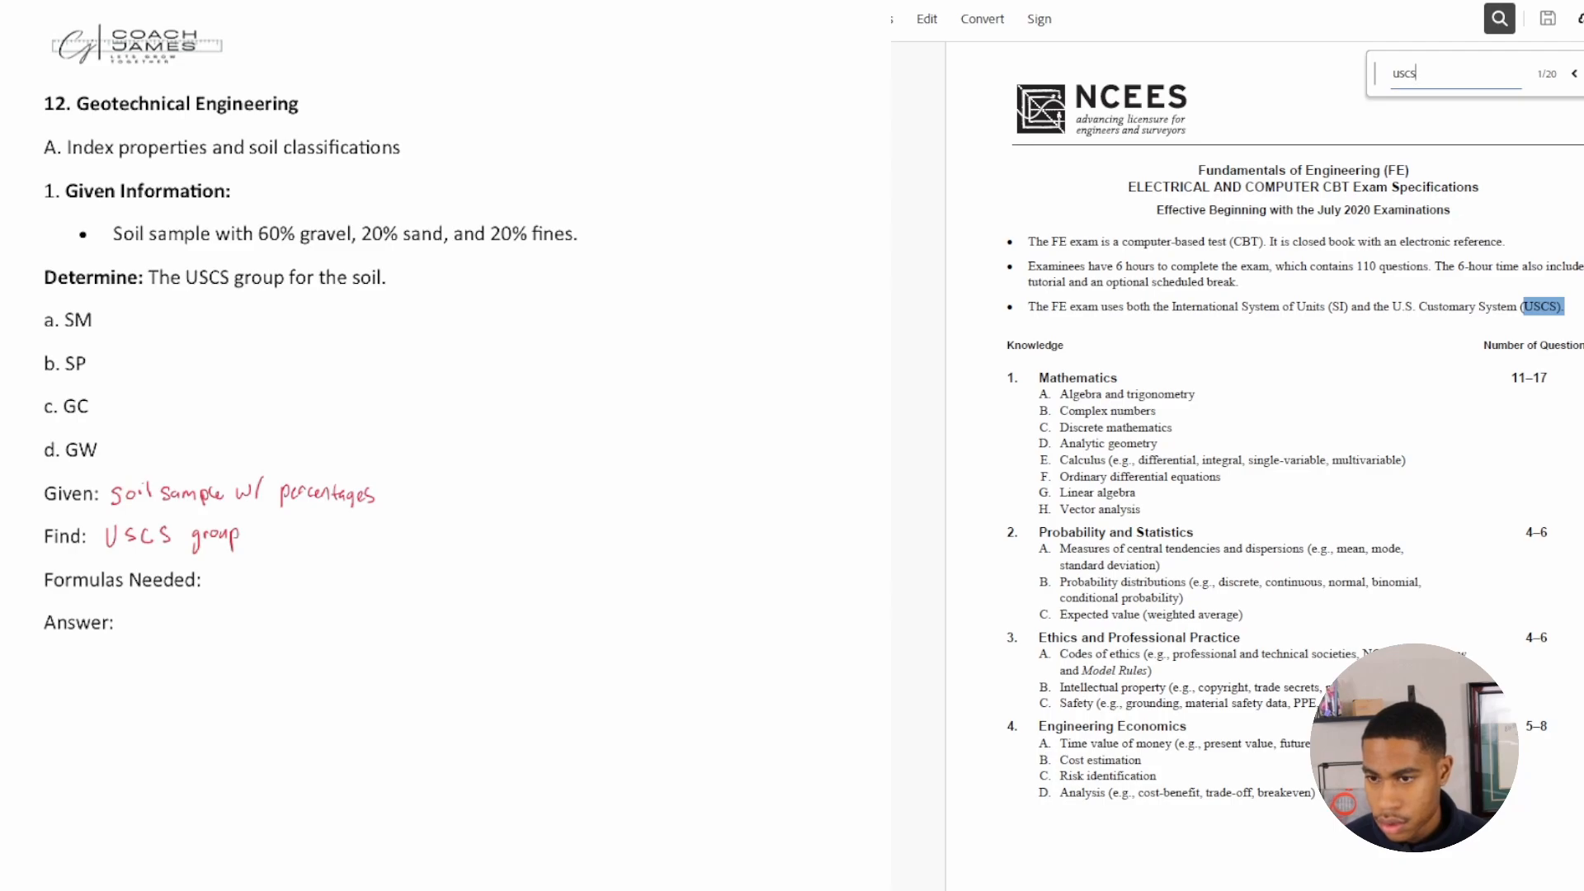
Step: Cycle through the USCS matches to the Civil Engineering Manning's and weir formulas page
left_click(1575, 72)
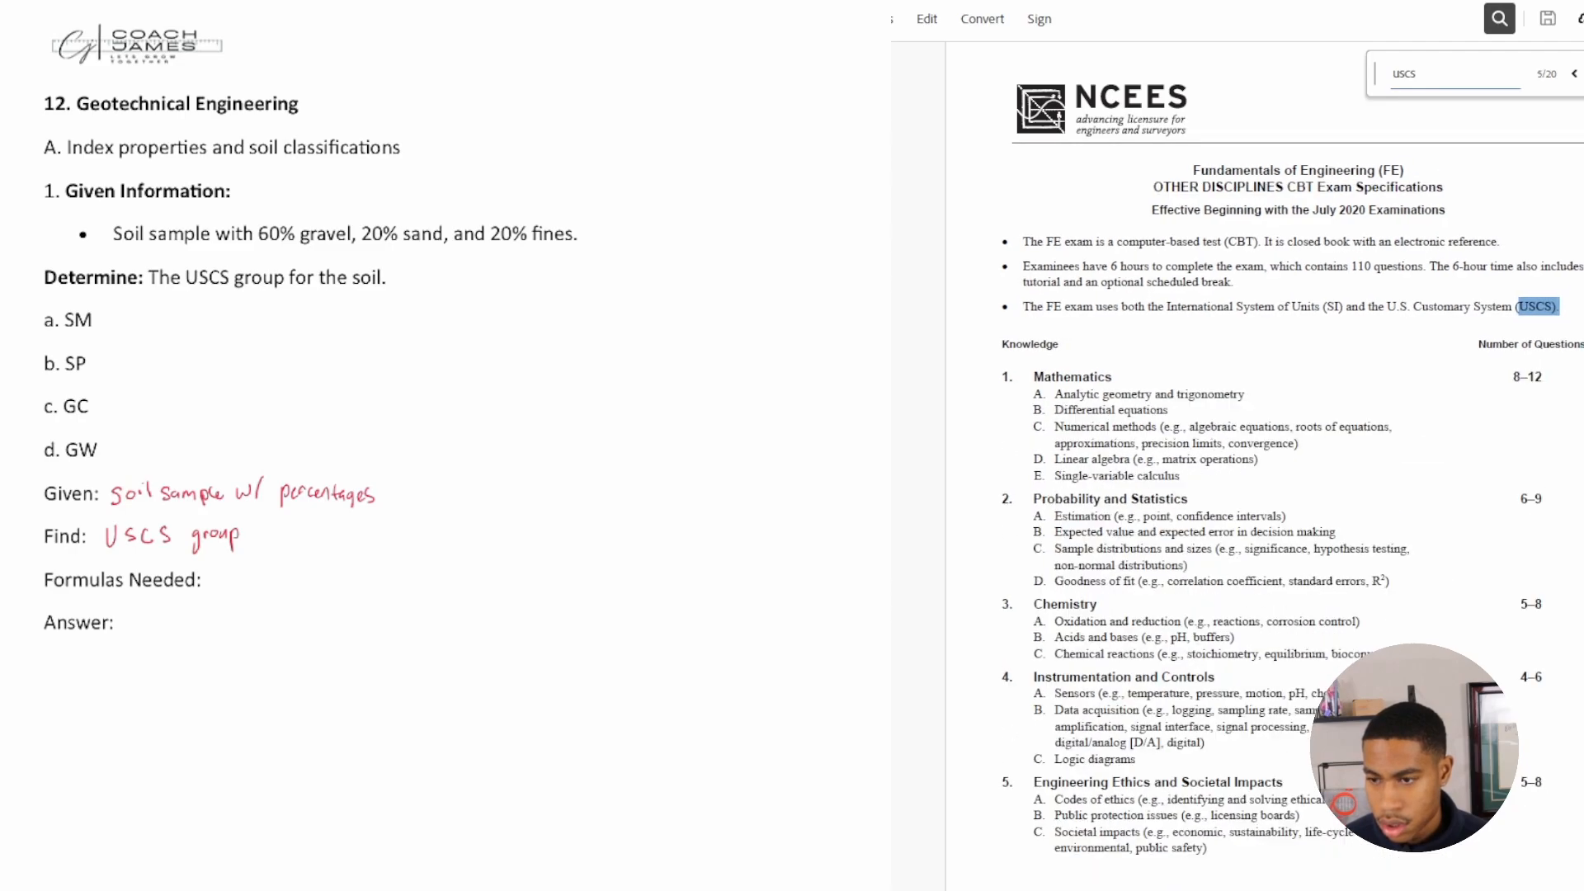
left_click(1575, 72)
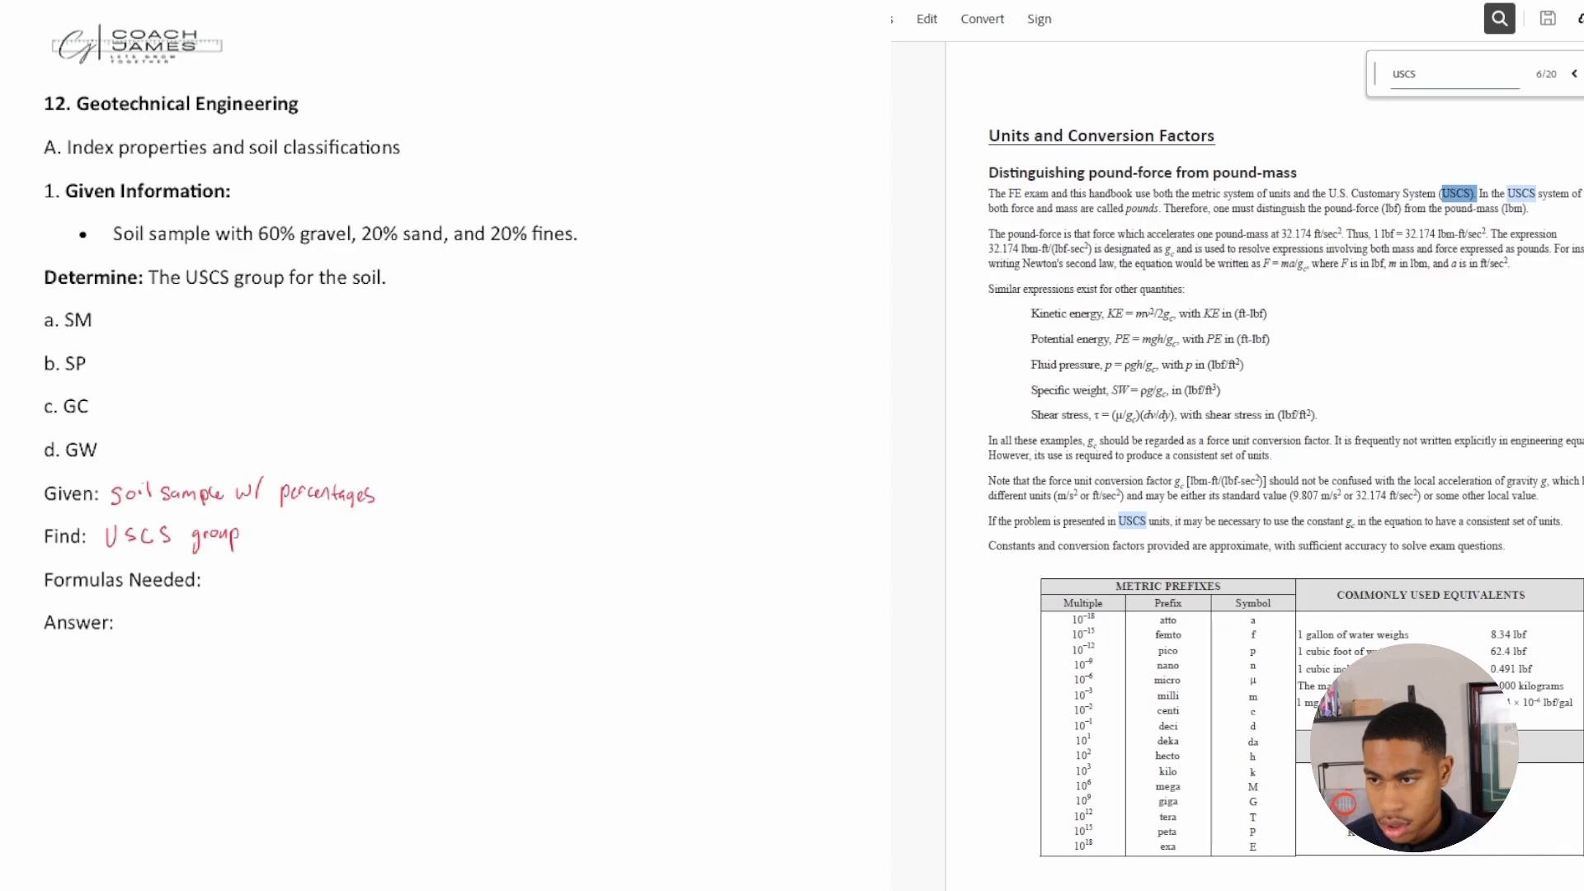
left_click(1572, 72)
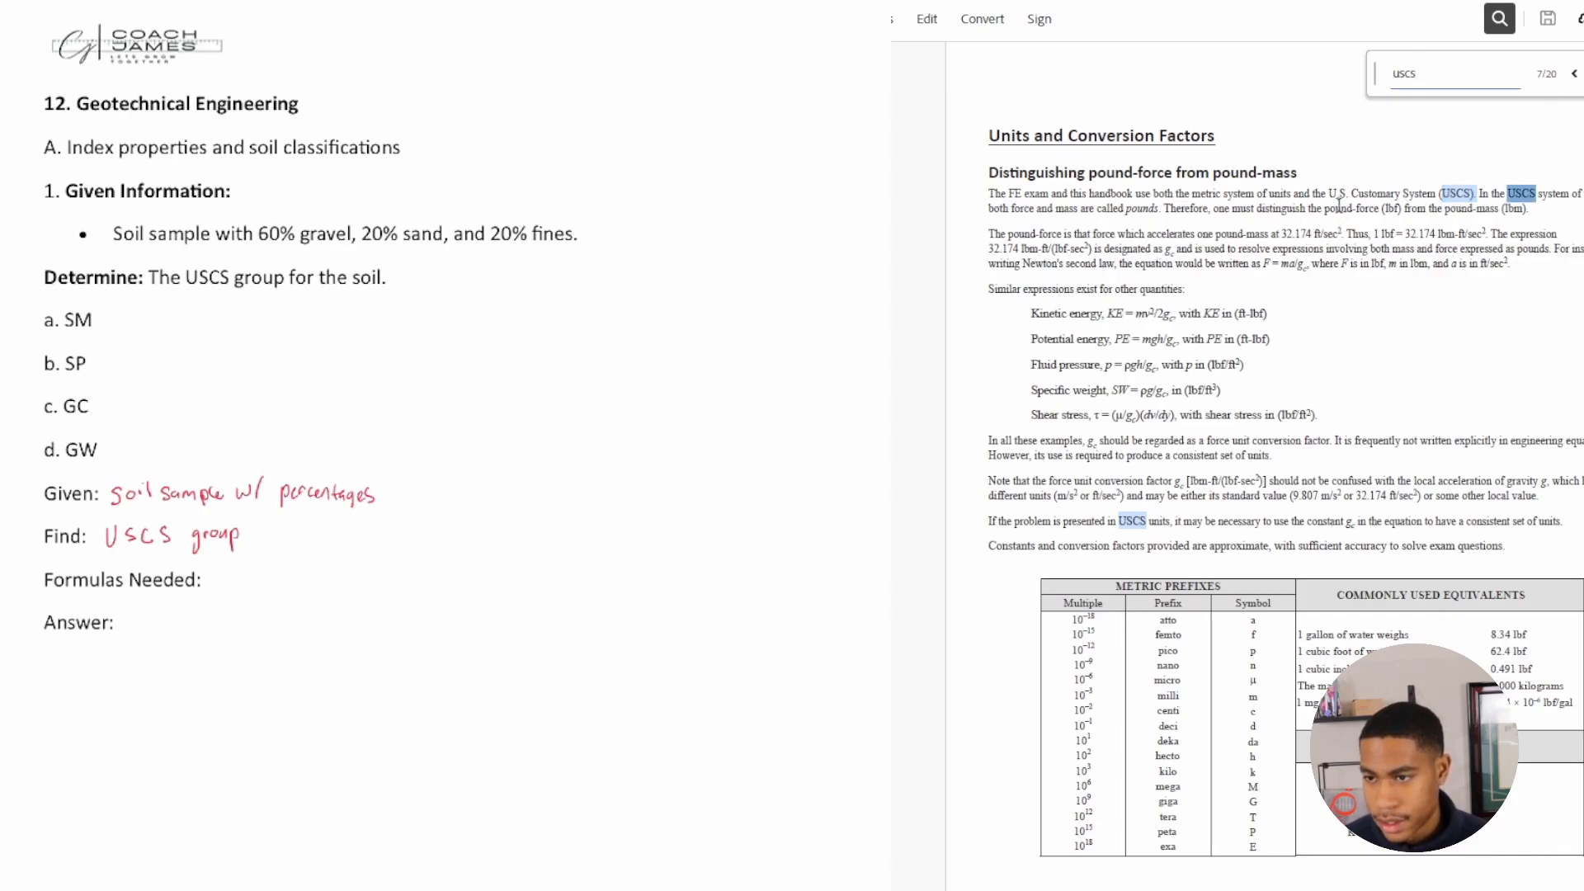
mouse_move(1505, 134)
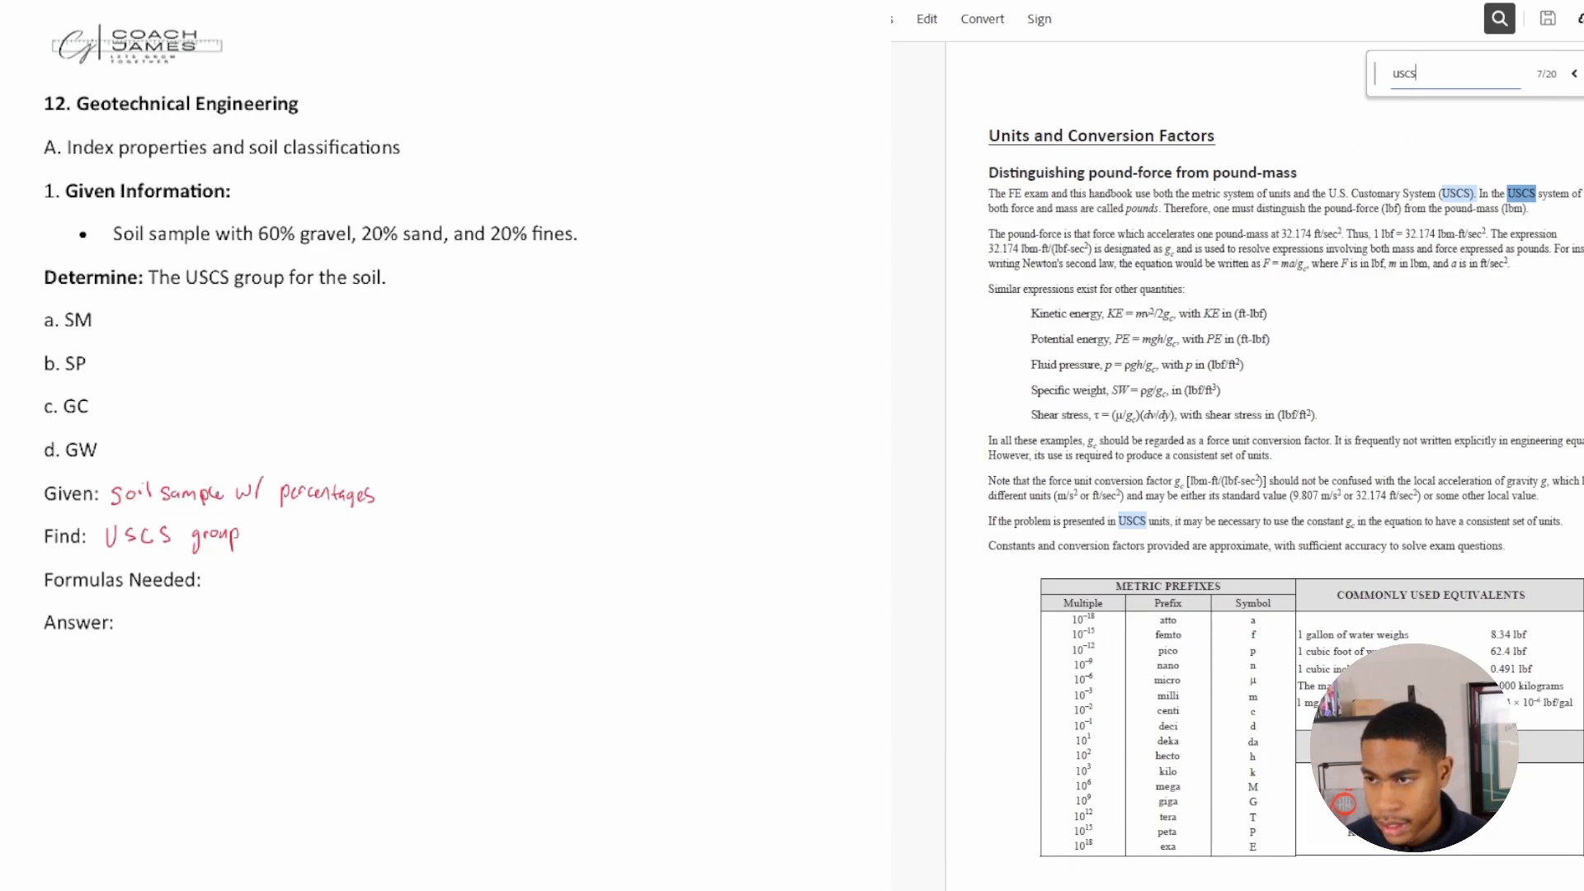
left_click(1571, 73)
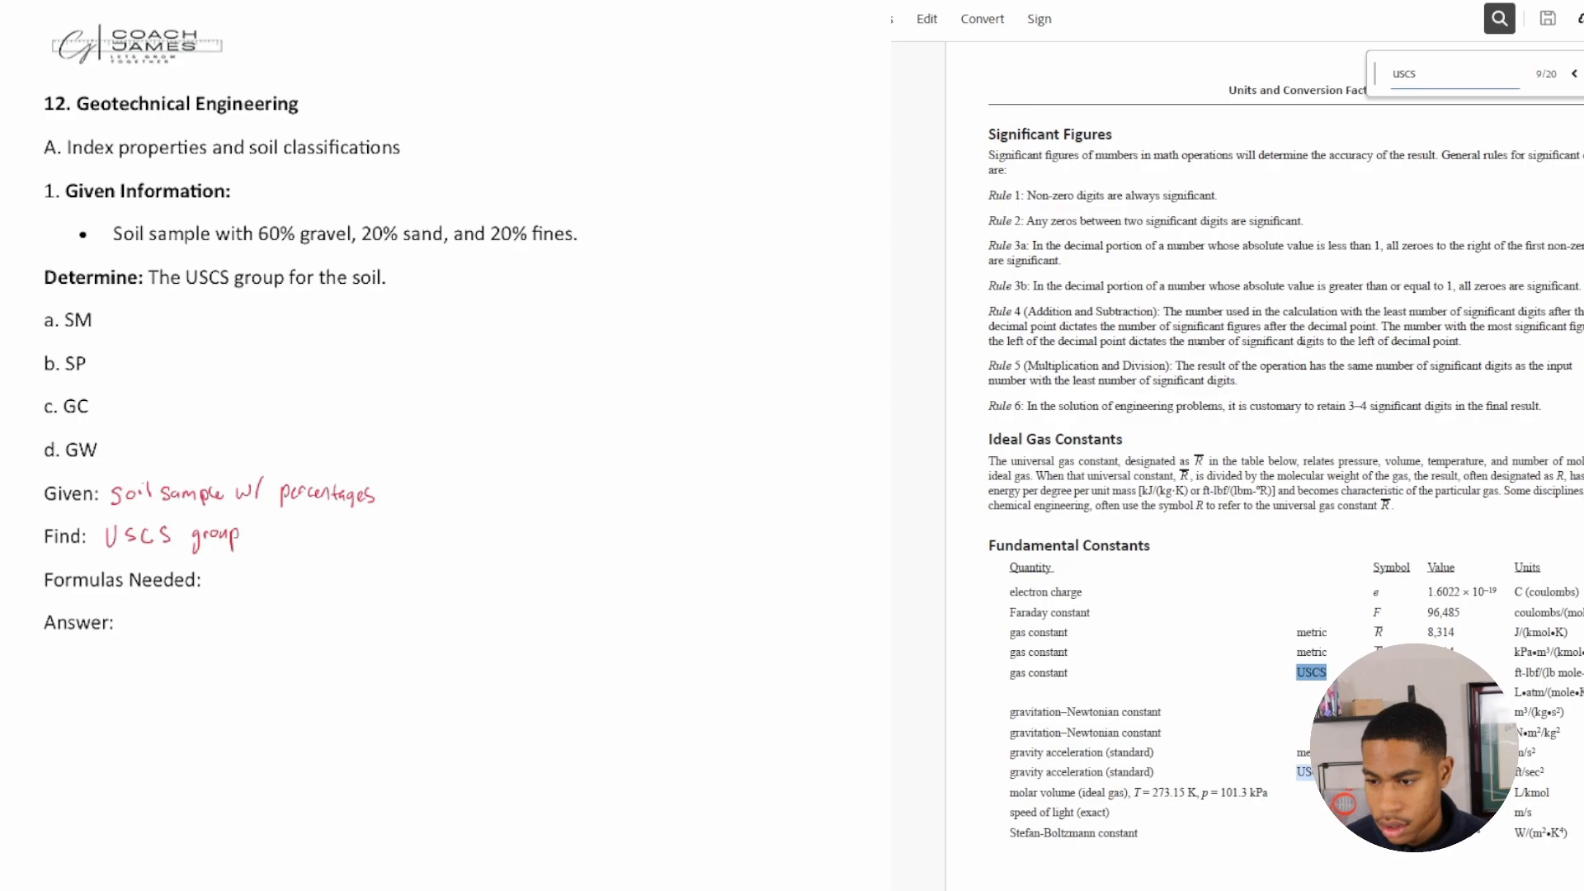
left_click(1573, 72)
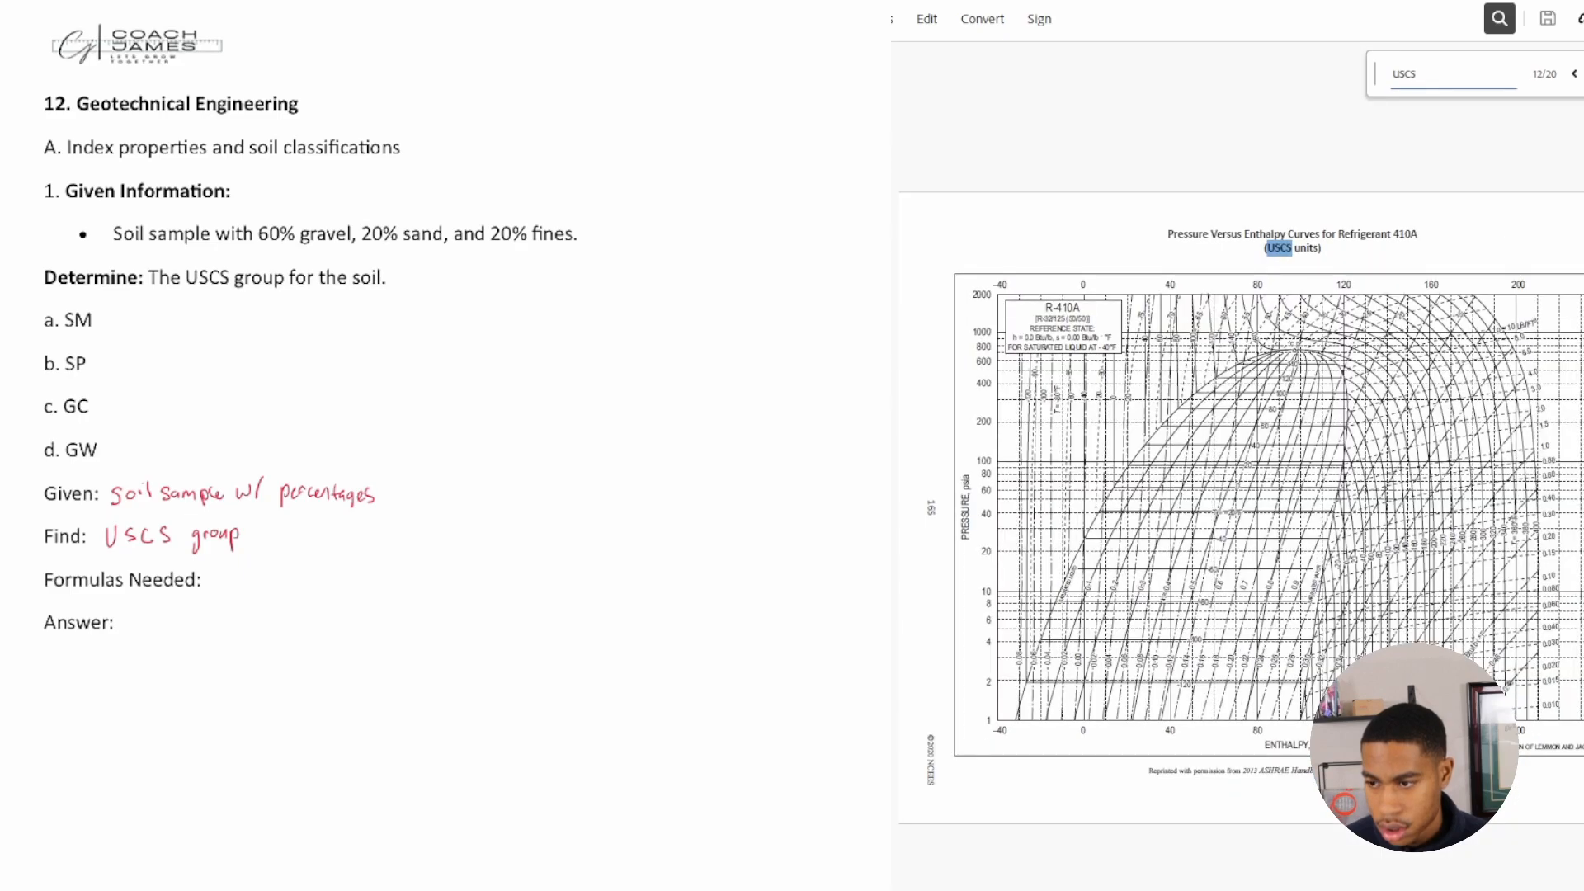
left_click(1573, 72)
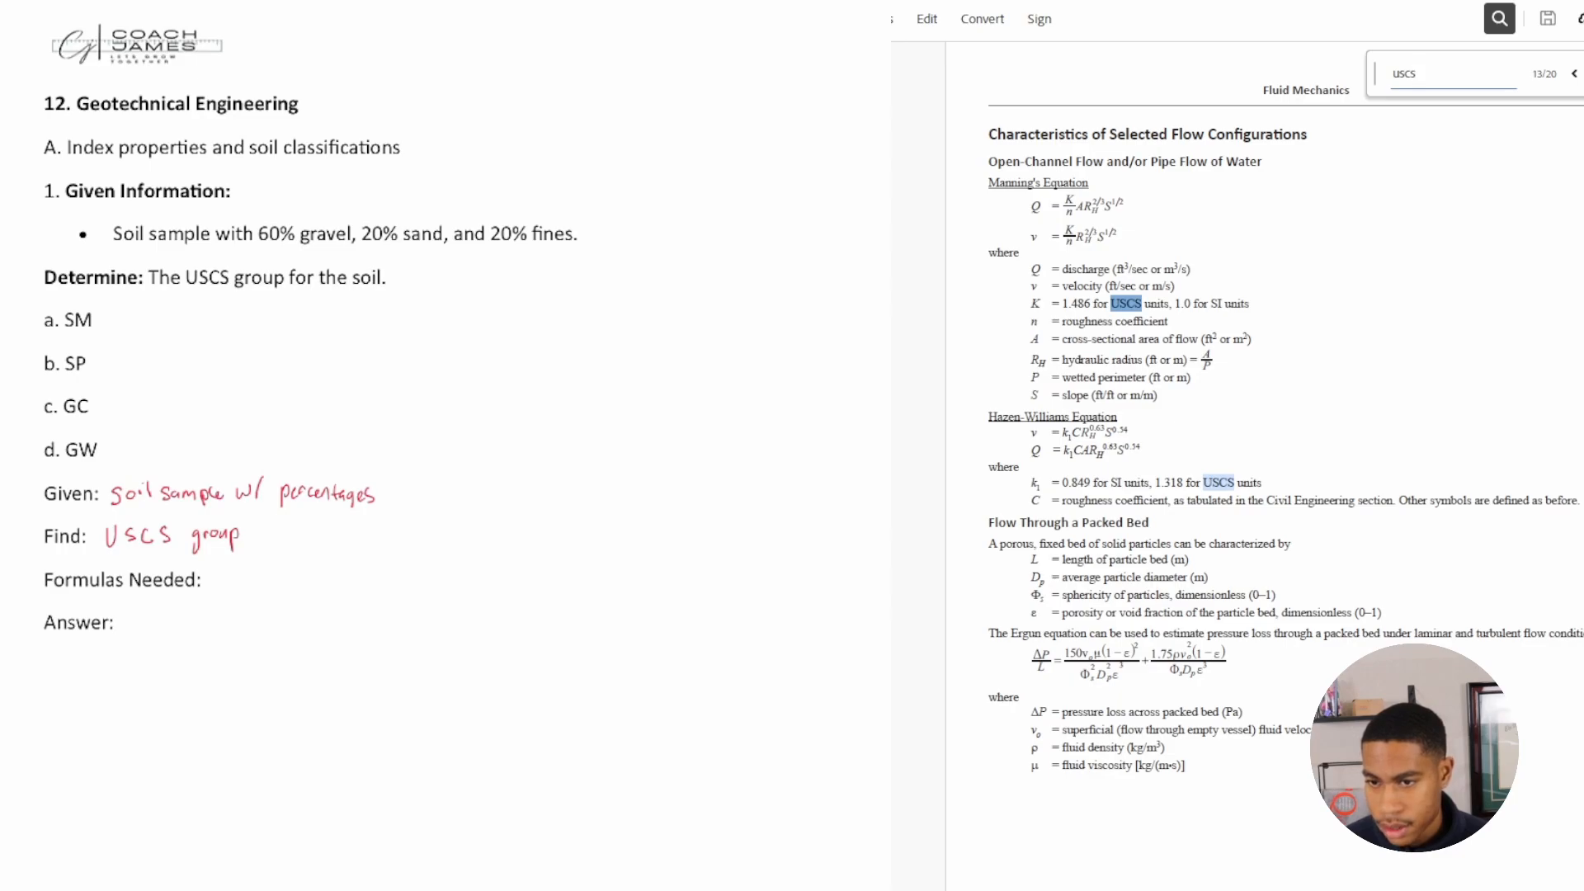
left_click(1571, 72)
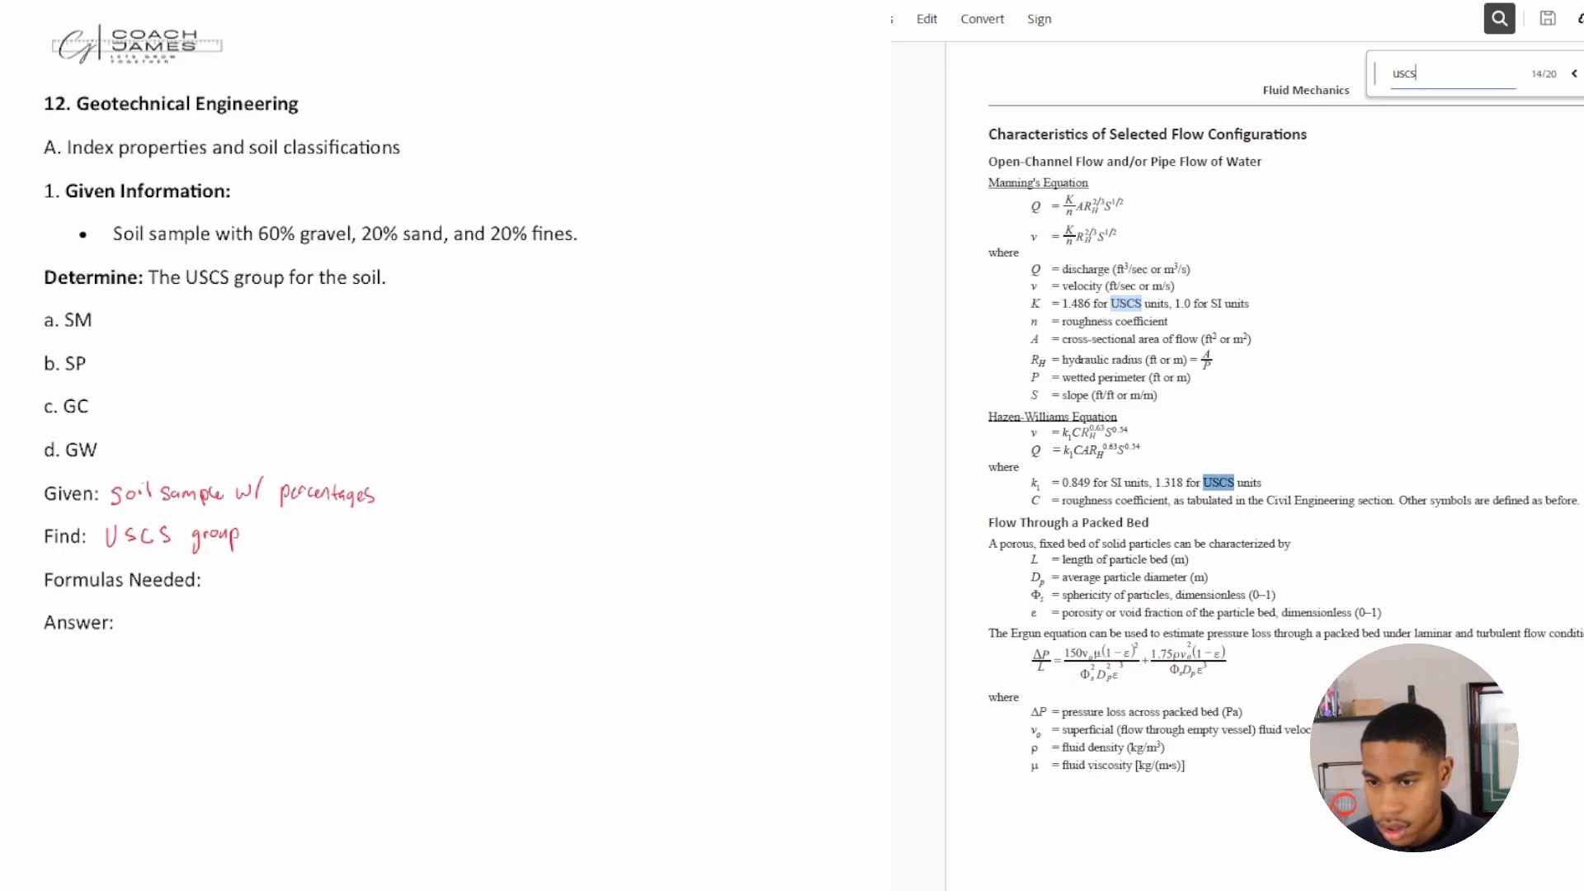
left_click(1571, 72)
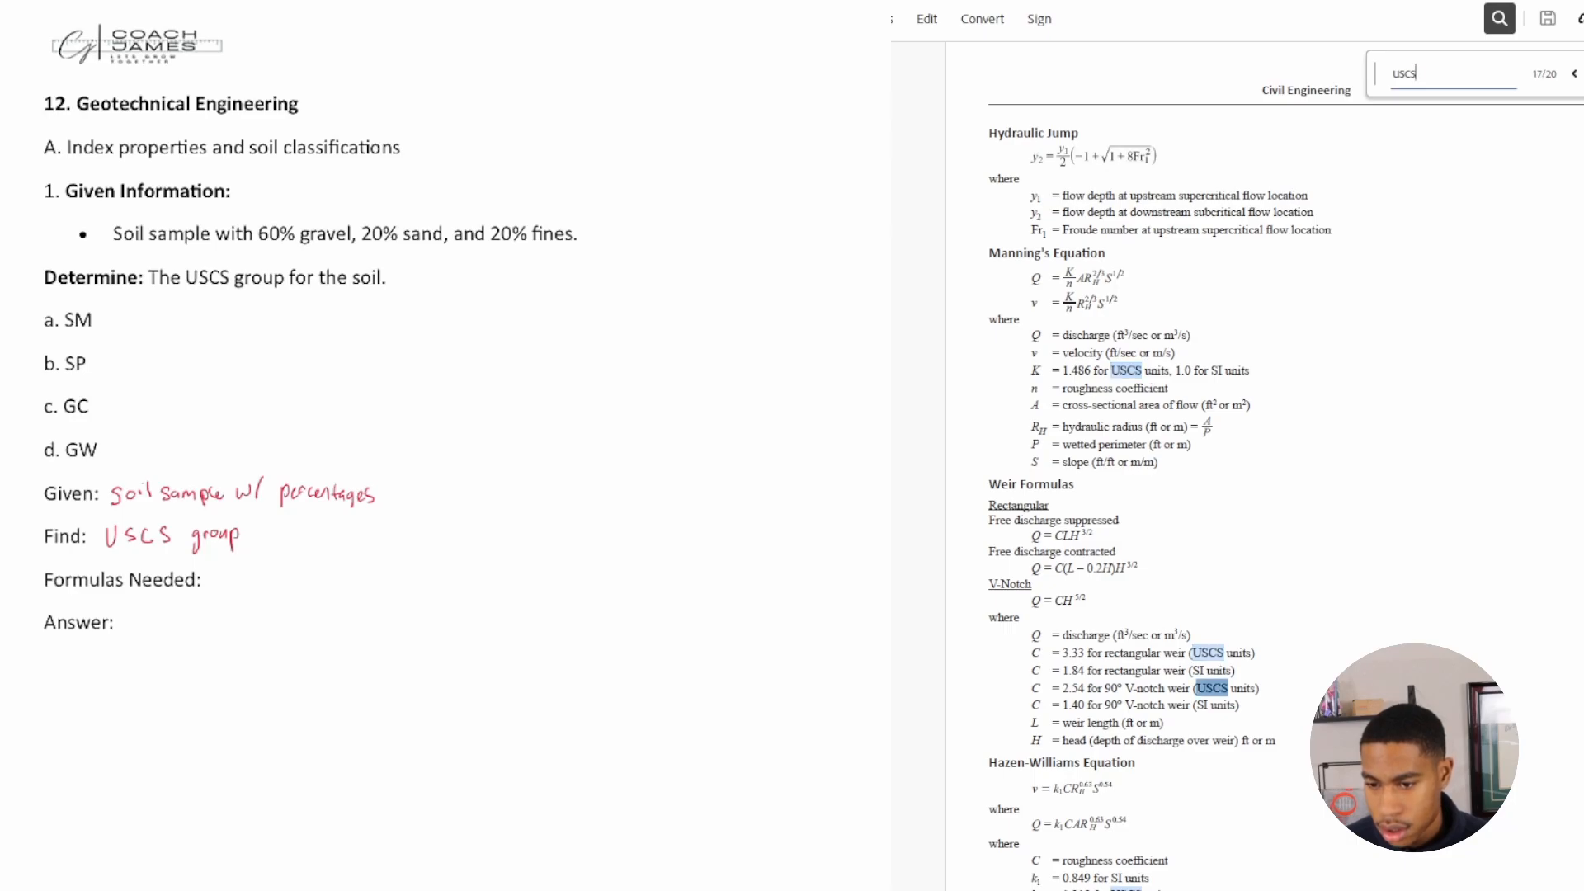
left_click(1572, 73)
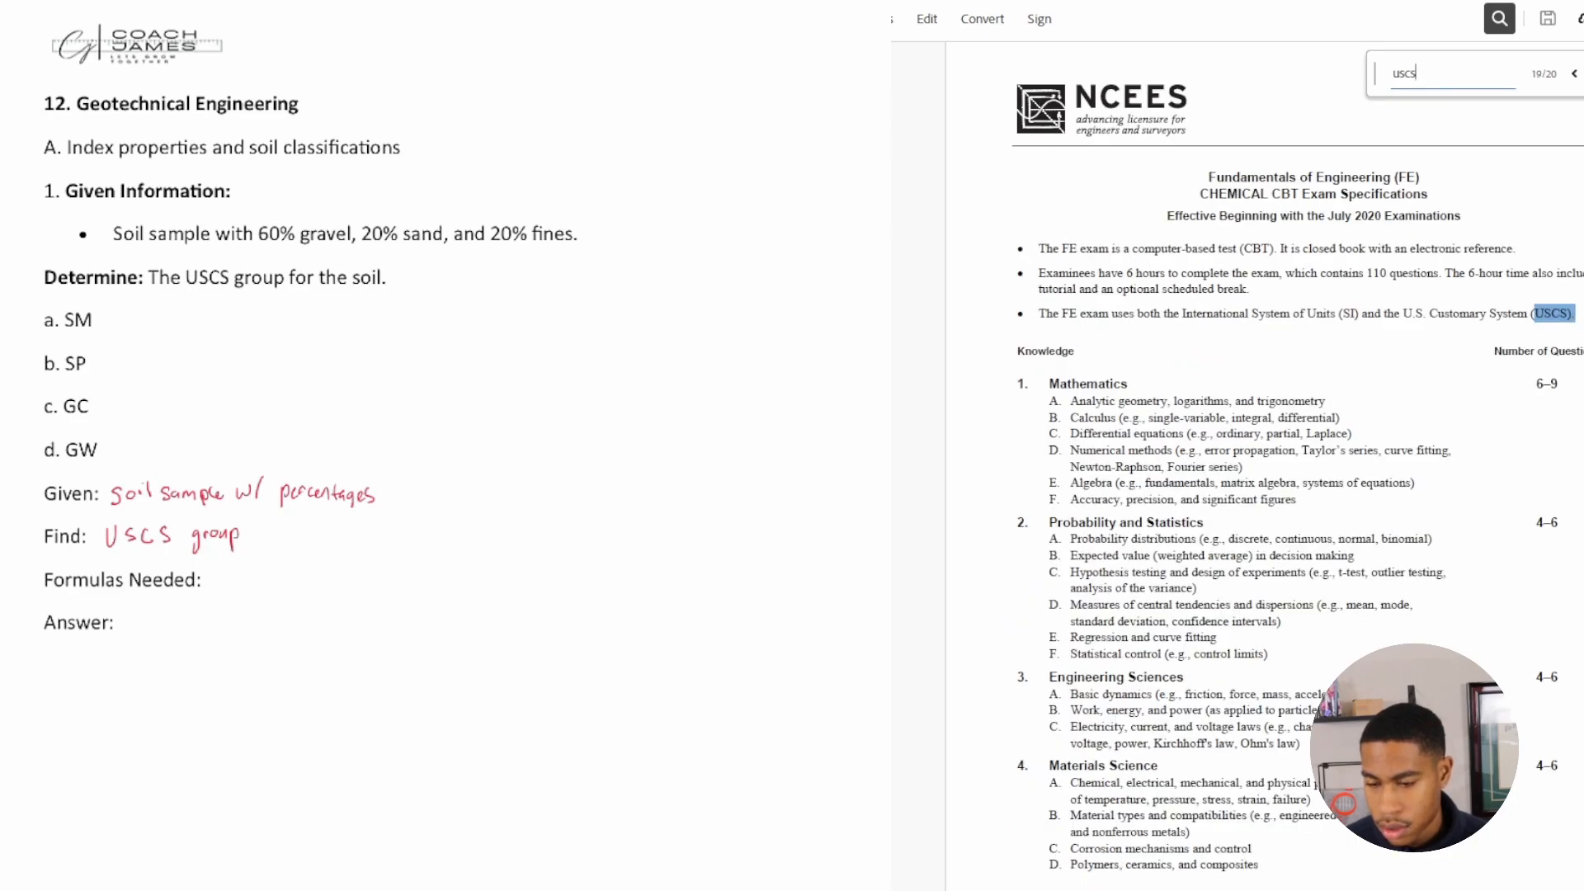
left_click(1574, 73)
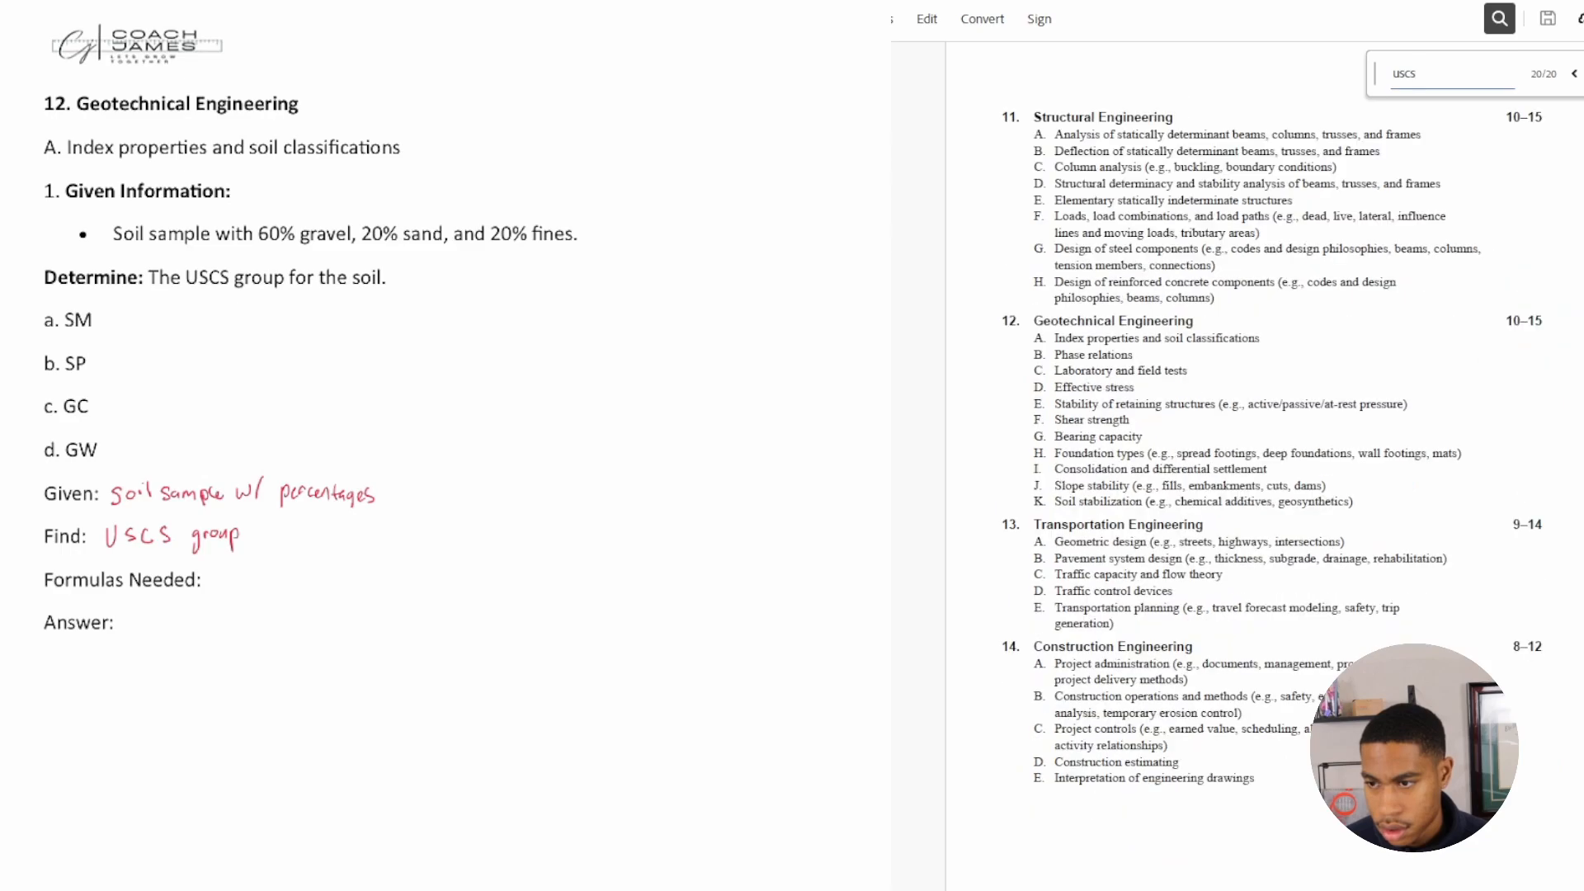
mouse_move(1512, 526)
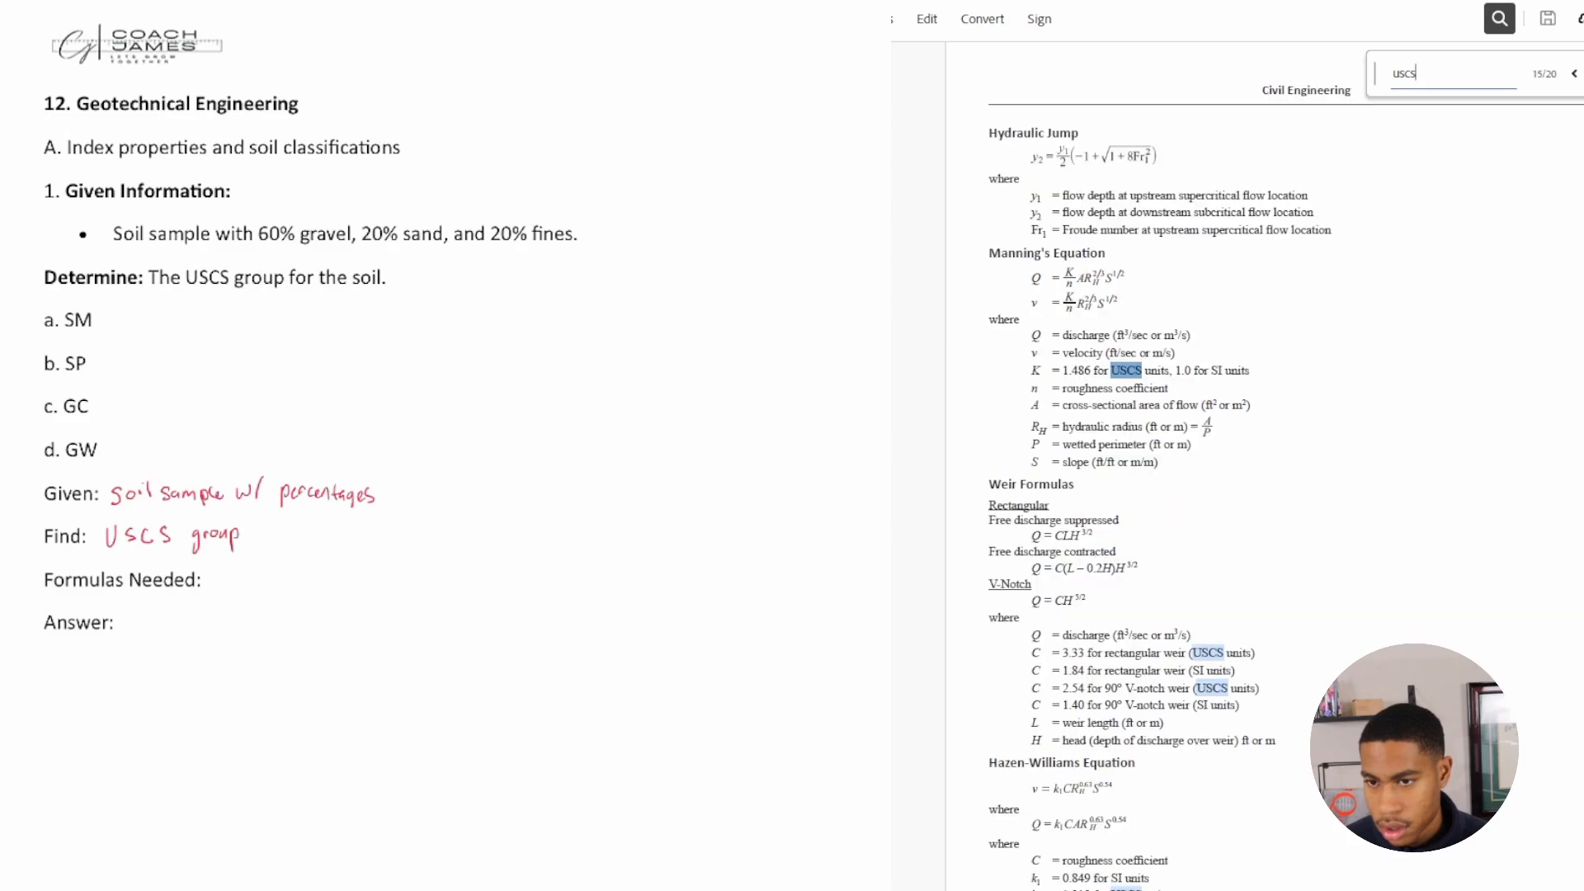
left_click(1571, 72)
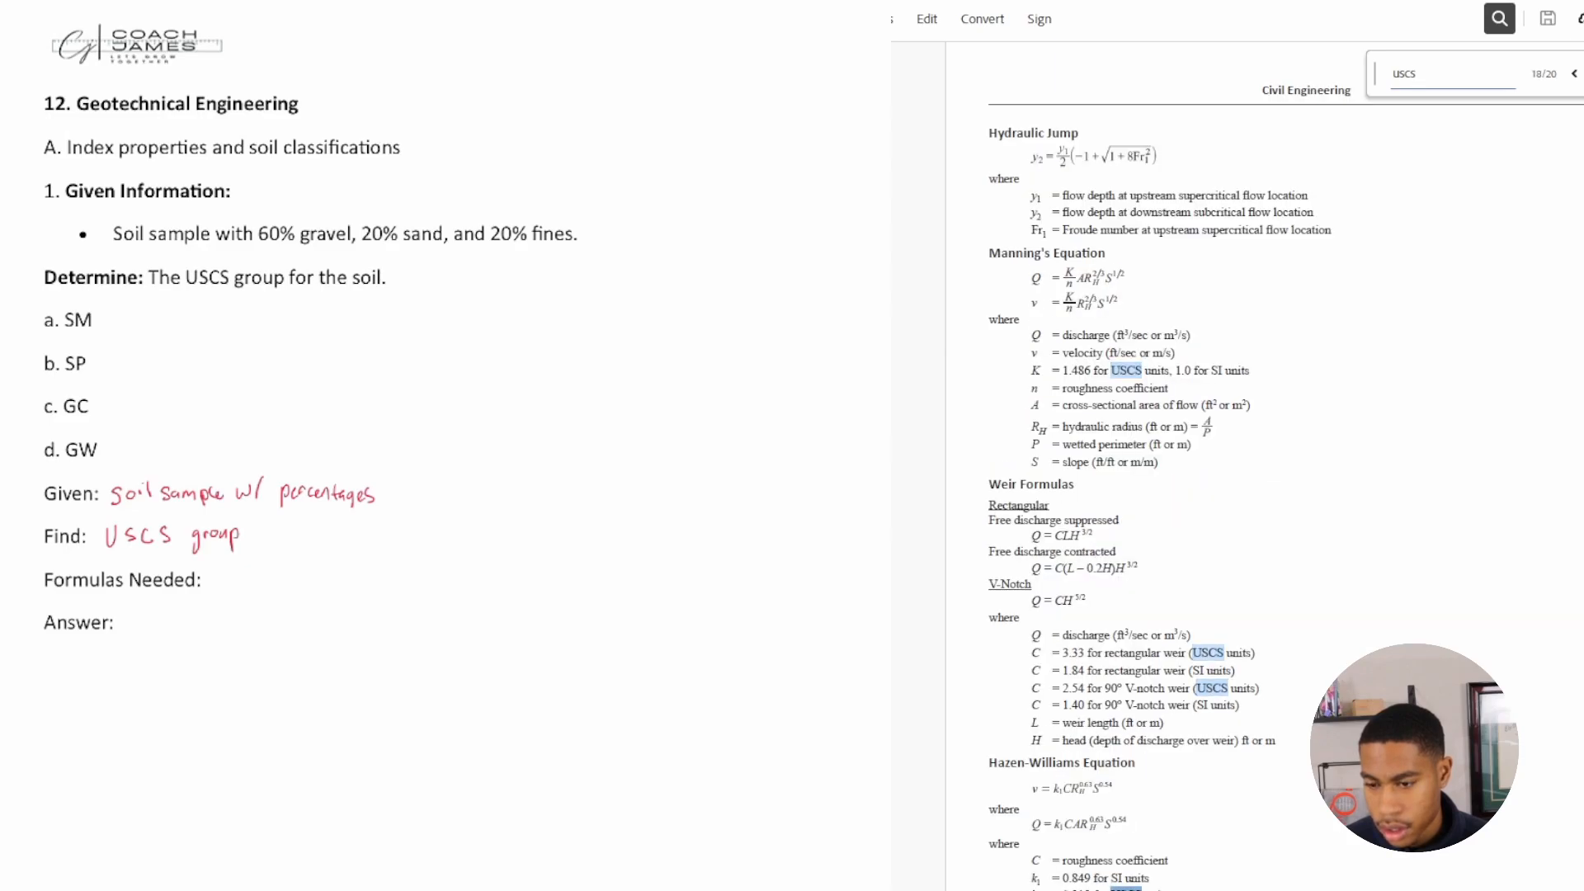
left_click(1573, 73)
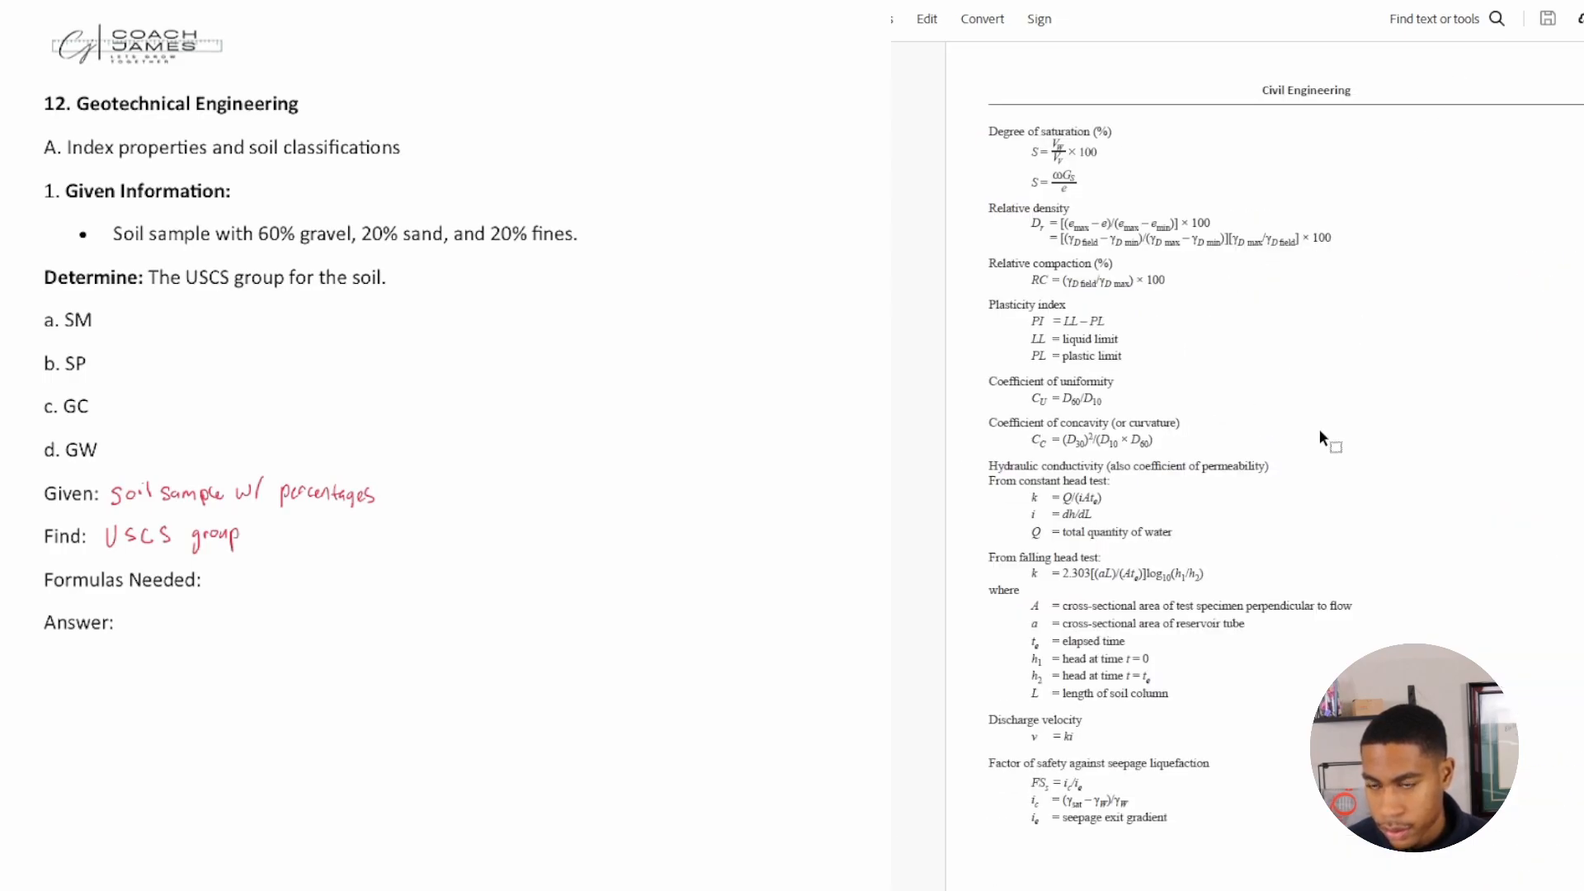
Step: Scroll past the Geotechnical formula pages to the ASTM D2487-11 classification table
scroll("down", 3)
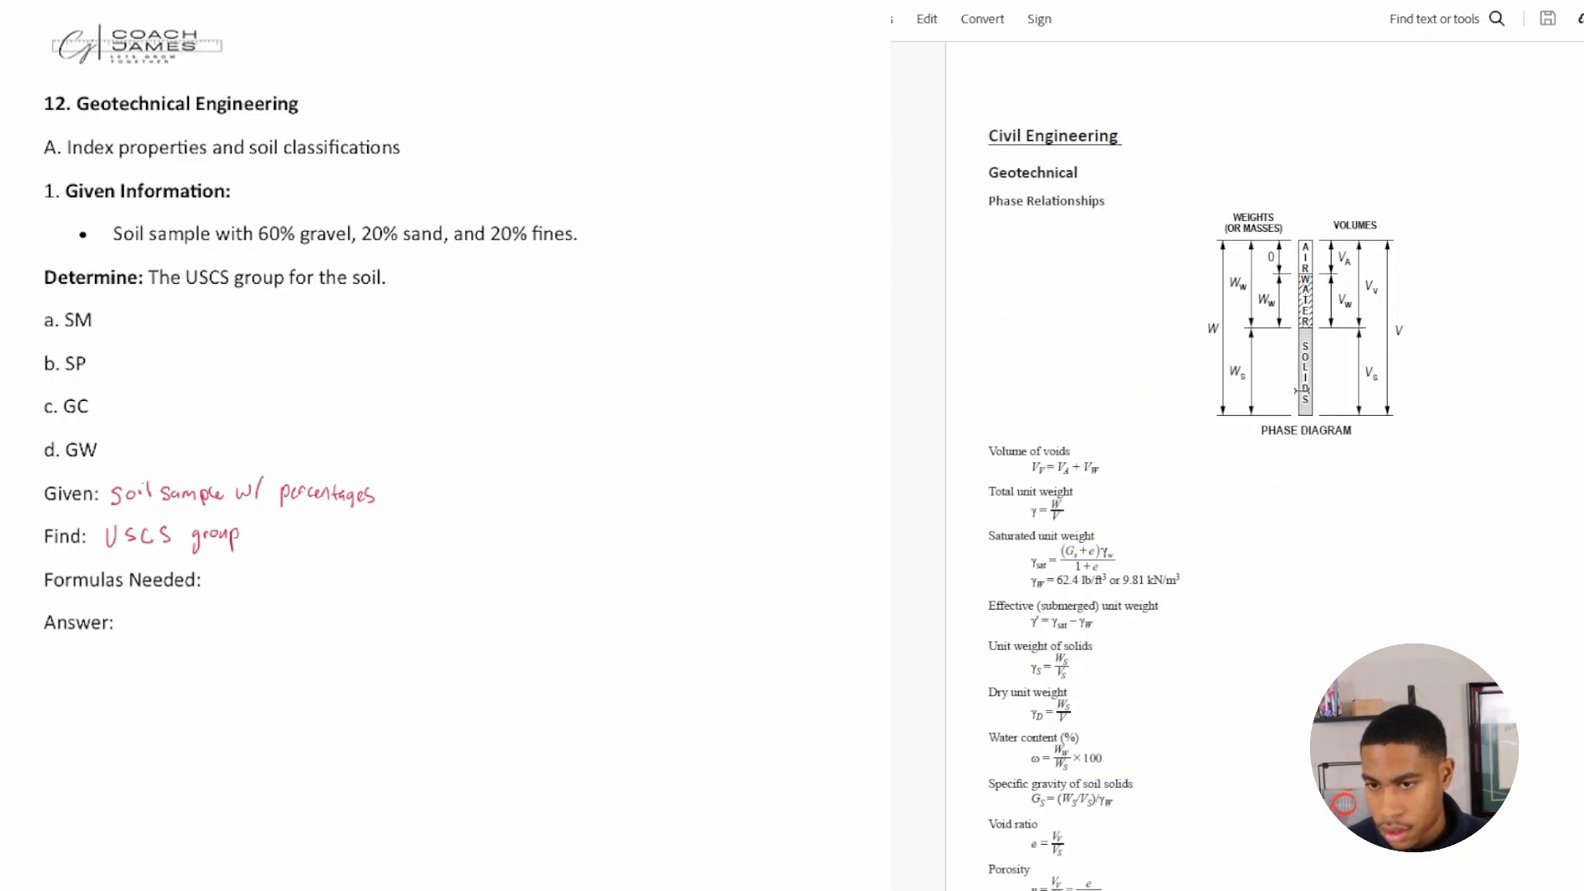
scroll("down", 3)
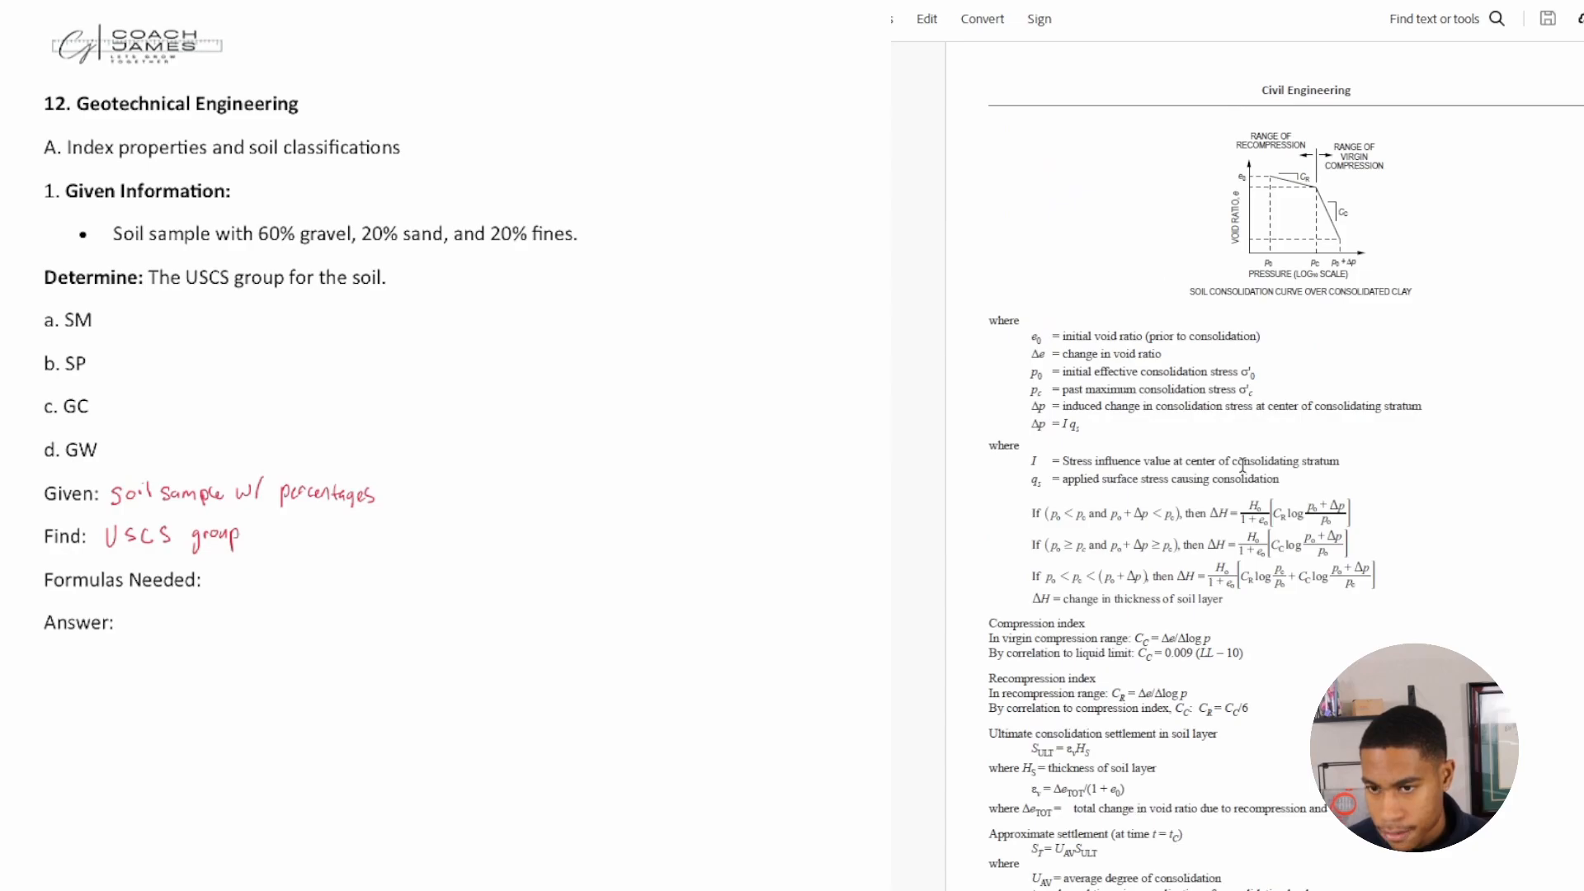
scroll("down", 3)
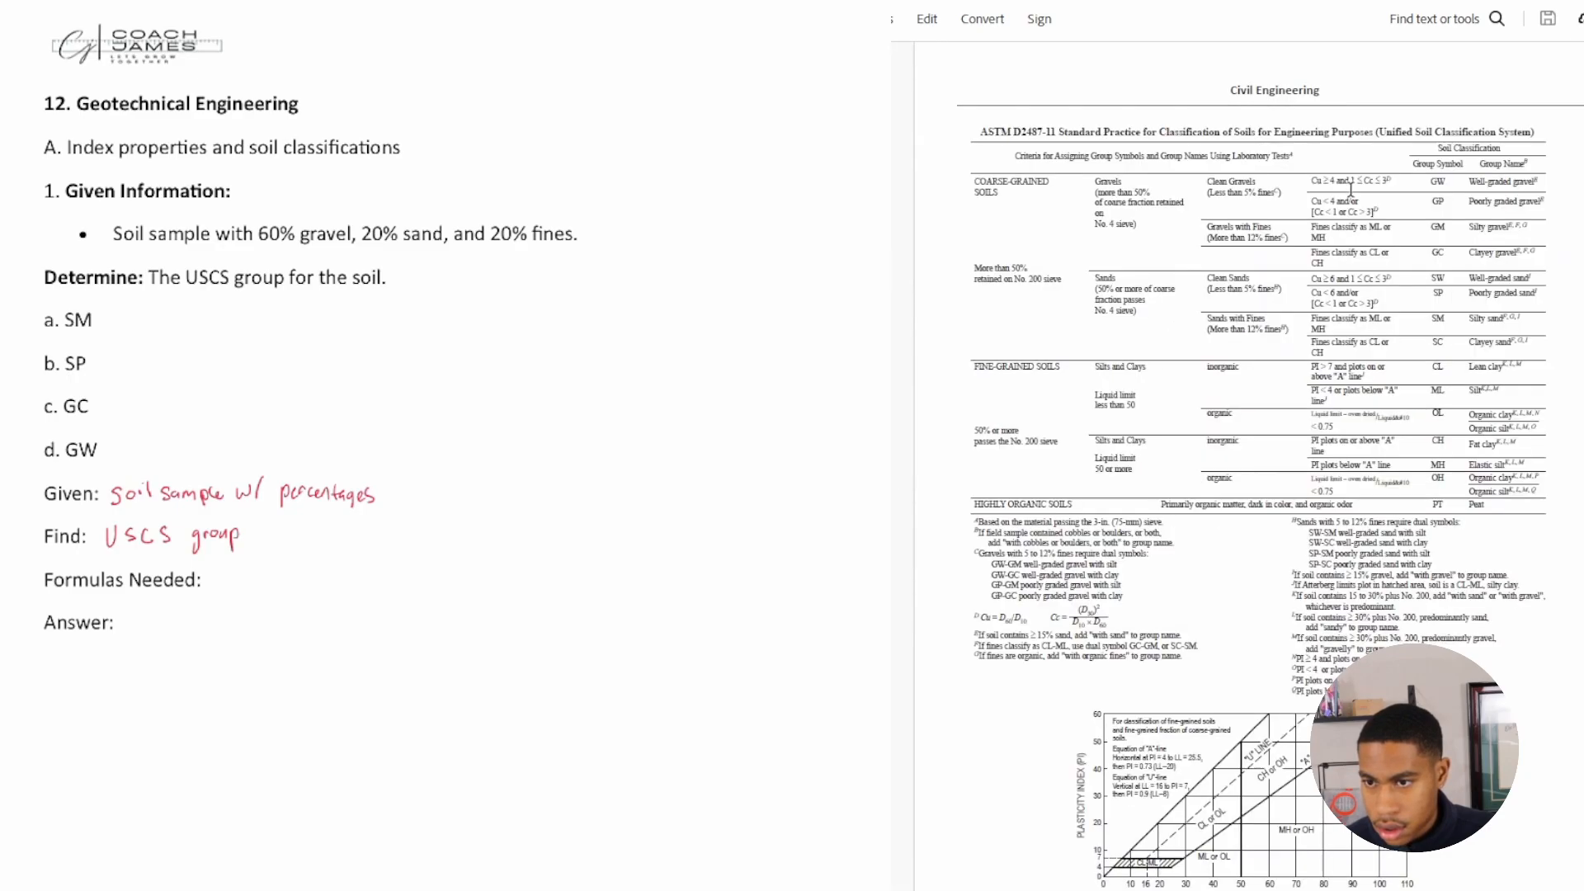
scroll("down", 3)
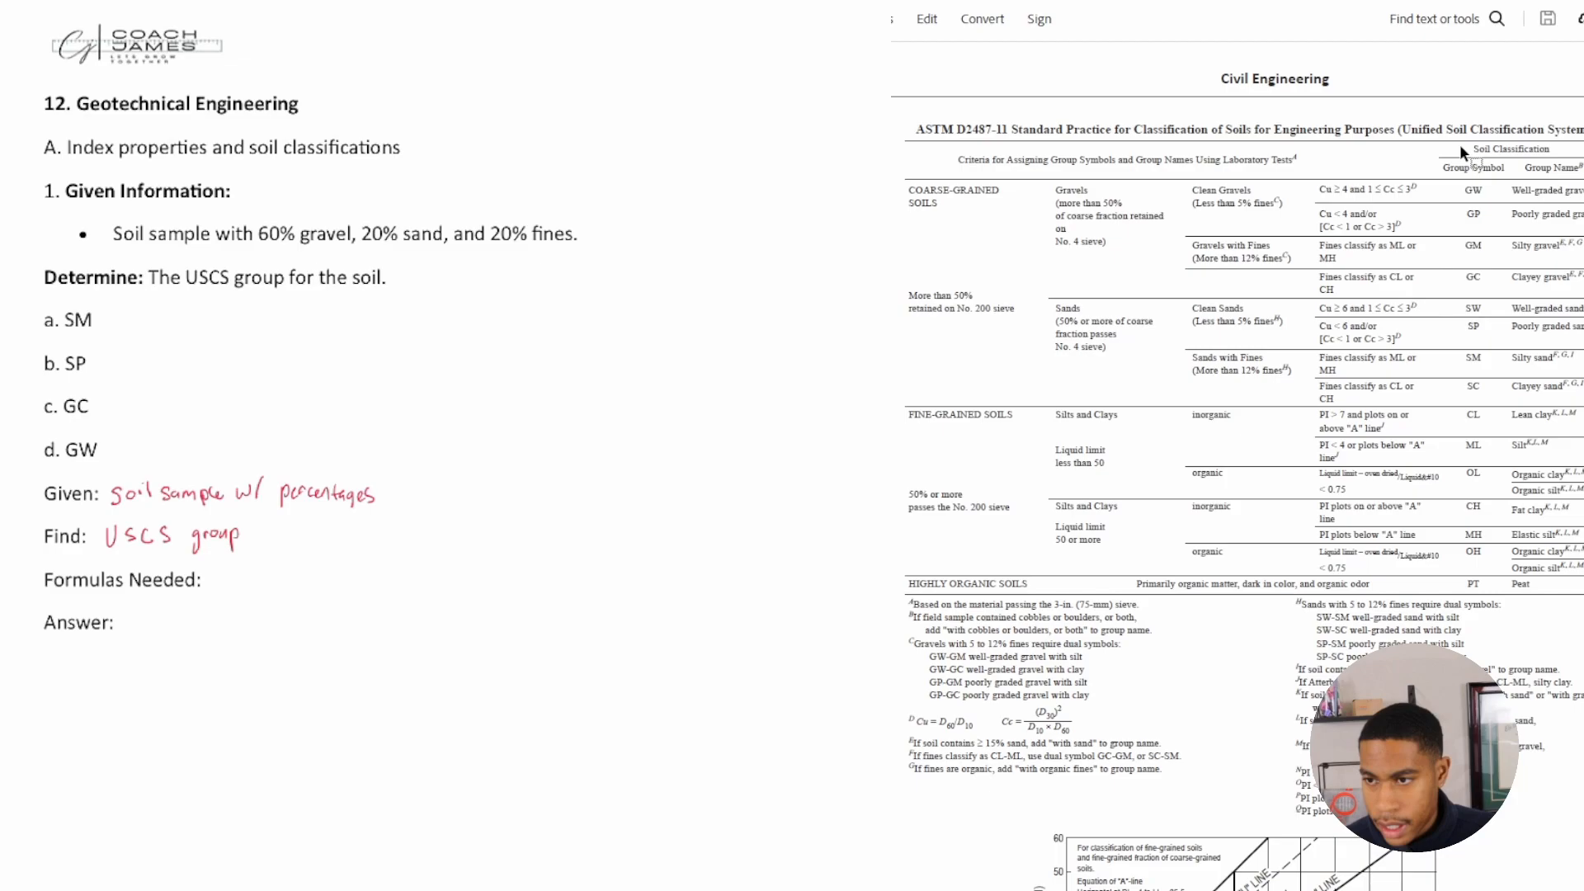
mouse_move(1343, 168)
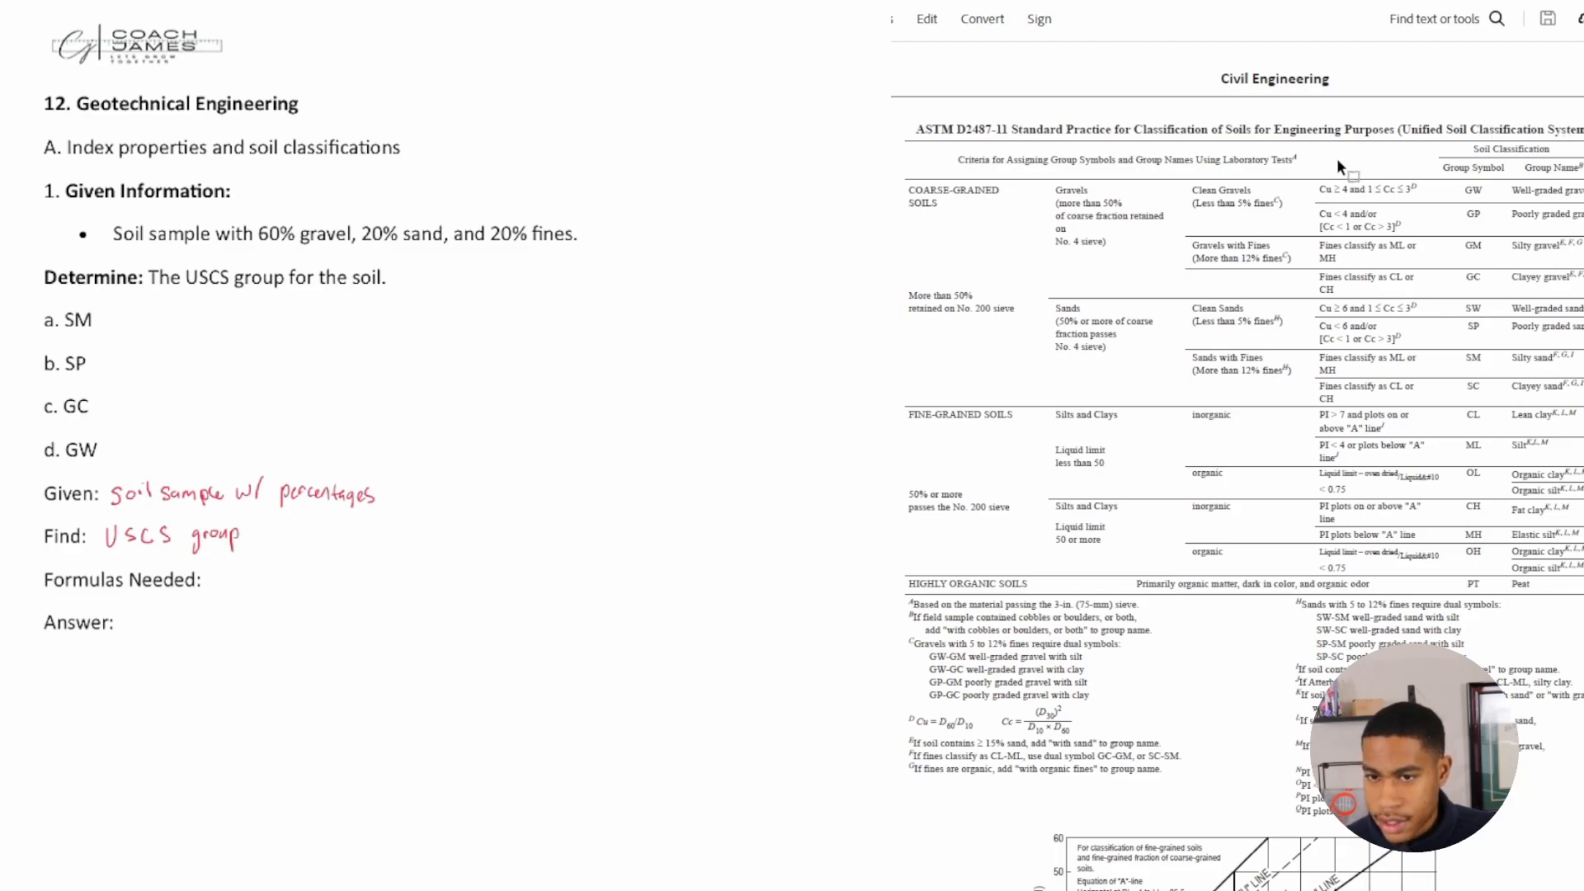
mouse_move(1076, 351)
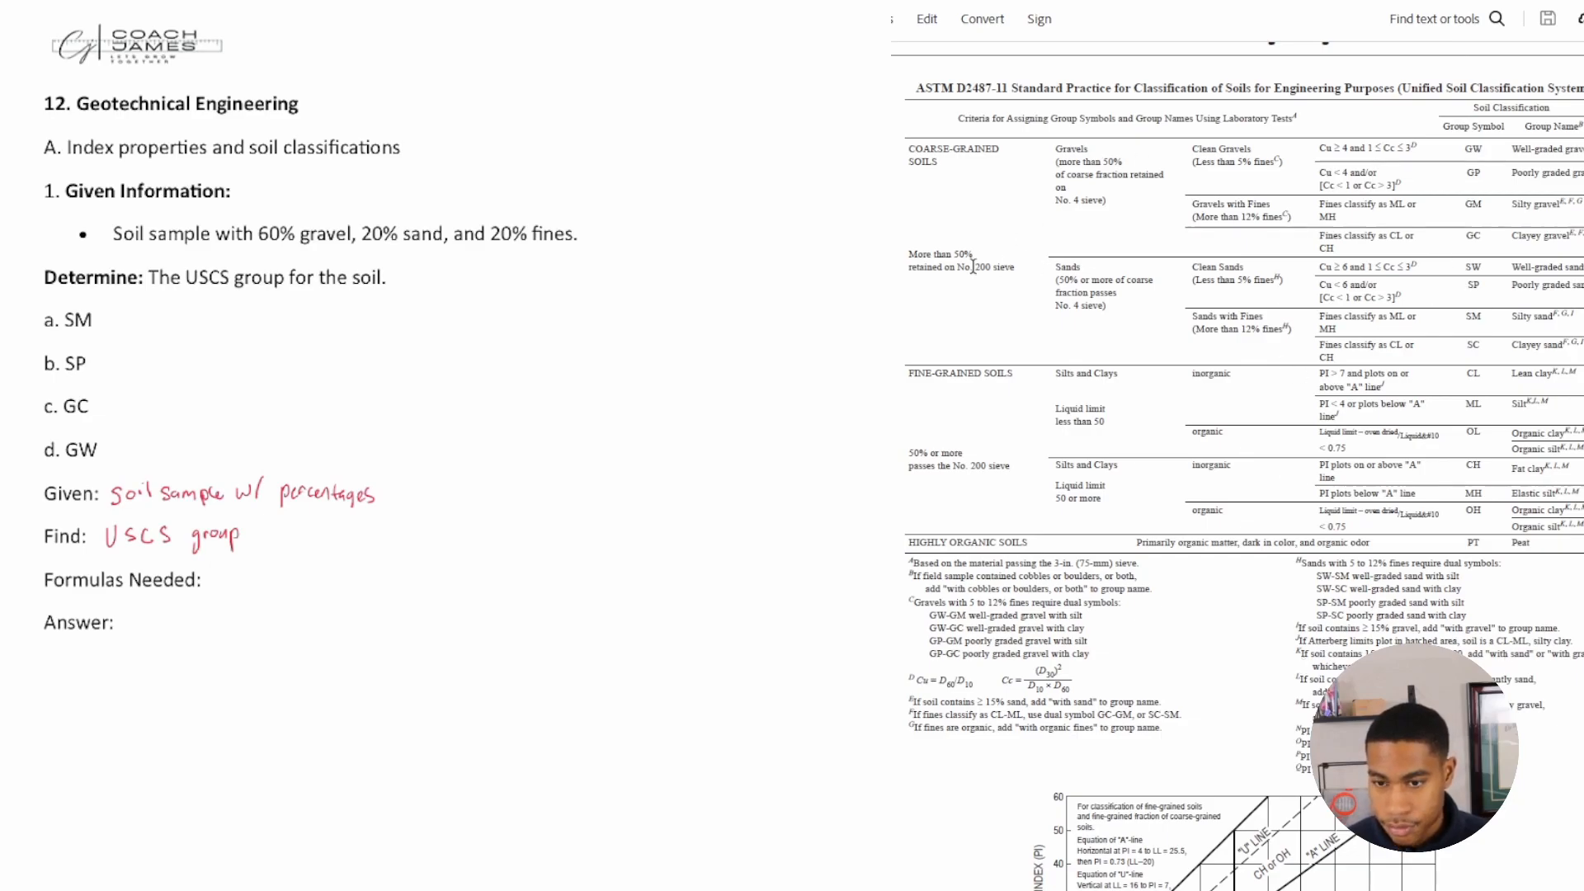
Step: Scroll to the table's coarse-grained gravel and sand criteria, symbols GW through SC
scroll("down", 3)
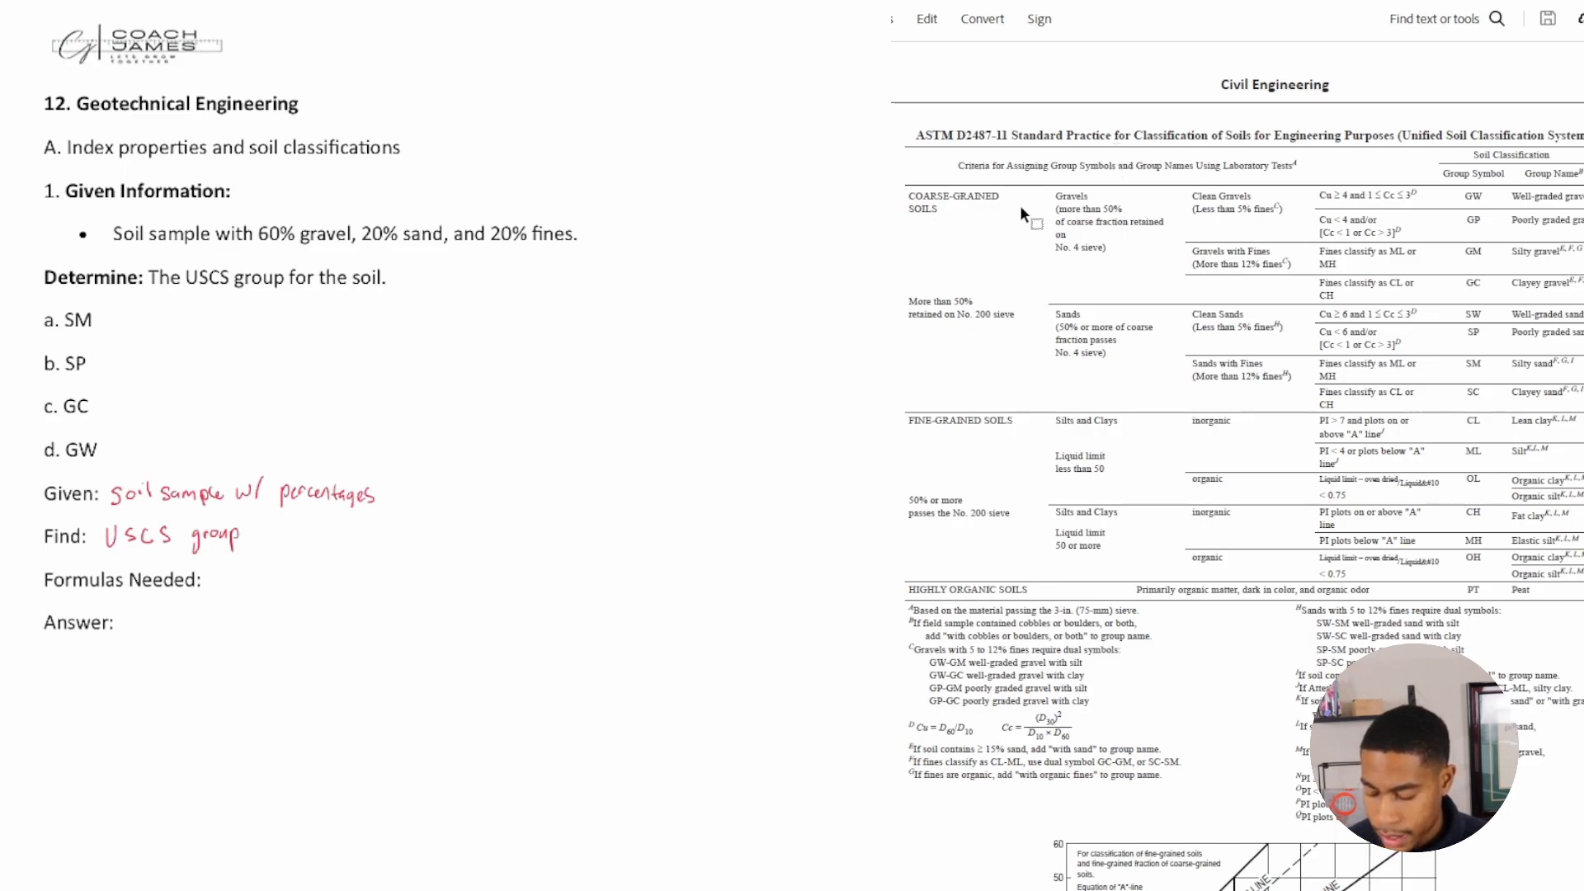
mouse_move(960, 323)
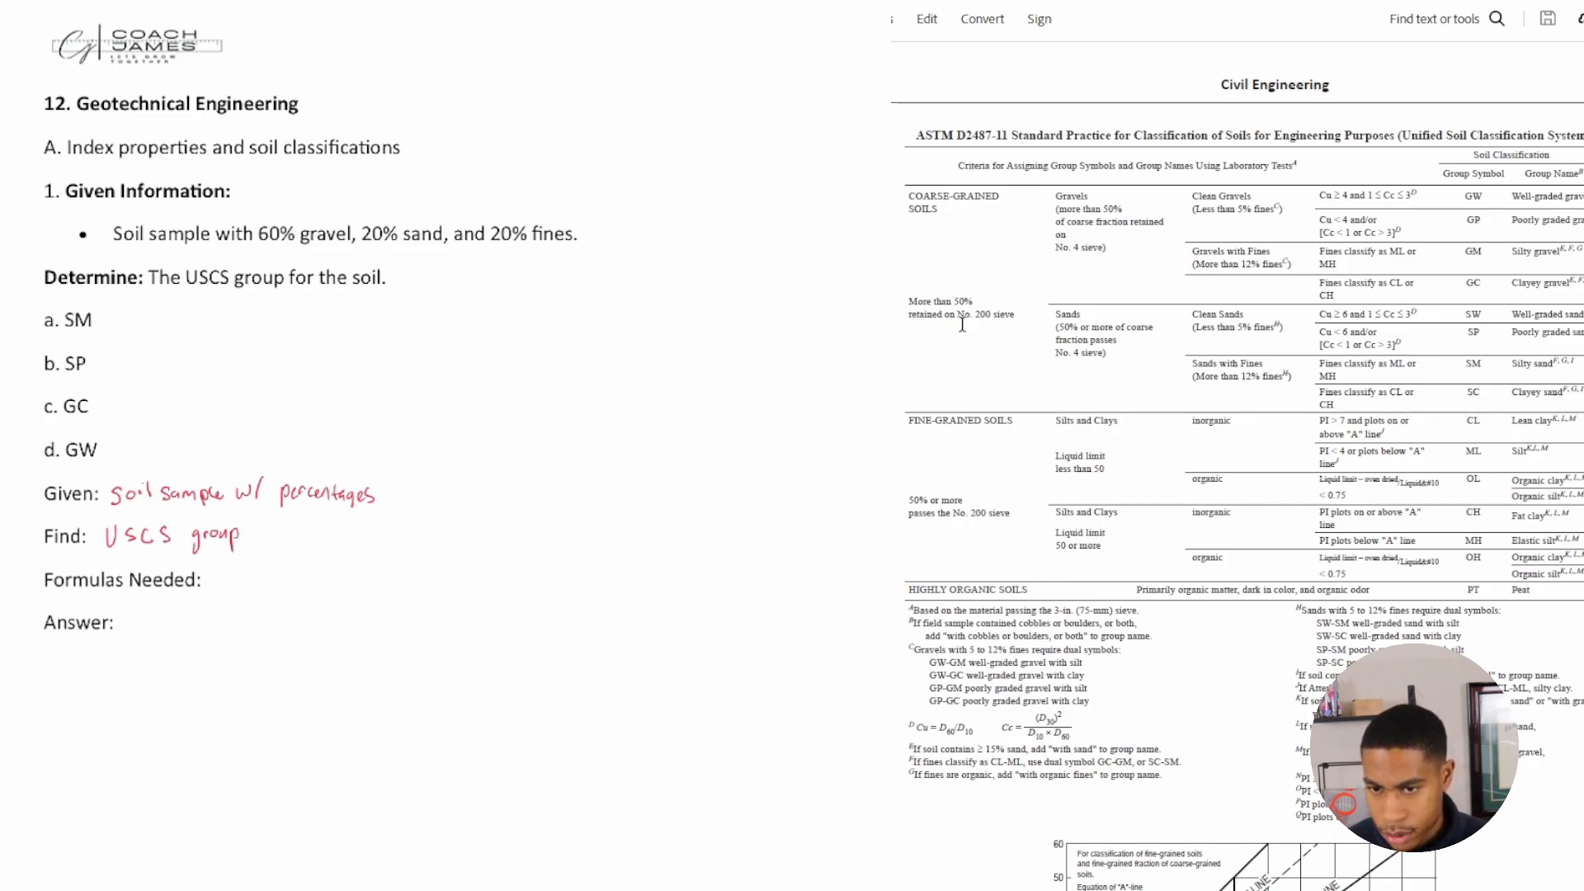
mouse_move(921, 480)
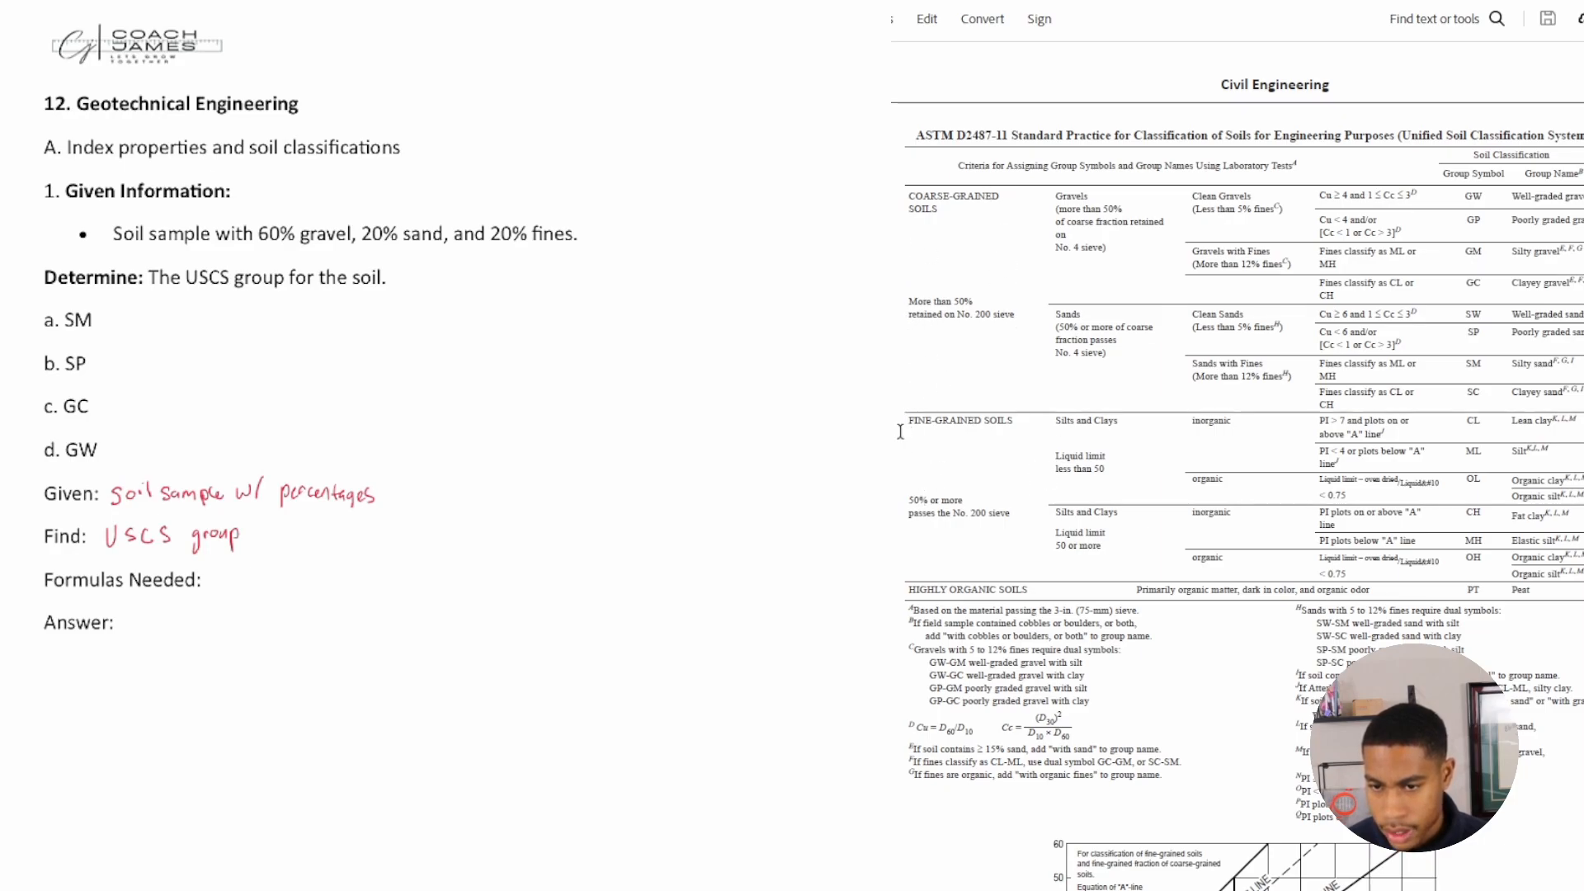
mouse_move(959, 292)
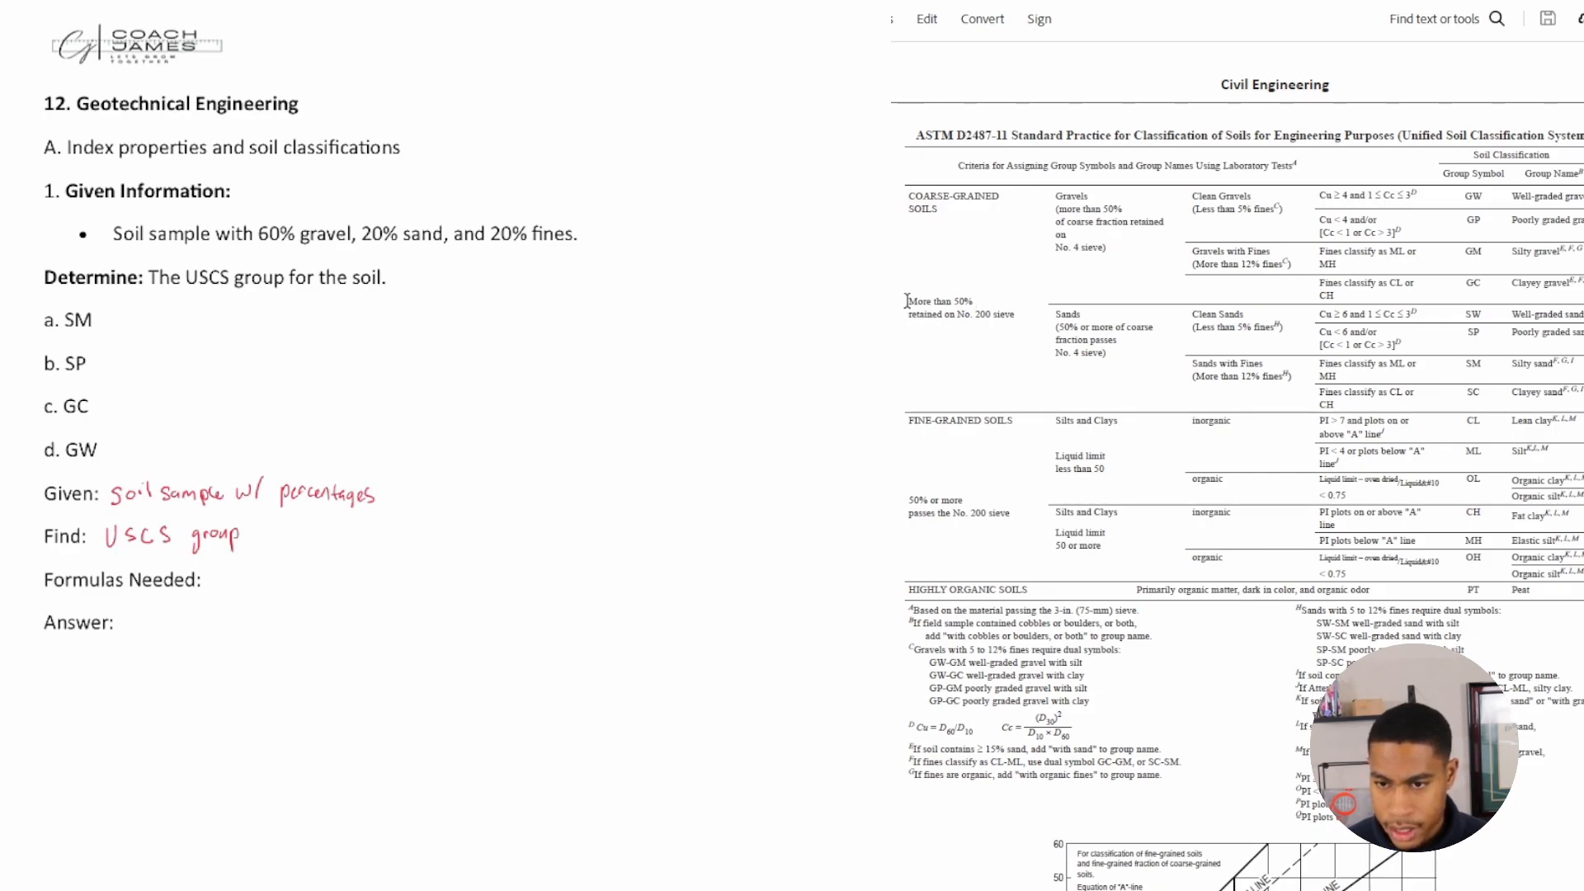
mouse_move(942, 495)
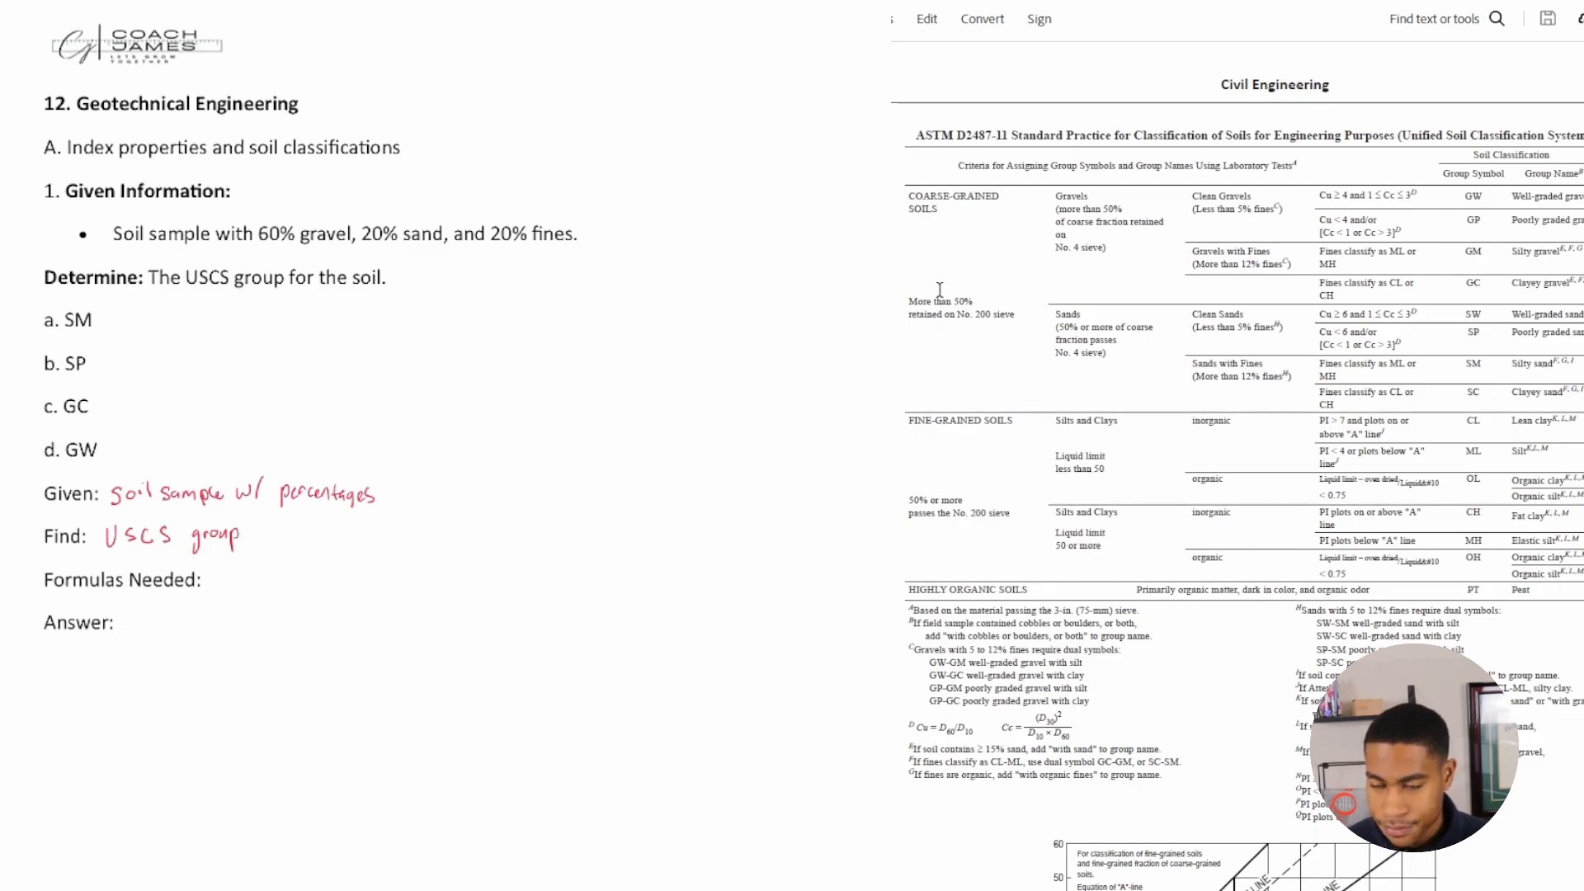
mouse_move(934, 248)
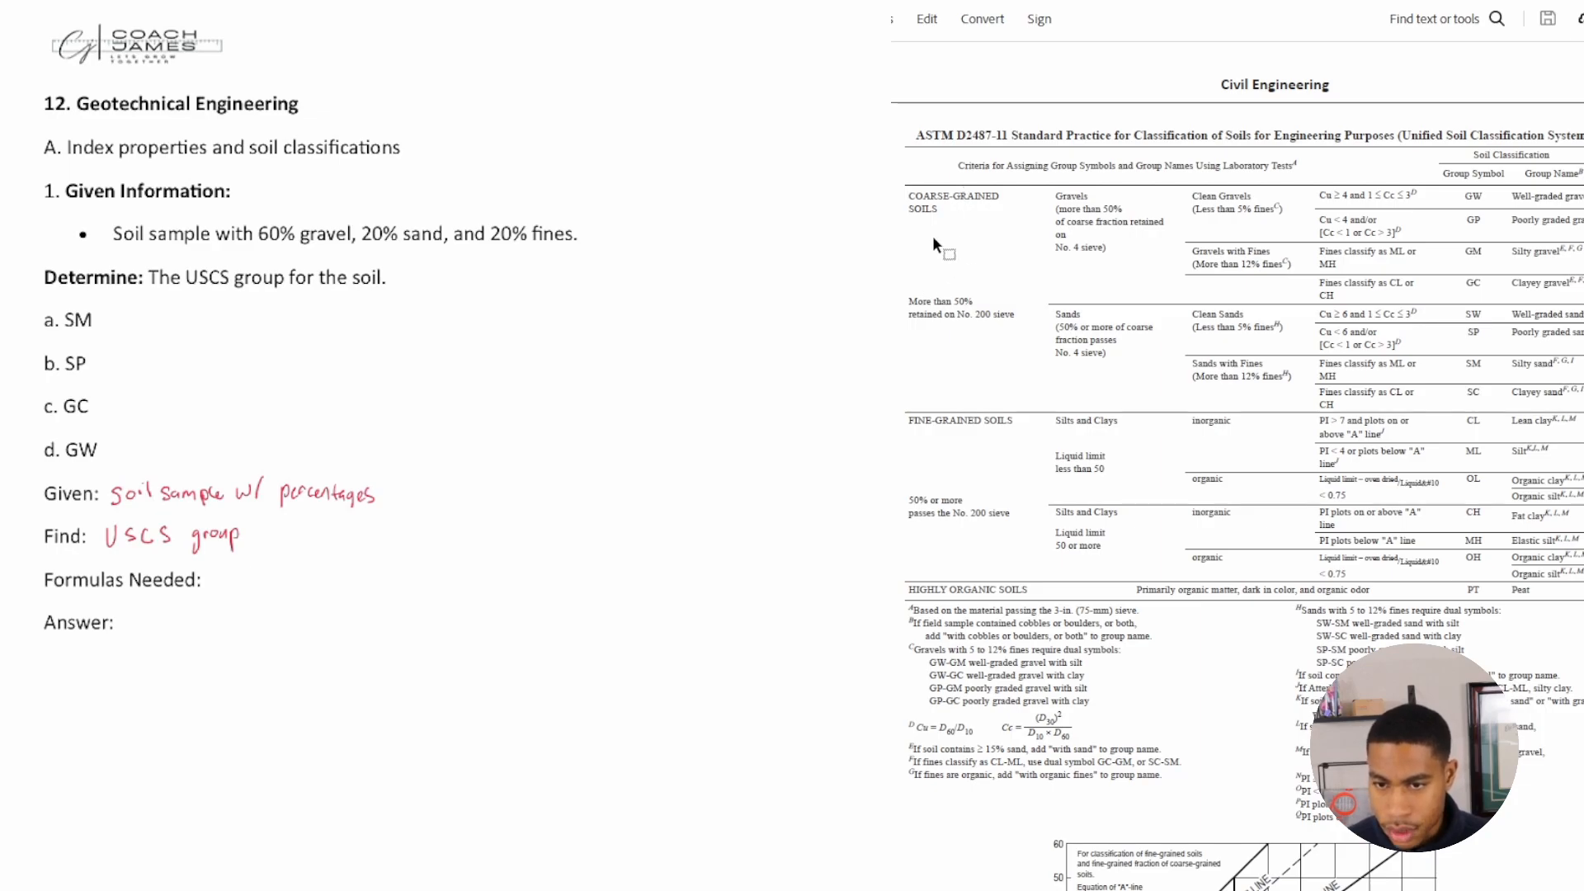
mouse_move(950, 359)
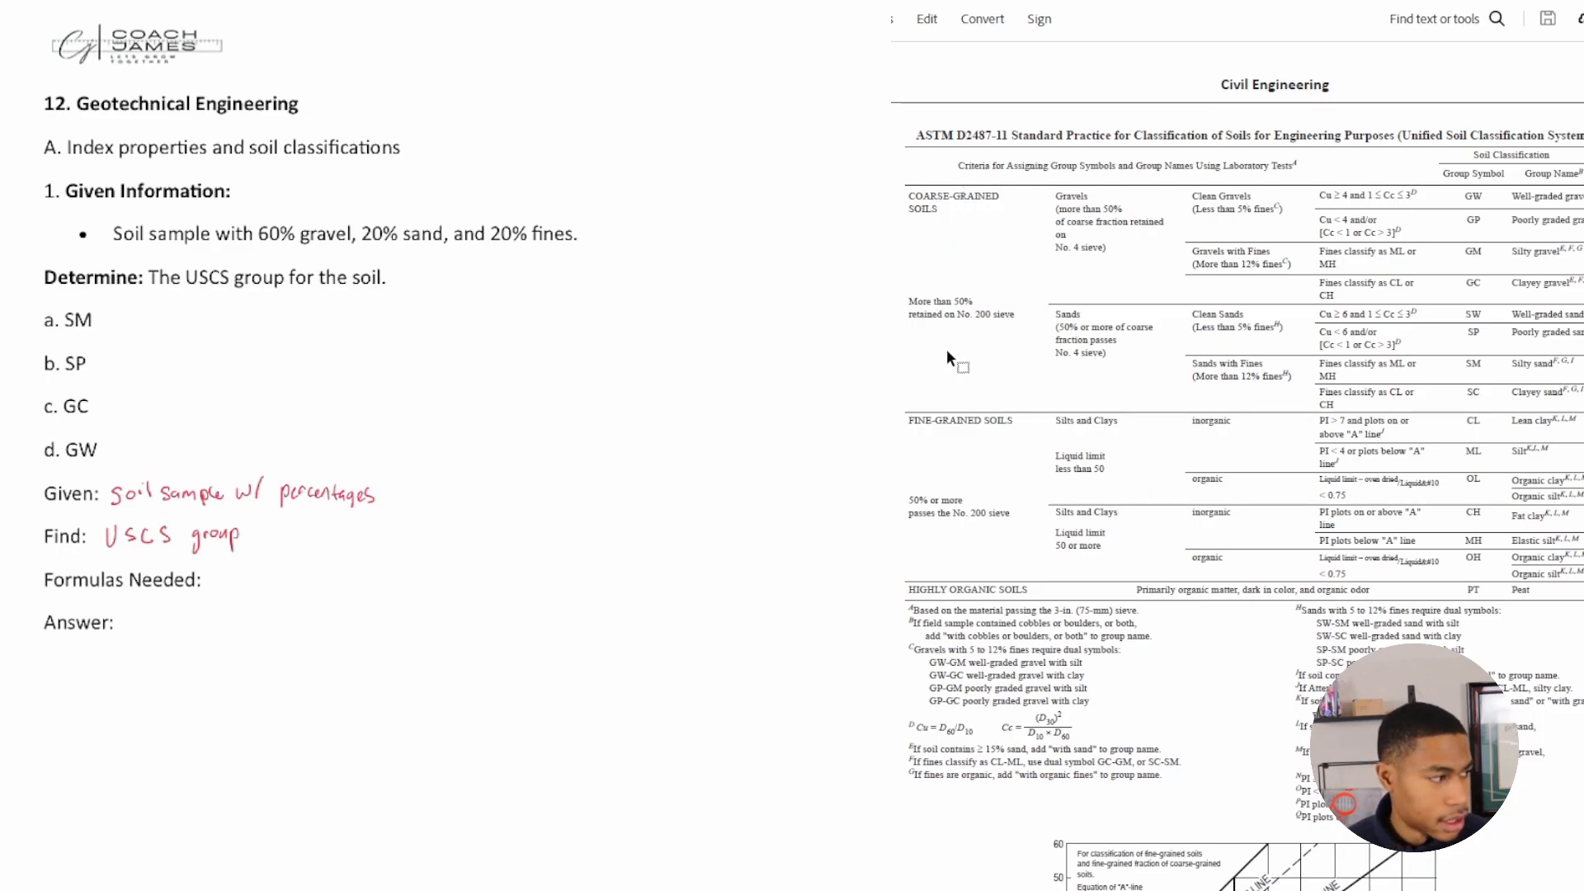
mouse_move(1157, 283)
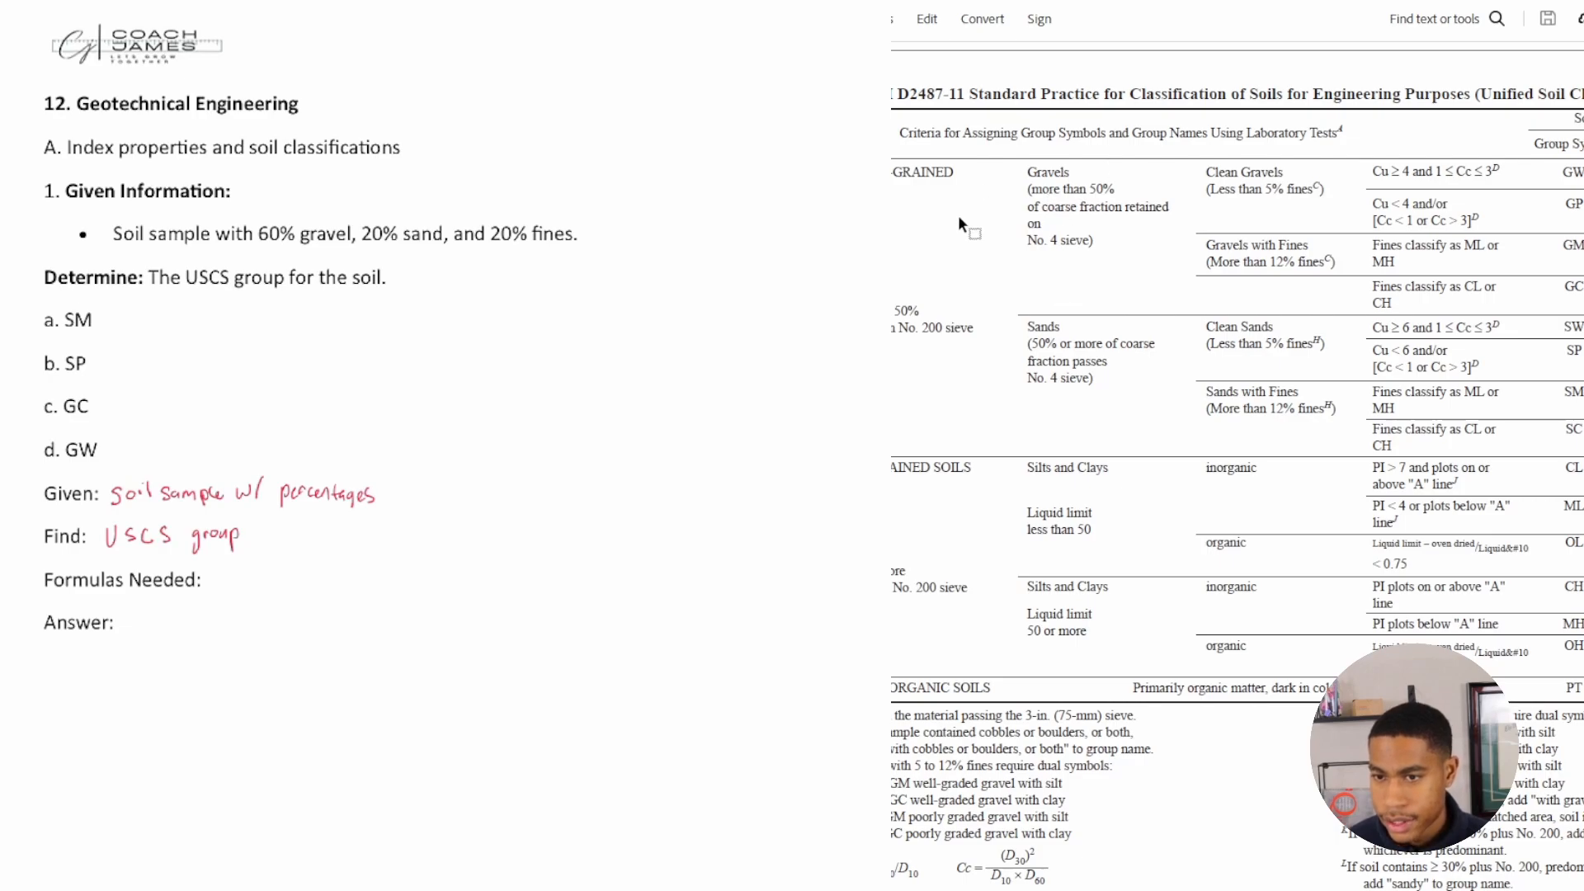
mouse_move(1257, 194)
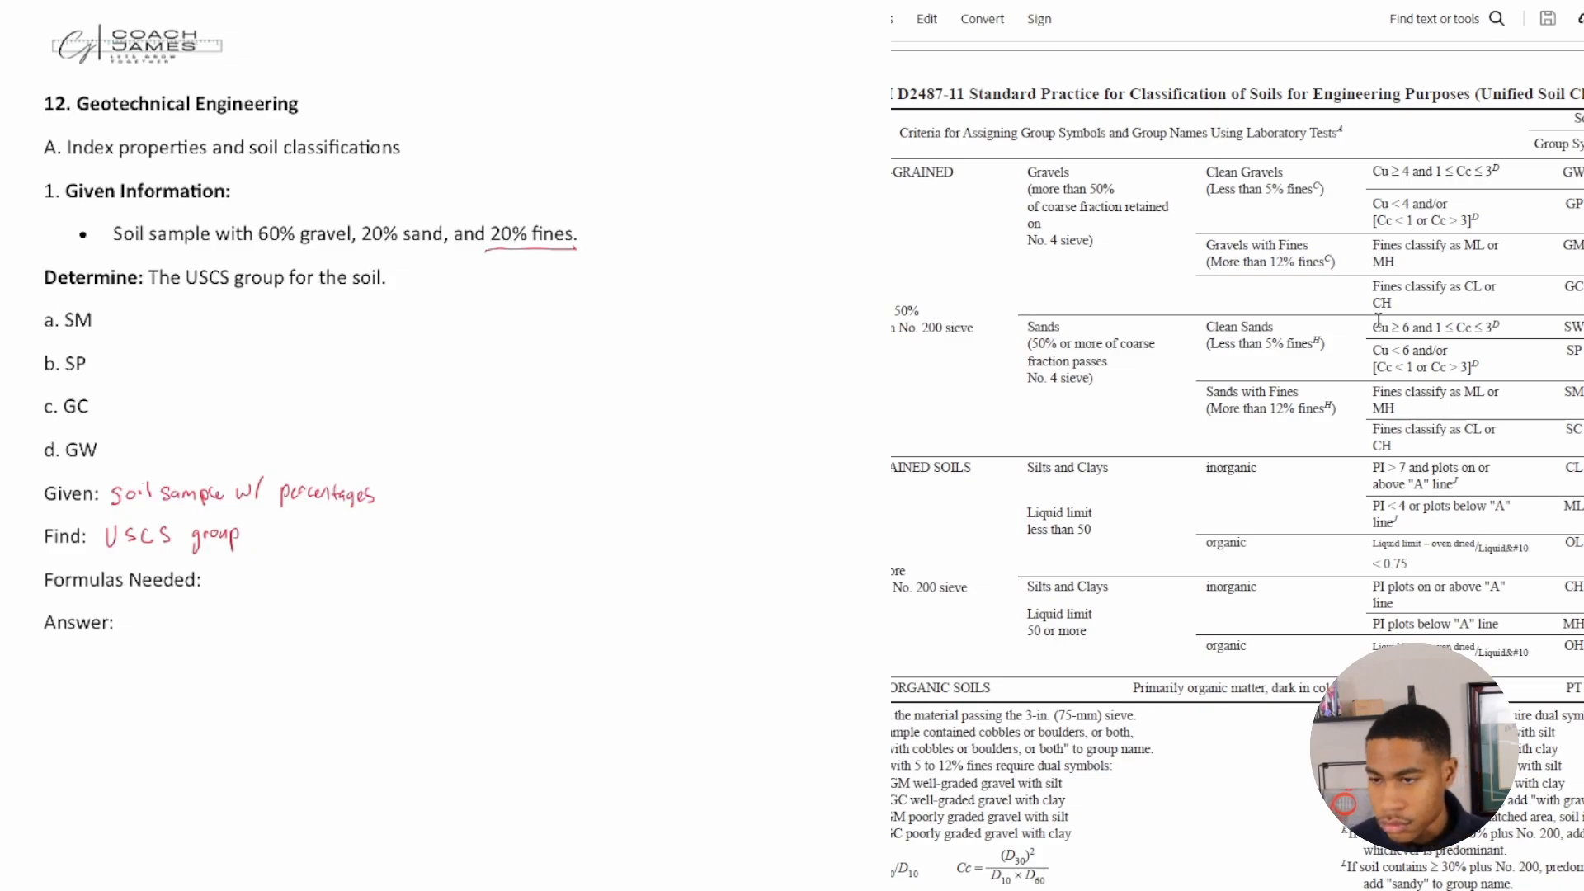
mouse_move(1313, 273)
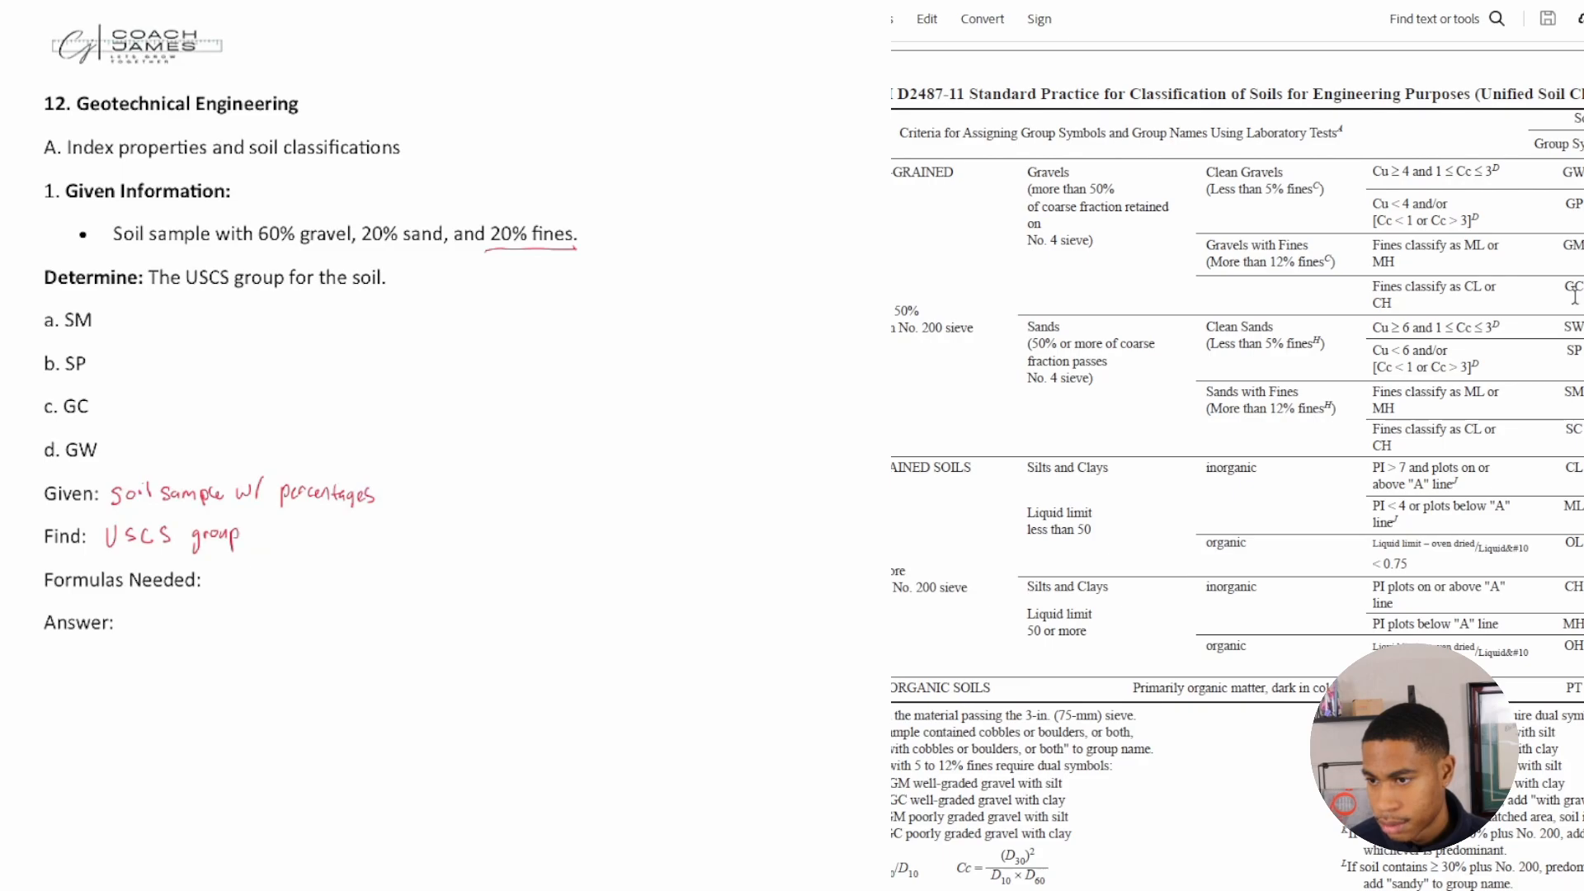
Step: Scroll the page right toward the '20% fines' given information
scroll("right", 3)
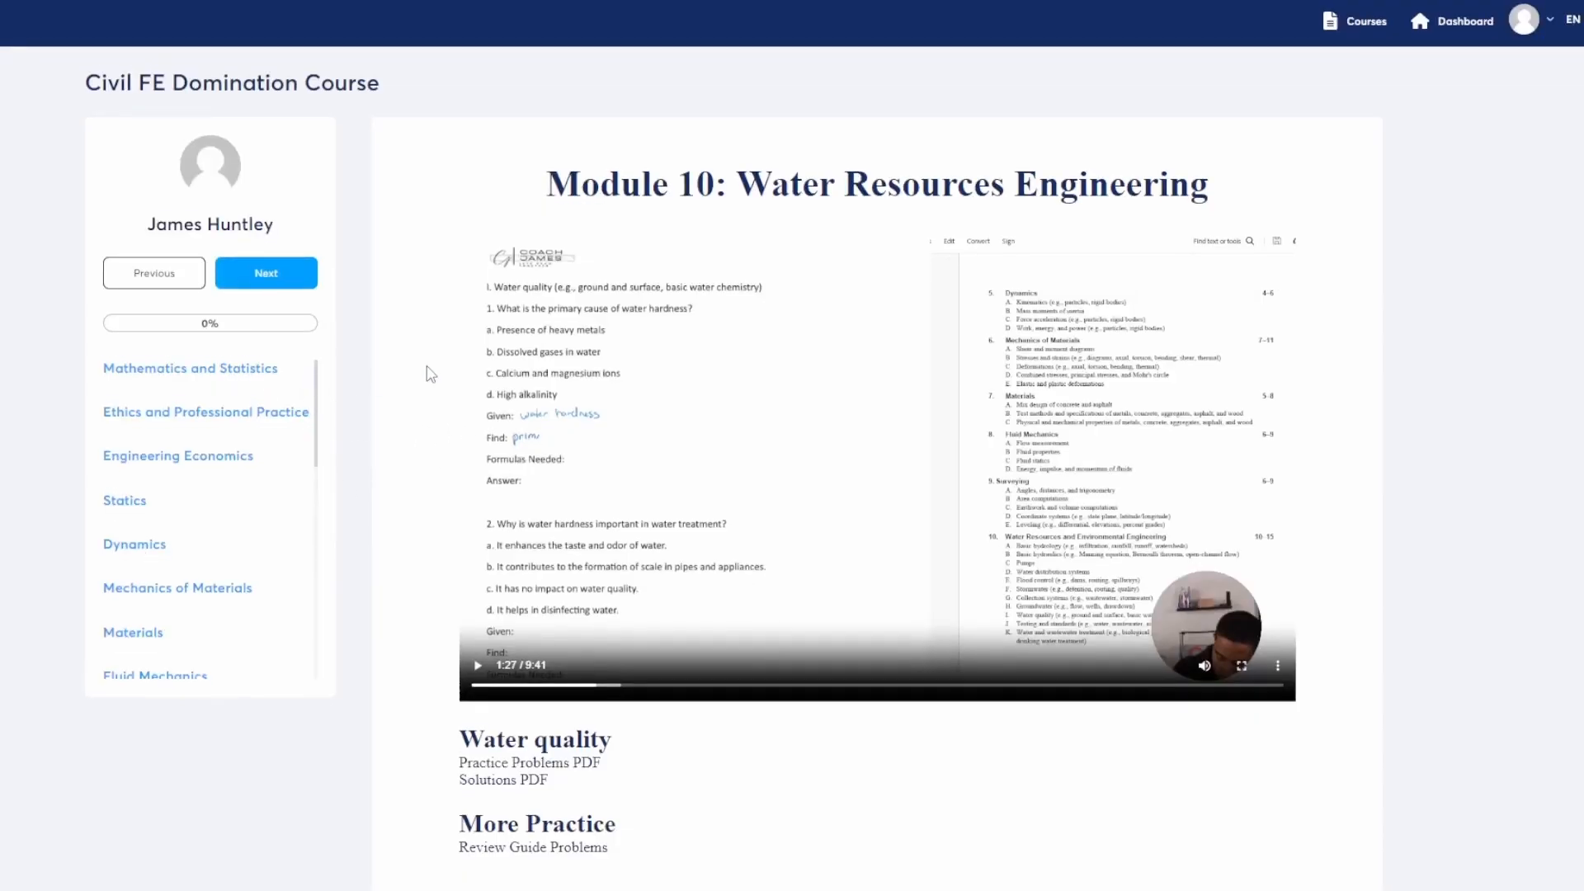
Step: Scroll the course sidebar and load Structural Engineering's Design of steel components lesson
scroll("down", 3)
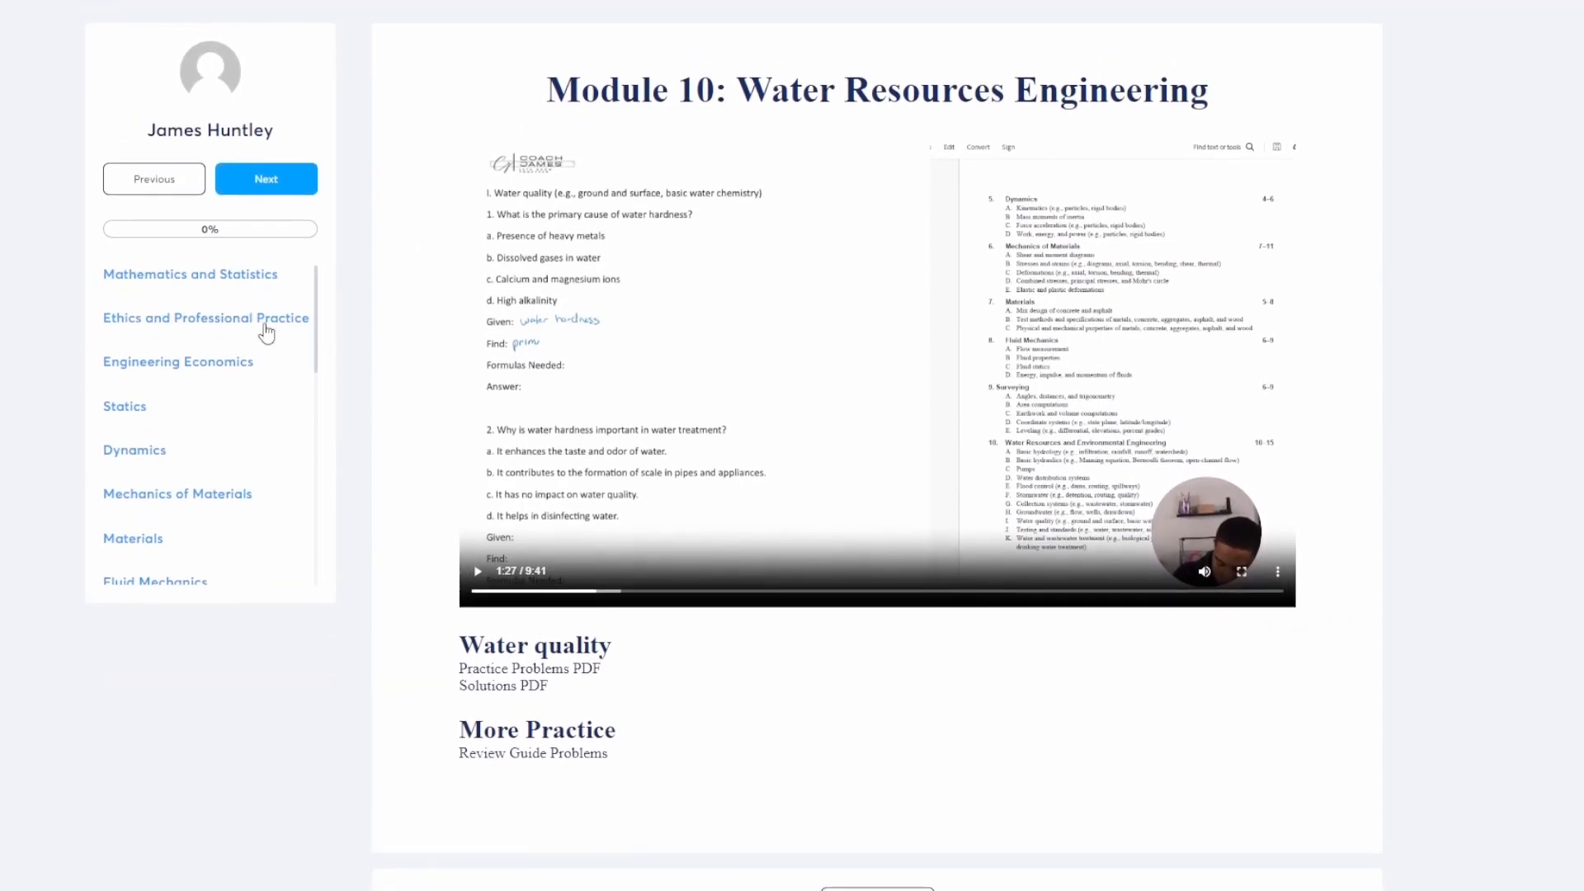
left_click(189, 273)
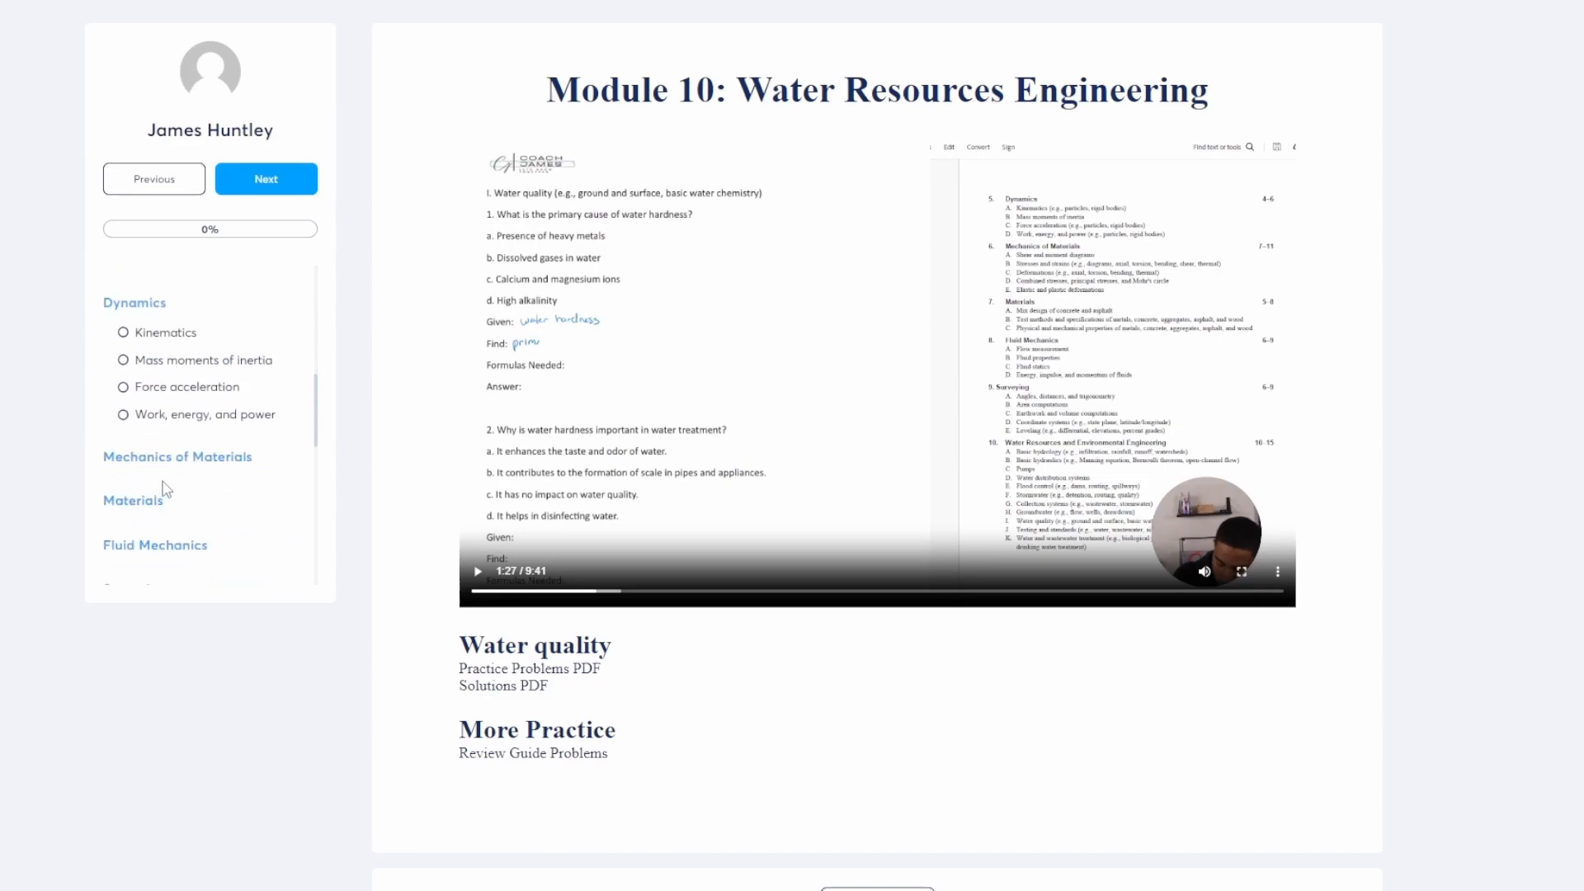
scroll("down", 3)
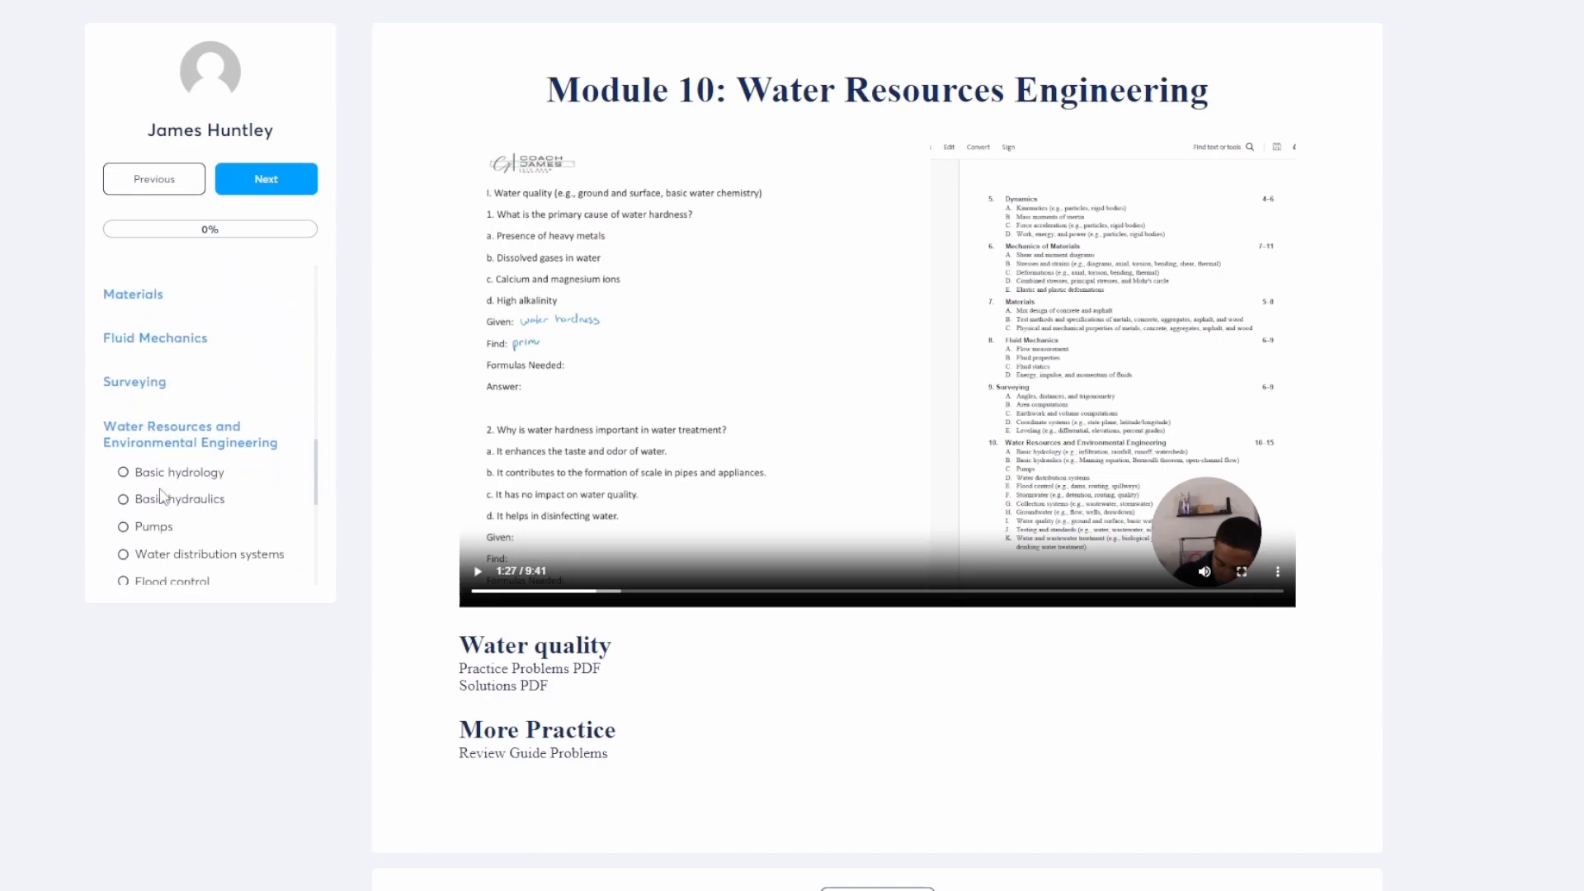
scroll("down", 3)
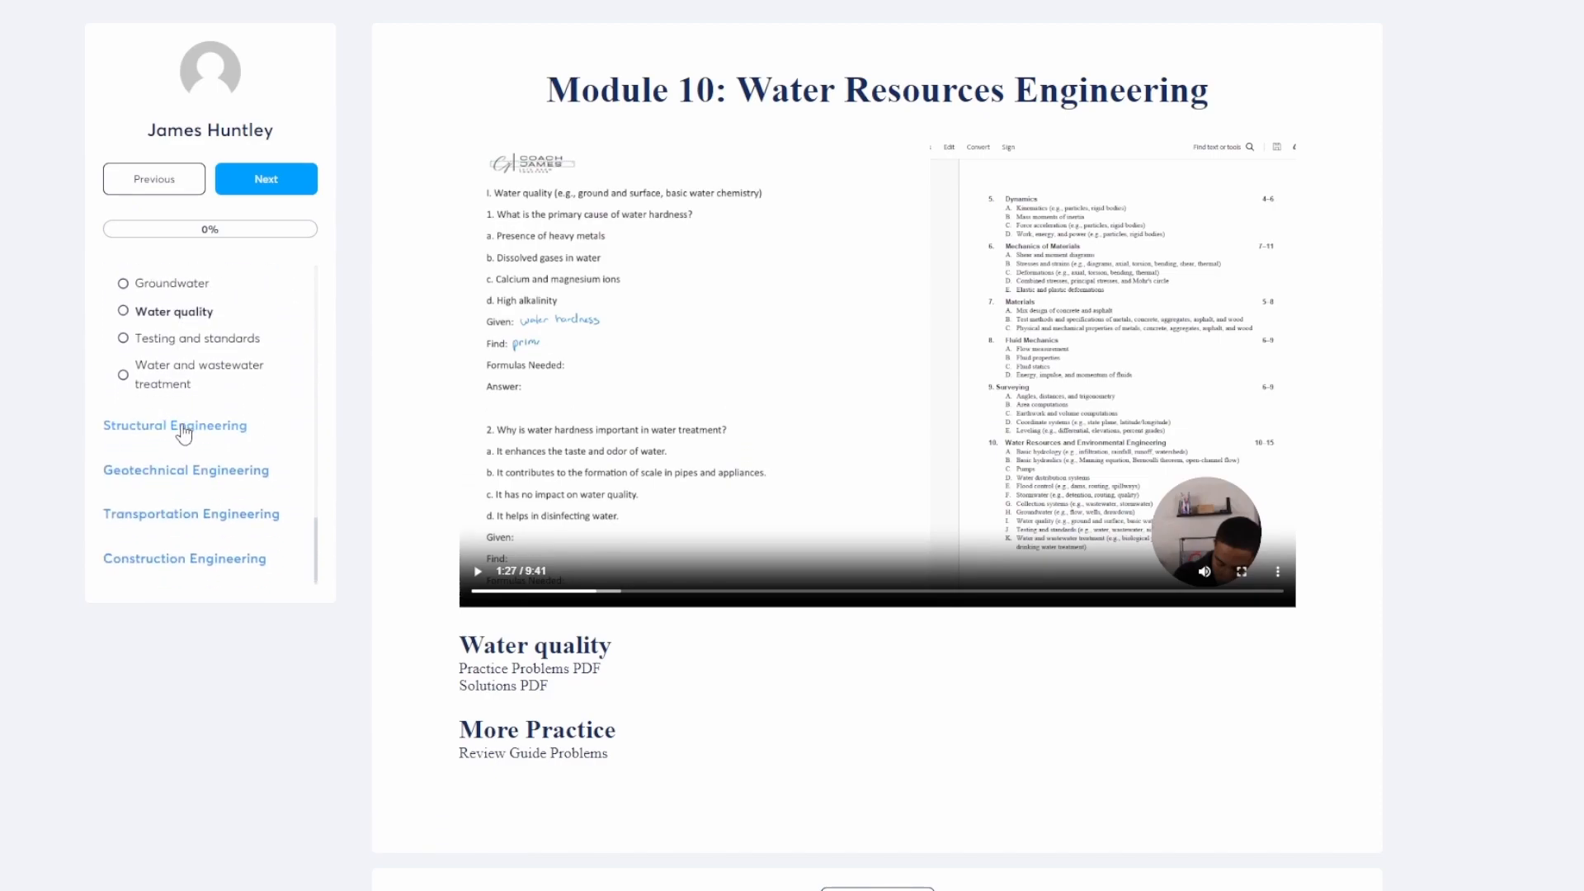
left_click(175, 426)
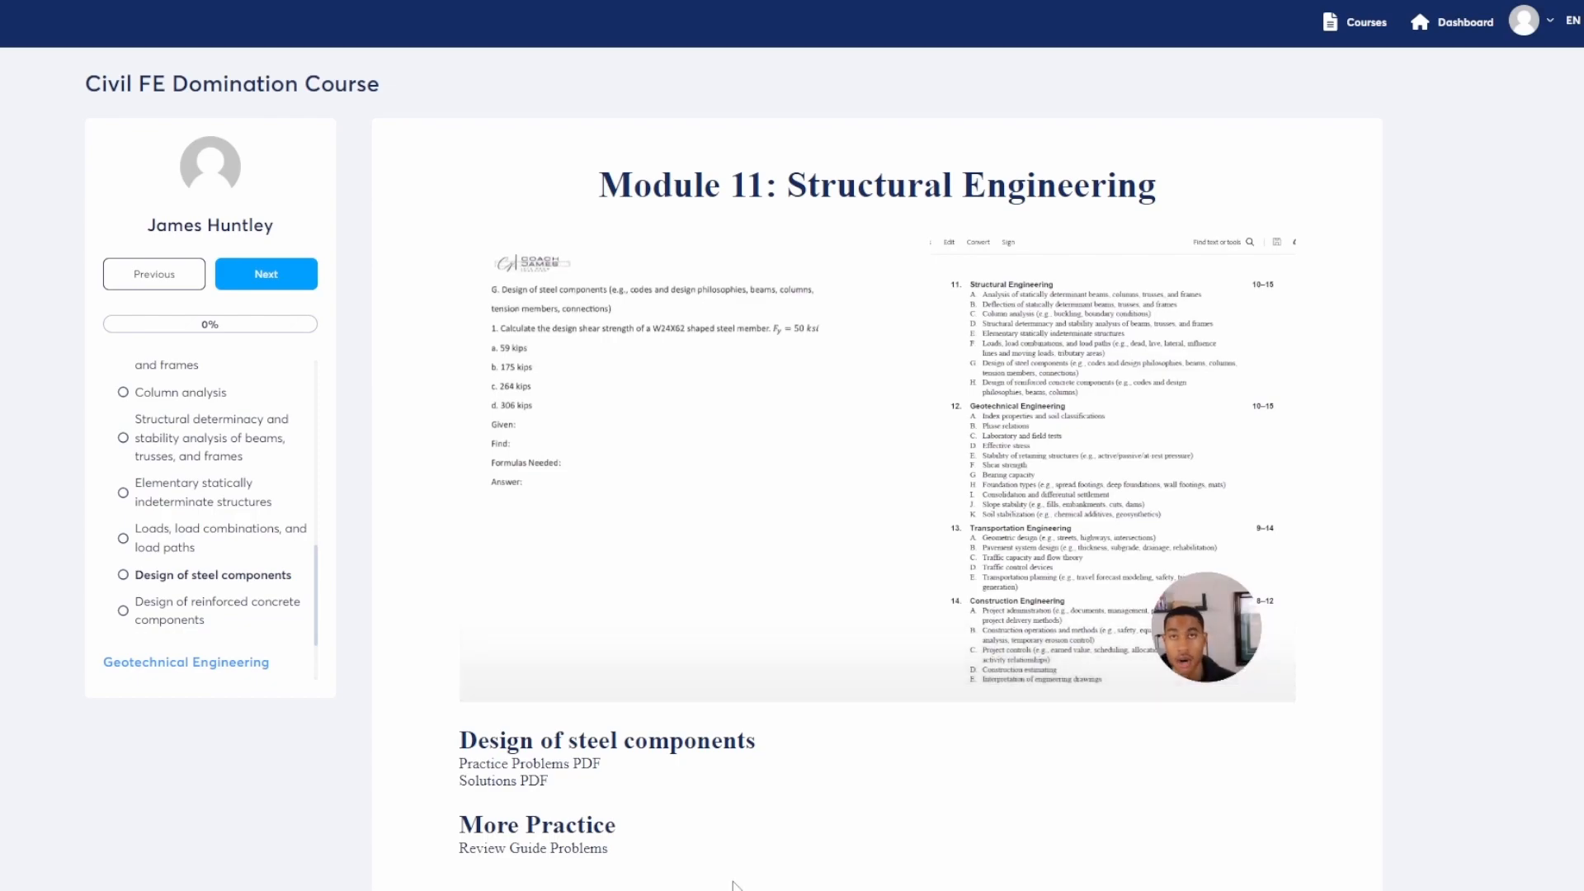
scroll("down", 3)
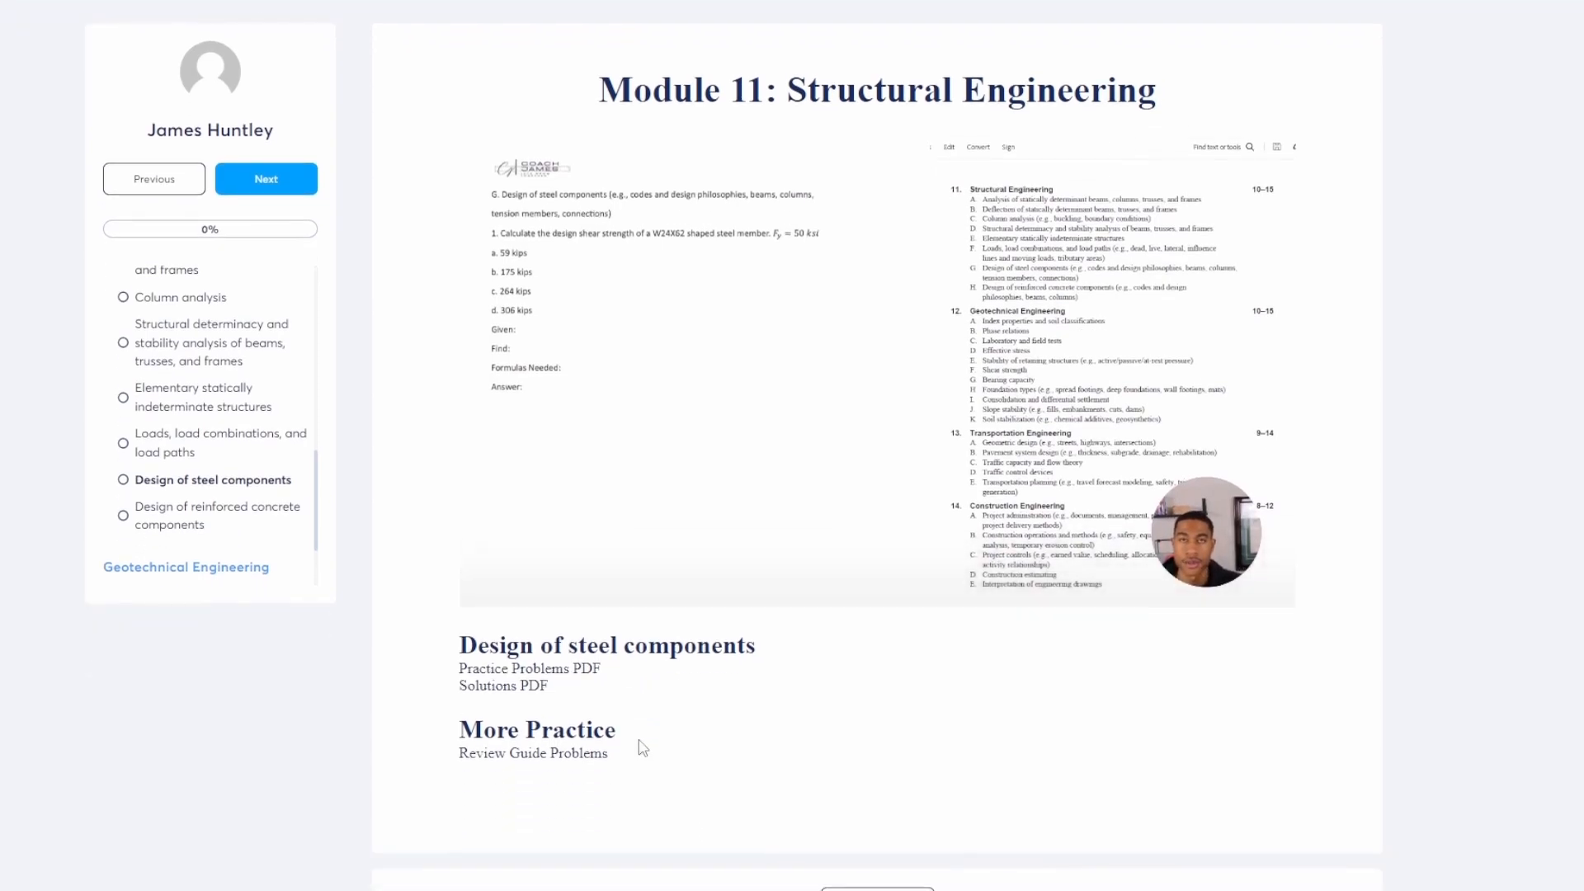
mouse_move(528, 667)
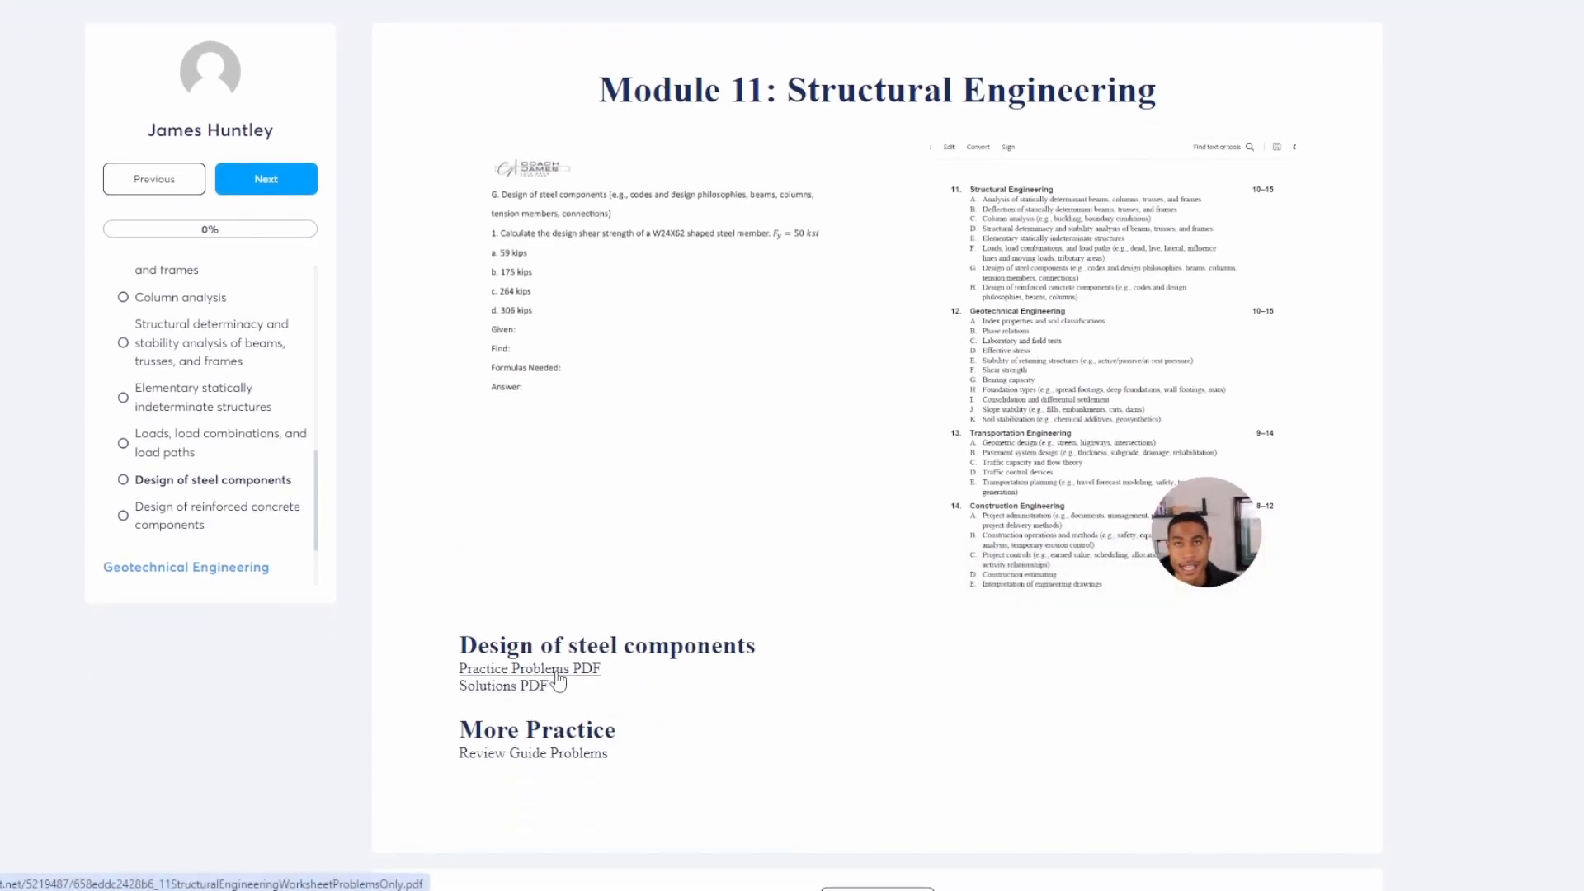
Step: Open the Structural Engineering practice problems PDF, then the solutions PDF, and scroll through
left_click(528, 667)
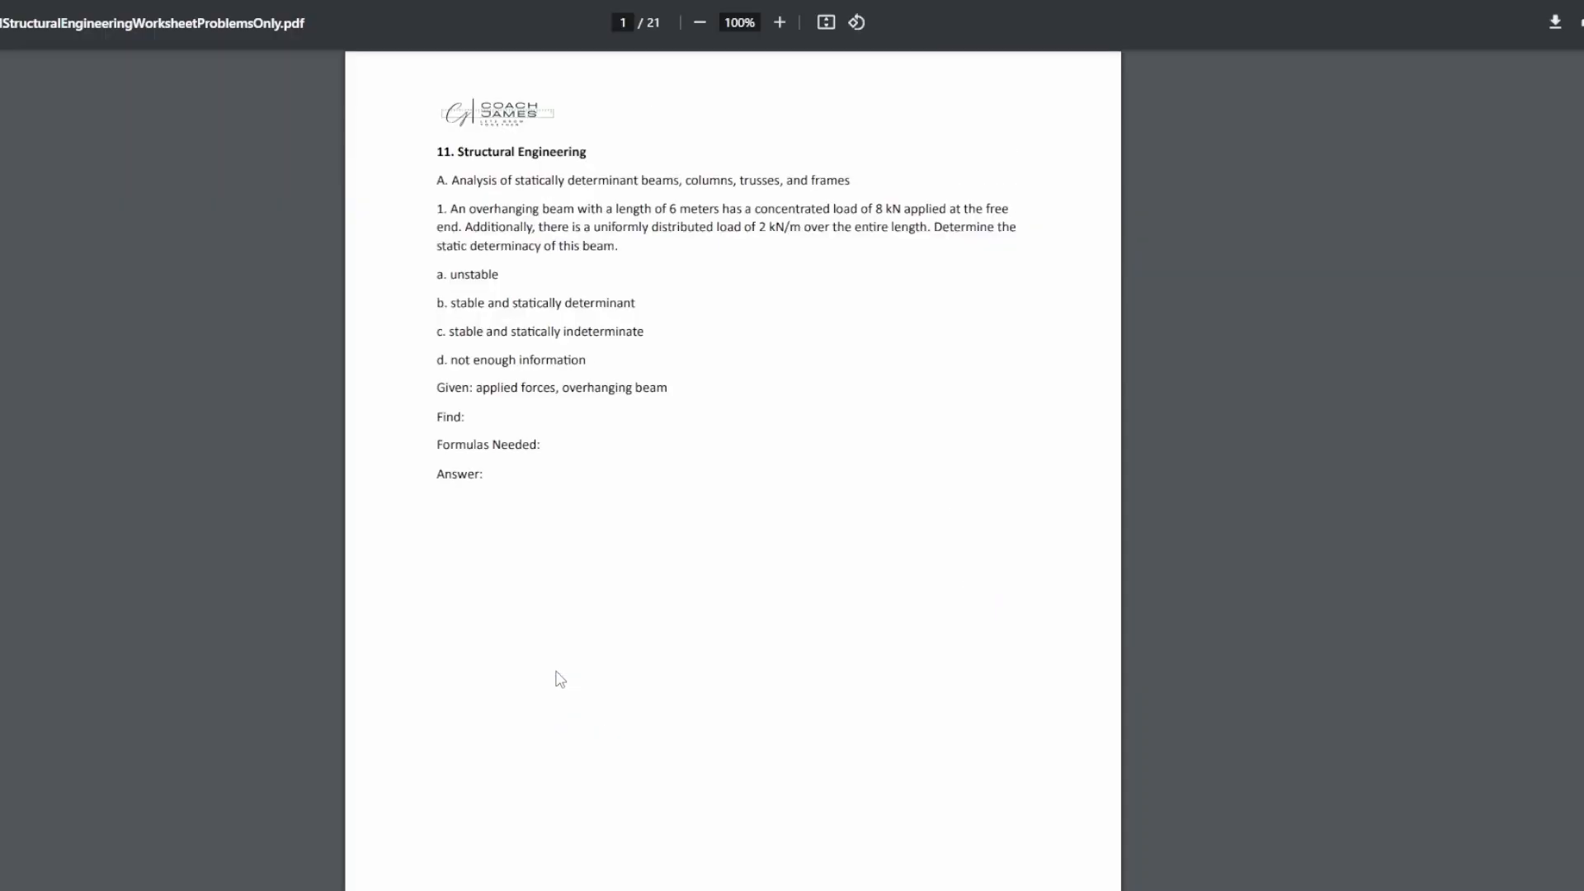
scroll("down", 3)
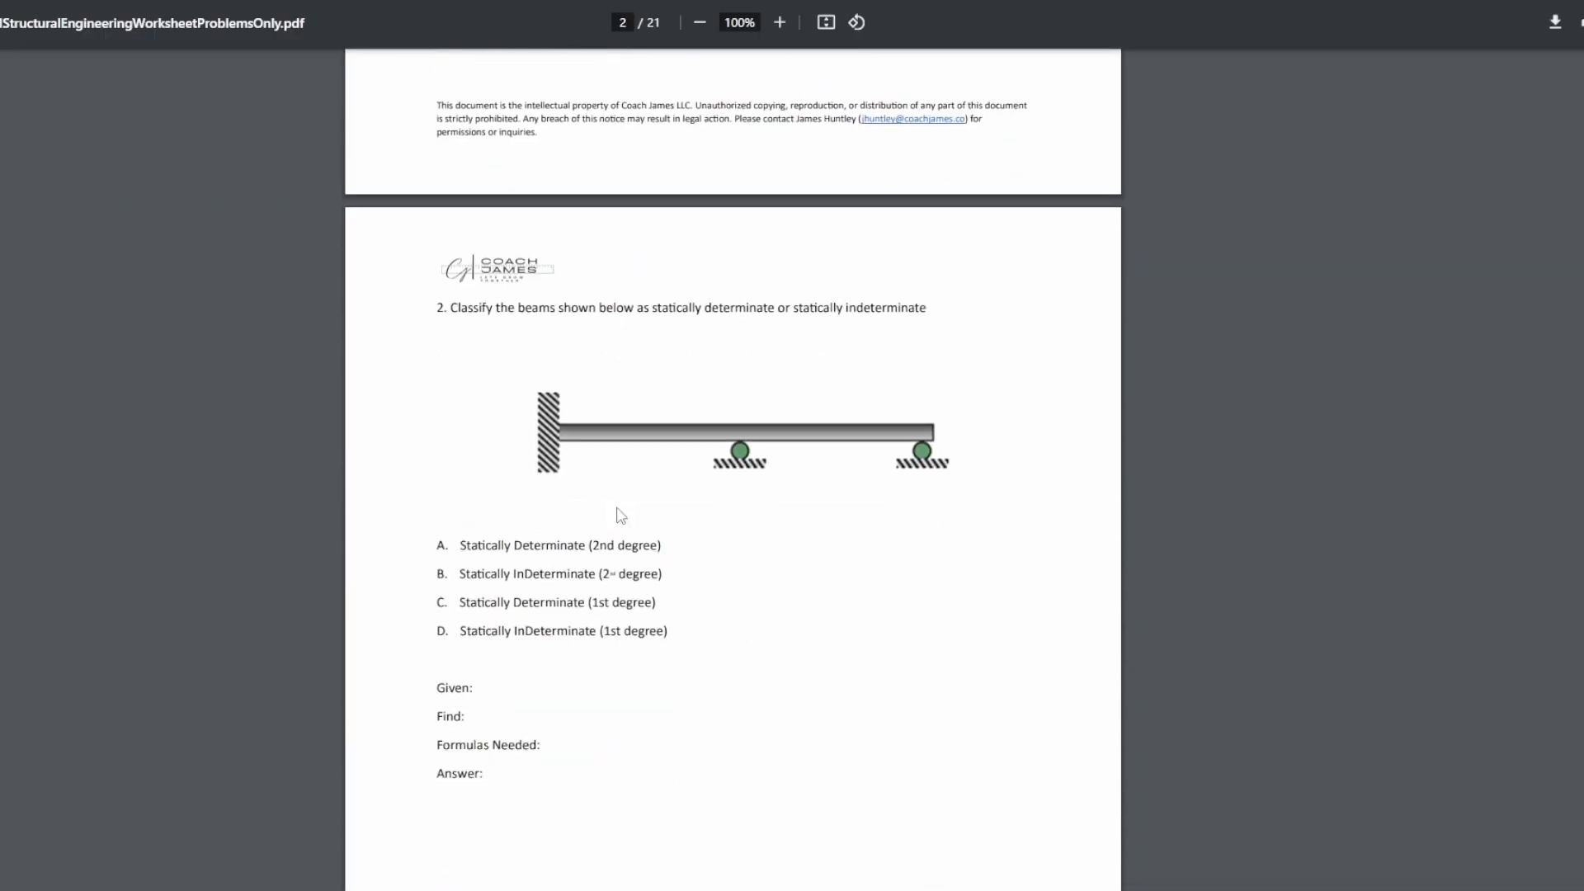
scroll("down", 3)
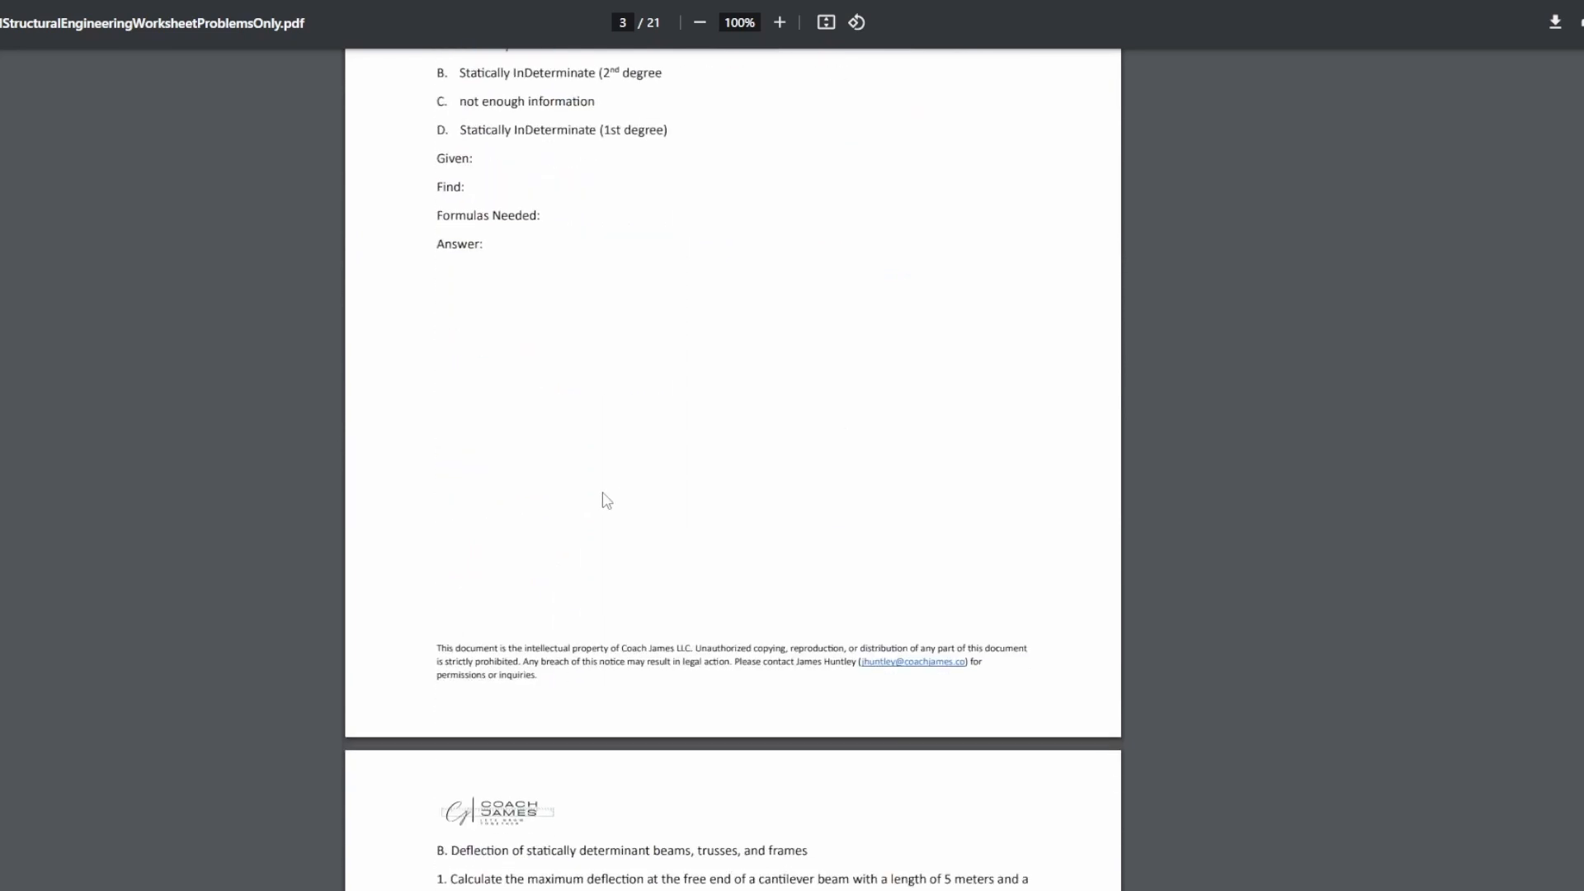
scroll("down", 3)
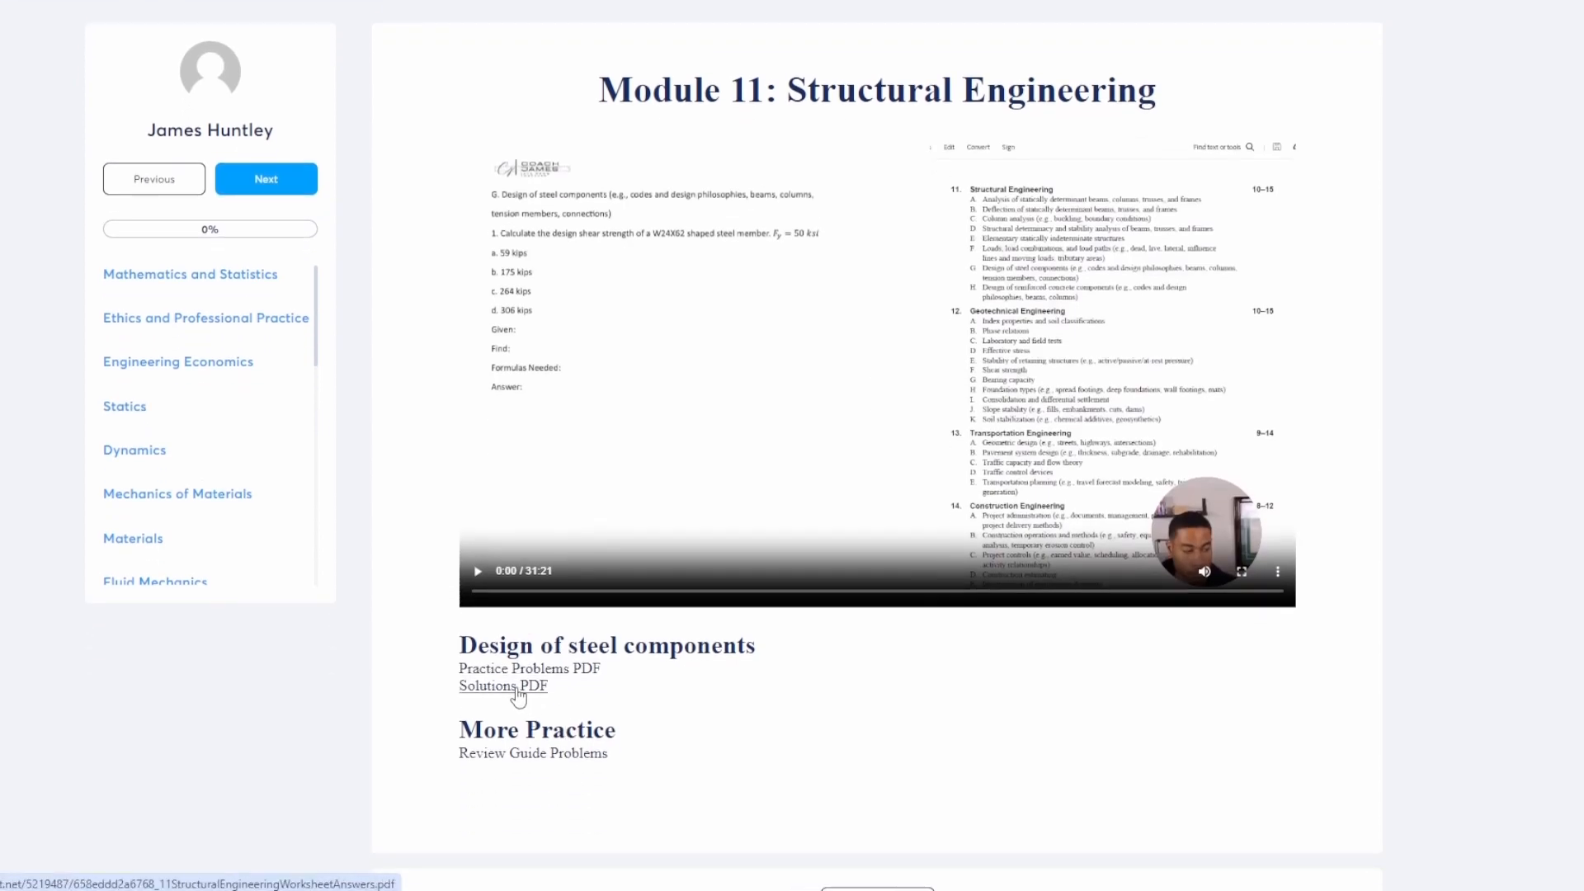
left_click(503, 686)
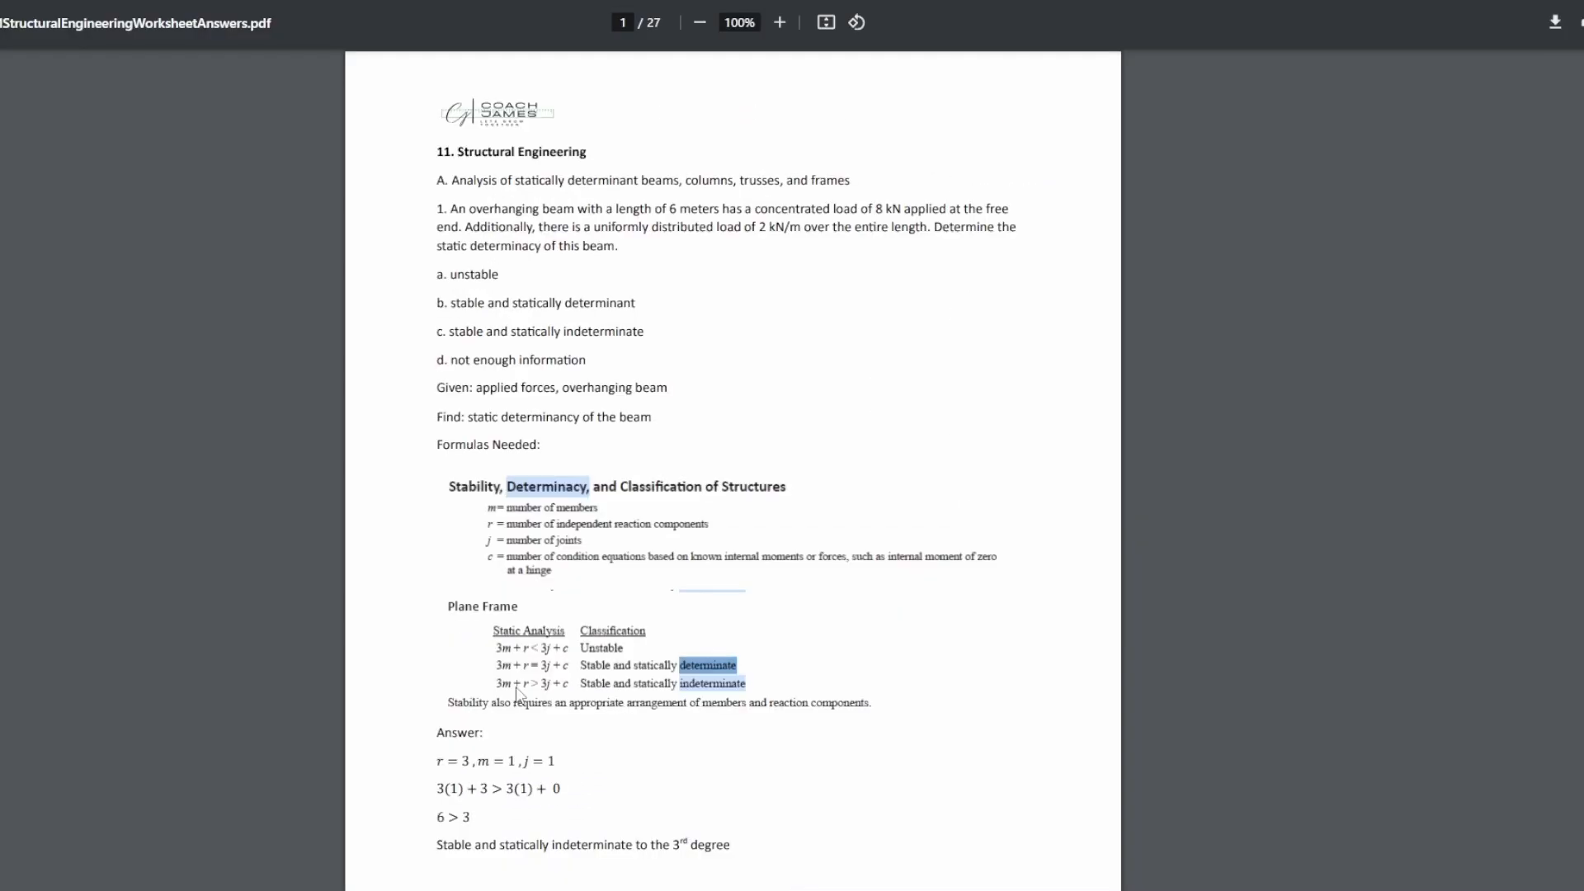
scroll("down", 3)
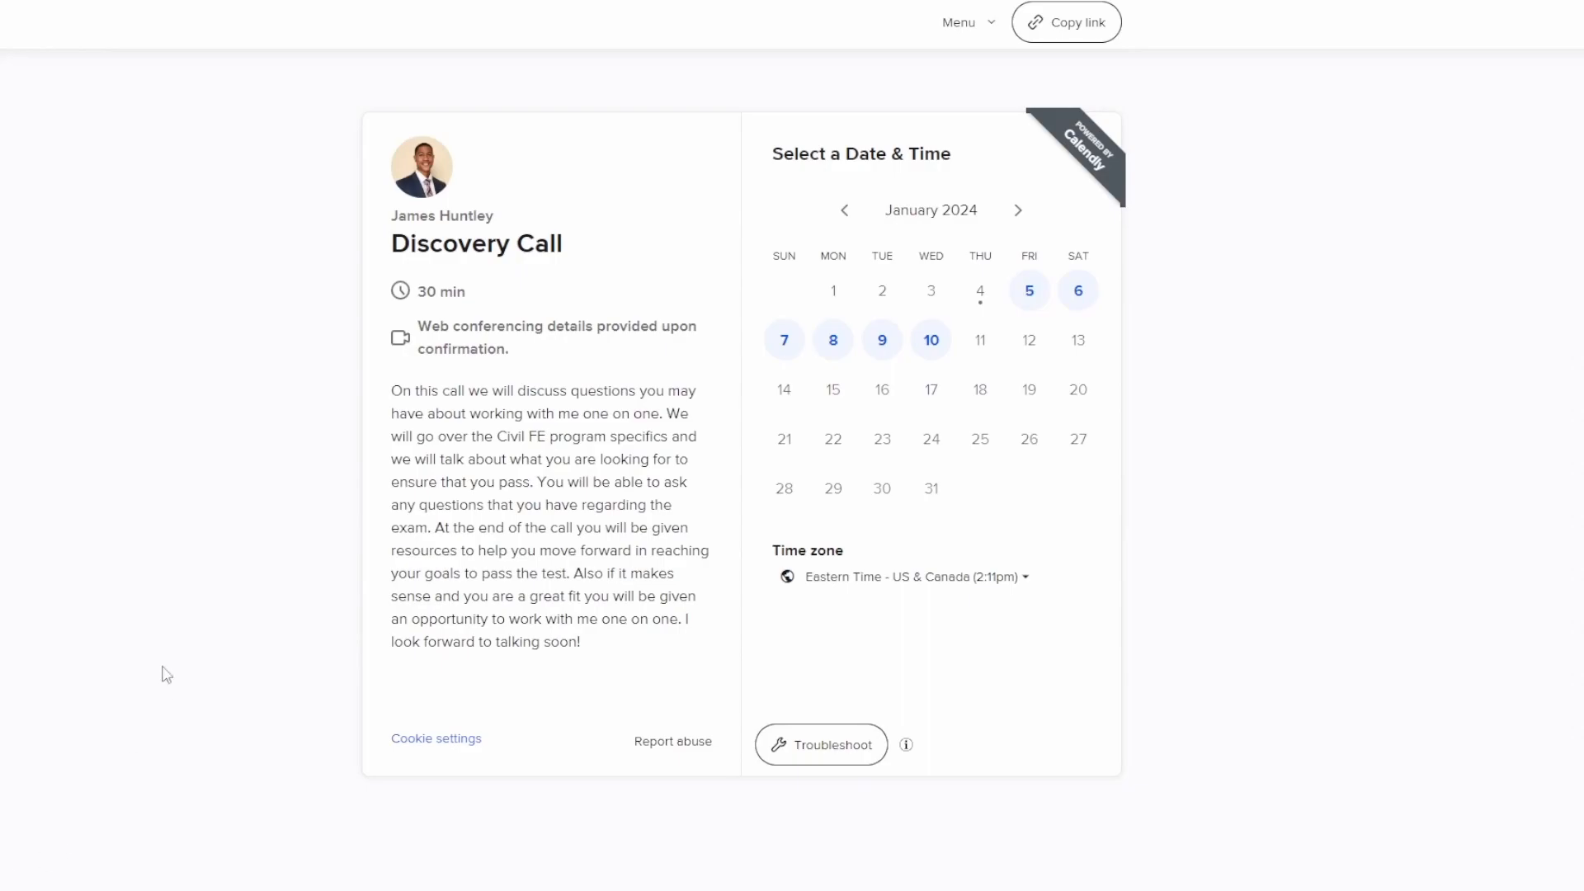
Step: Pick Monday, January 8 at 9:30pm and begin typing the booker's name
left_click(832, 339)
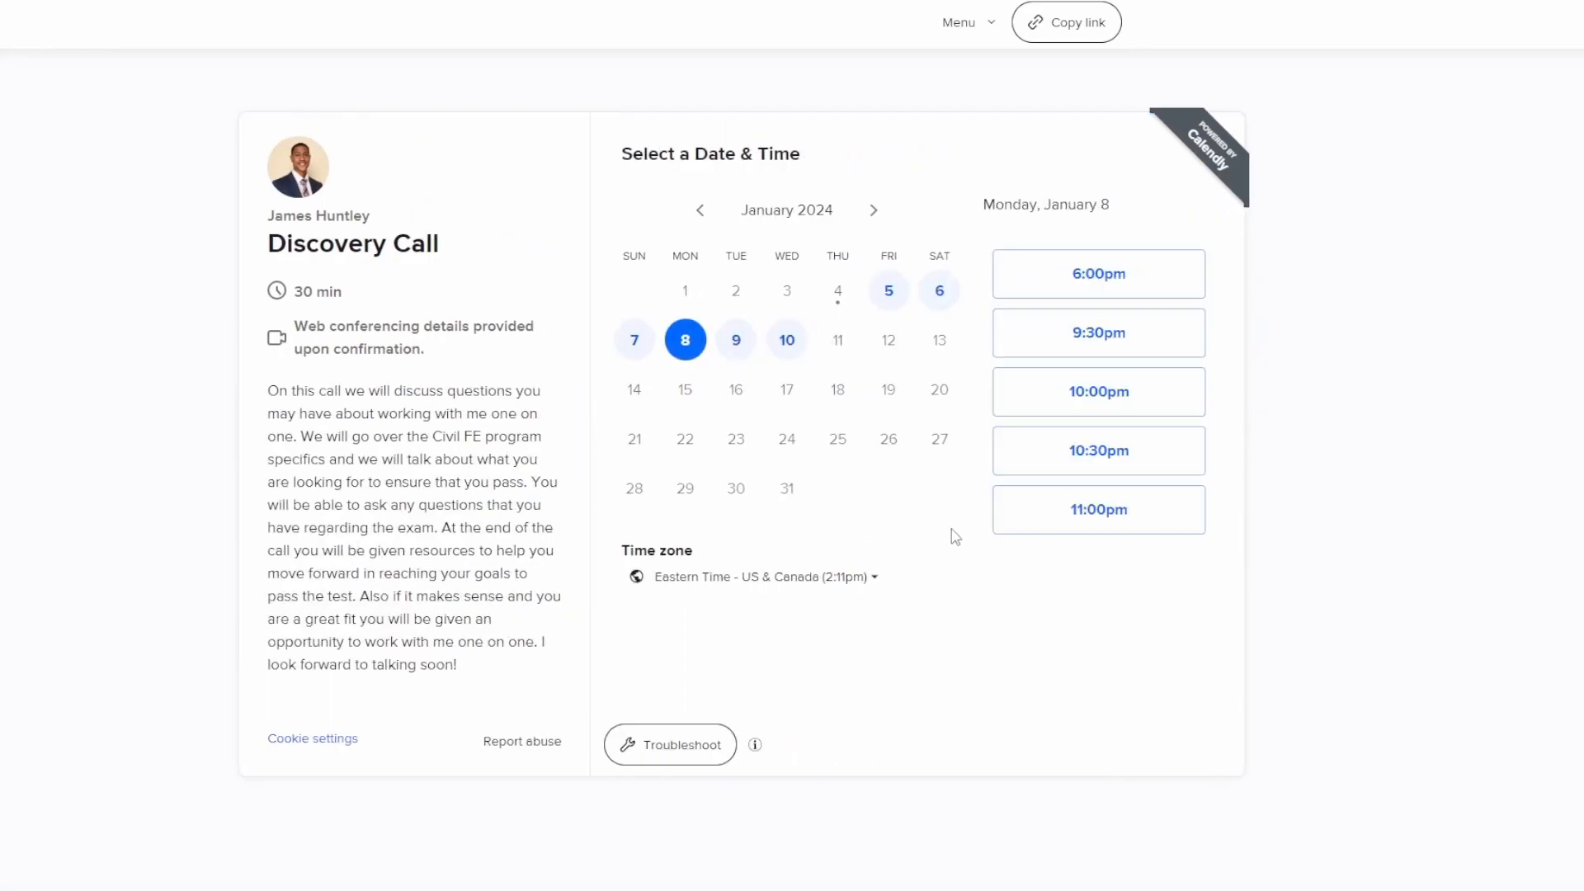
left_click(1097, 332)
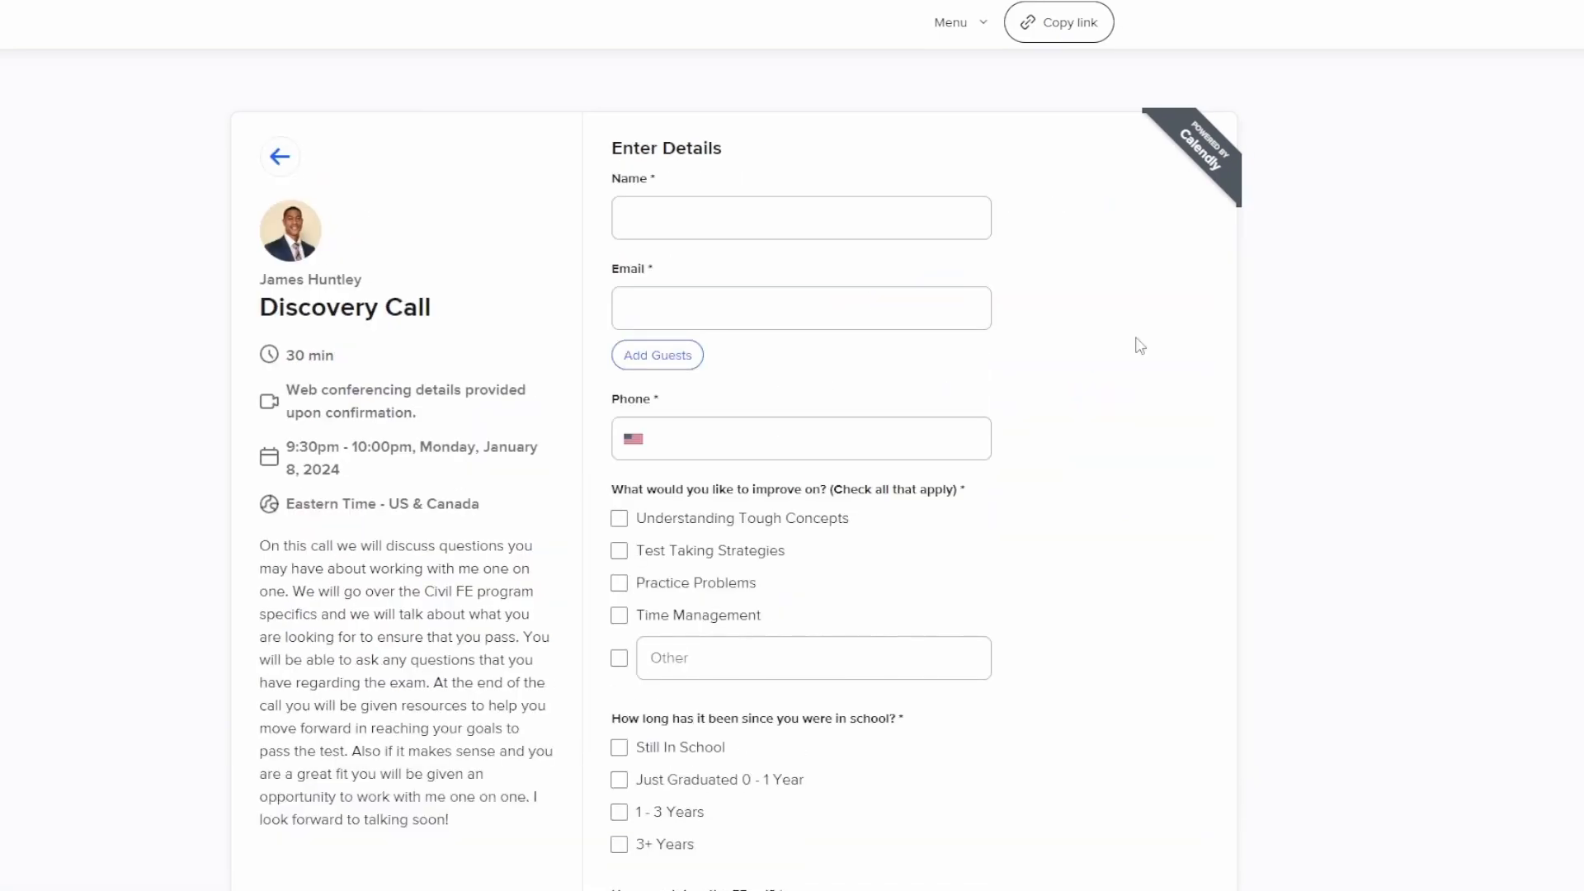
type("J")
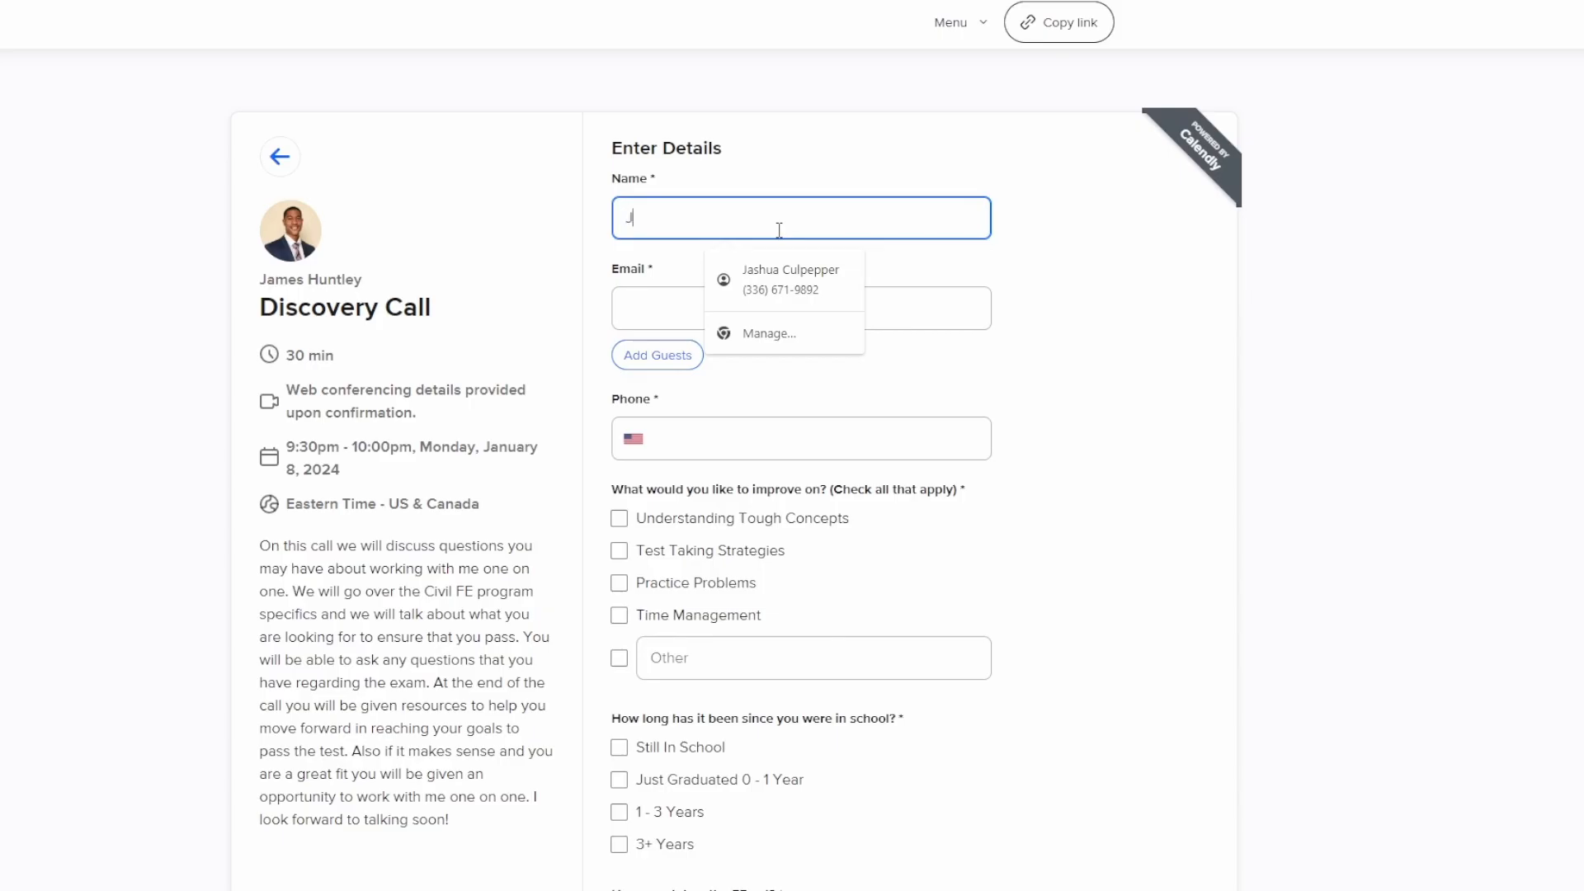